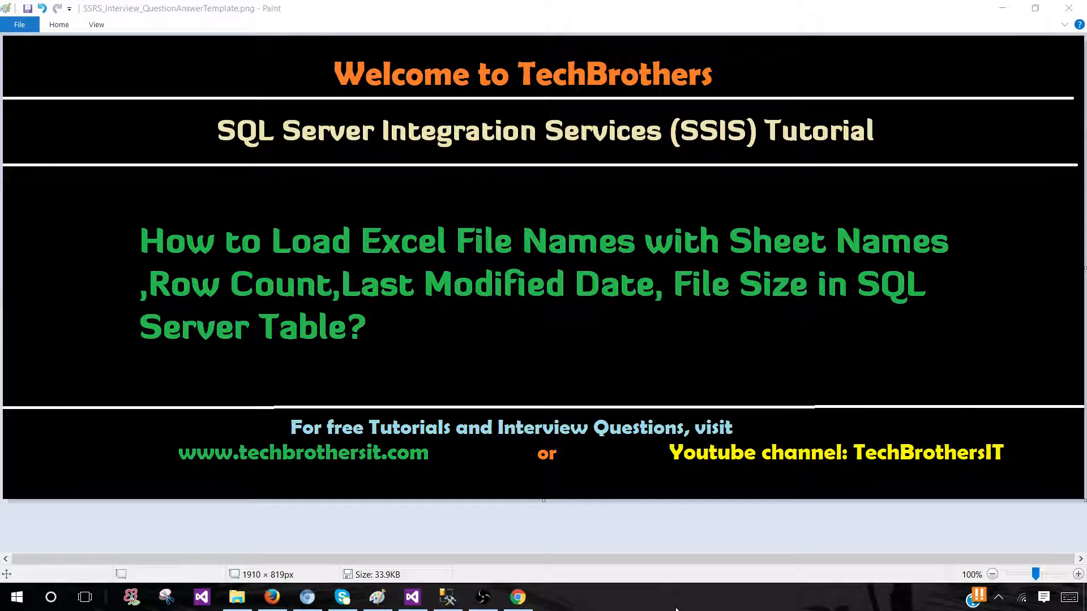
mouse_move(31, 214)
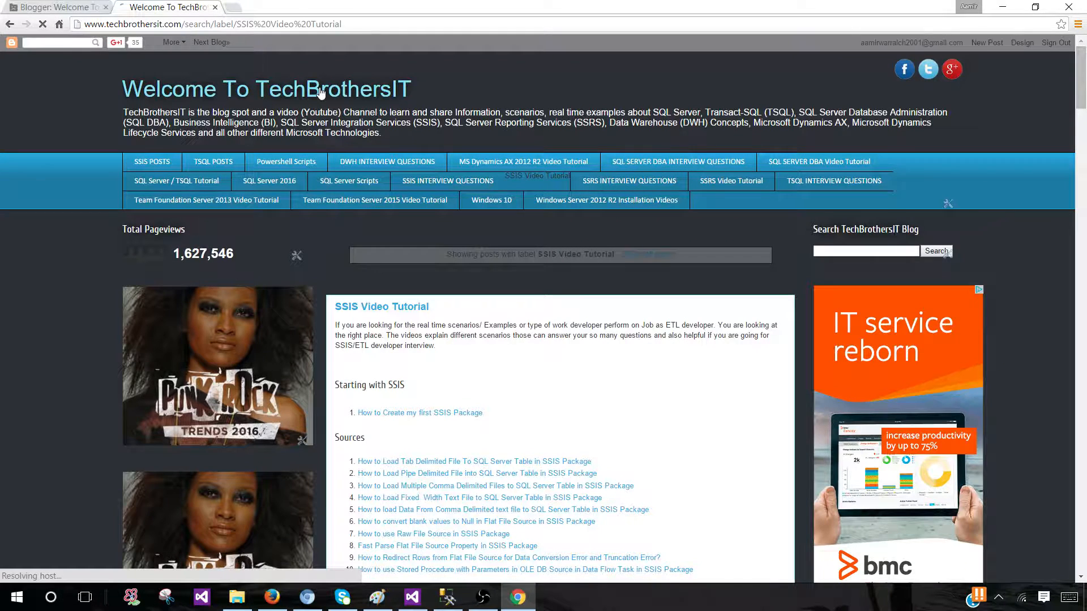
- Open the TechBrothersIT article on loading Excel file information from the Excel Source and Destinations section
scroll("down", 3)
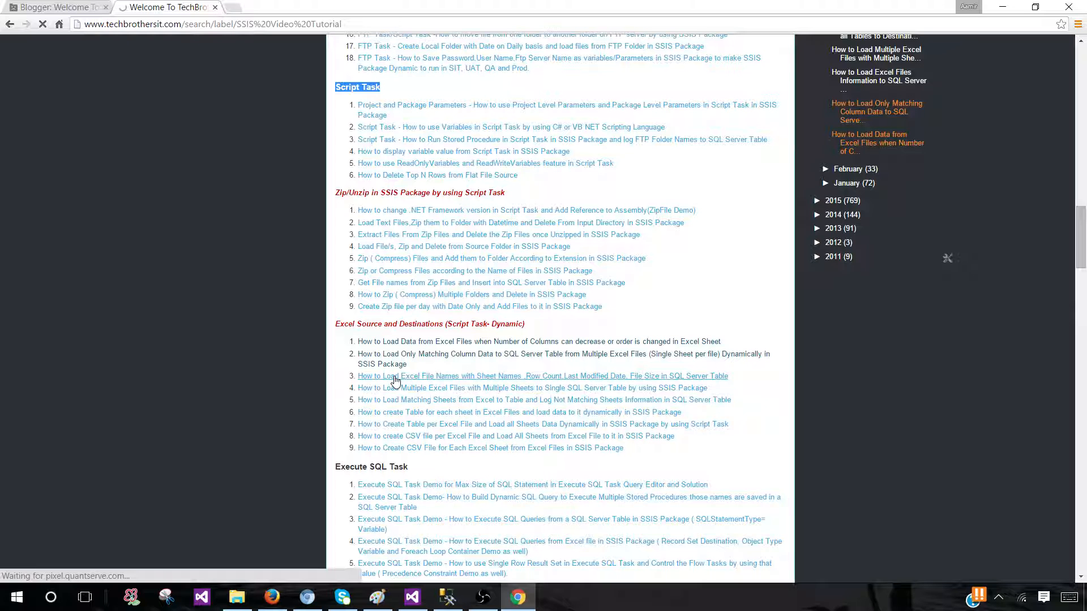
left_click(543, 376)
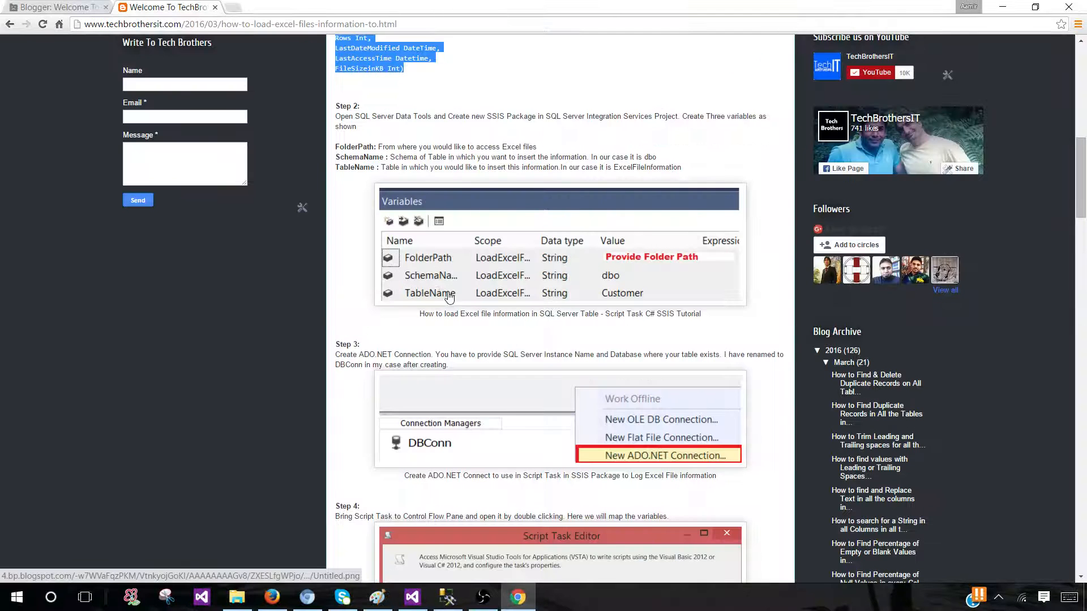
scroll("down", 3)
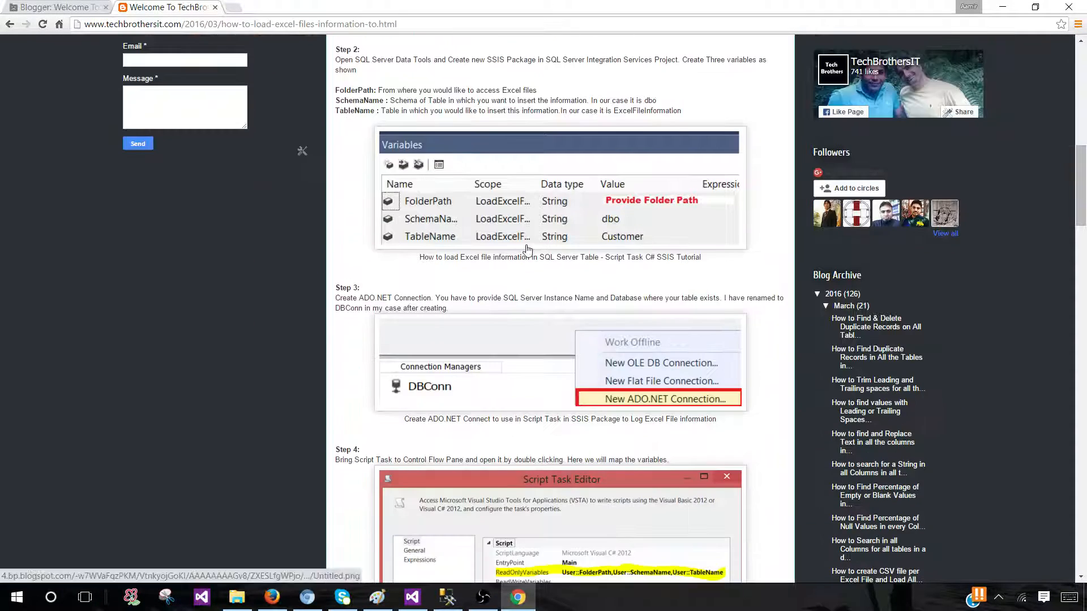
scroll("down", 3)
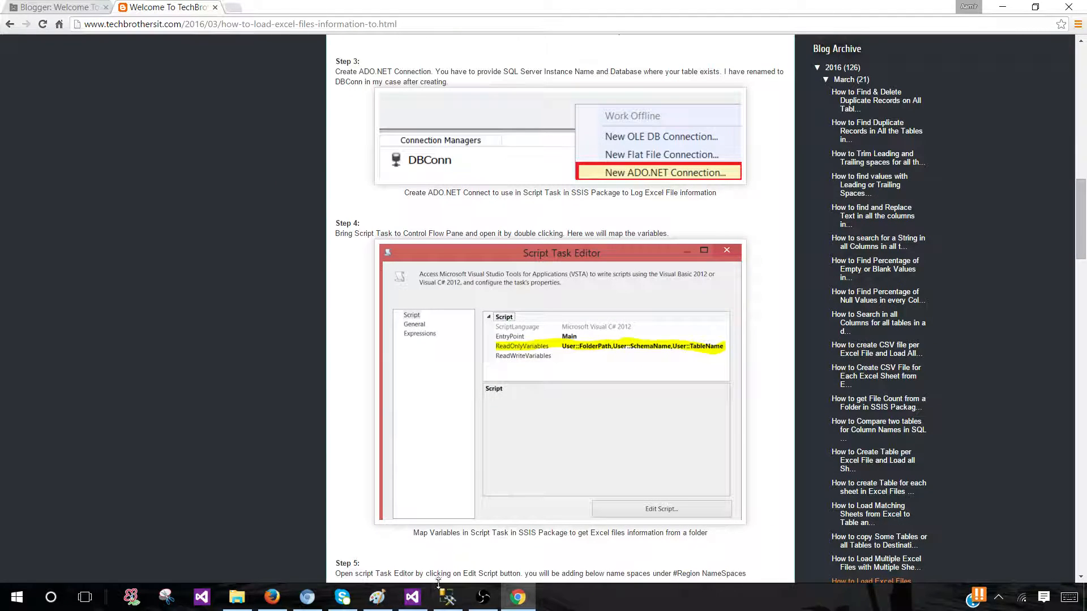
- Run the CREATE TABLE dbo.ExcelFileInformation script in a new SSMS query
left_click(447, 597)
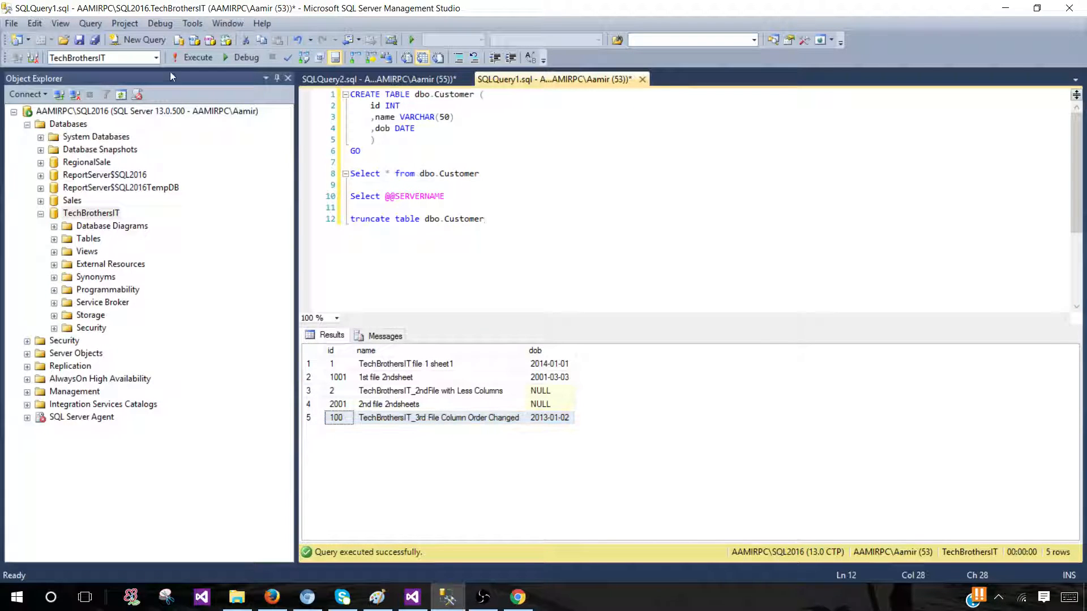
left_click(145, 40)
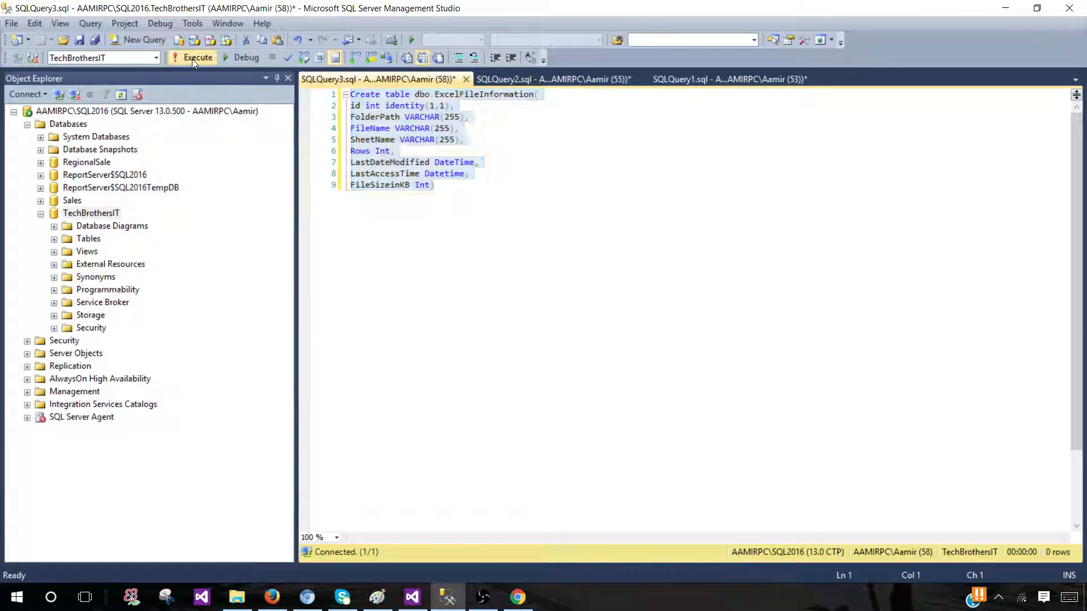
left_click(197, 57)
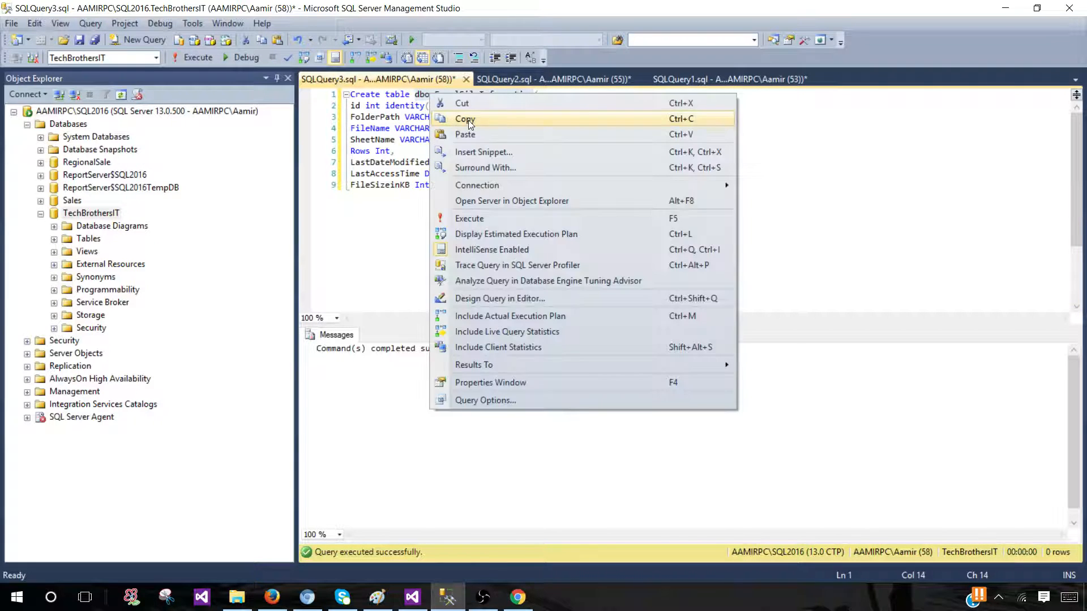
- Add the query 'Select * from dbo.ExcelFileInformation' to the editor
type("Sele")
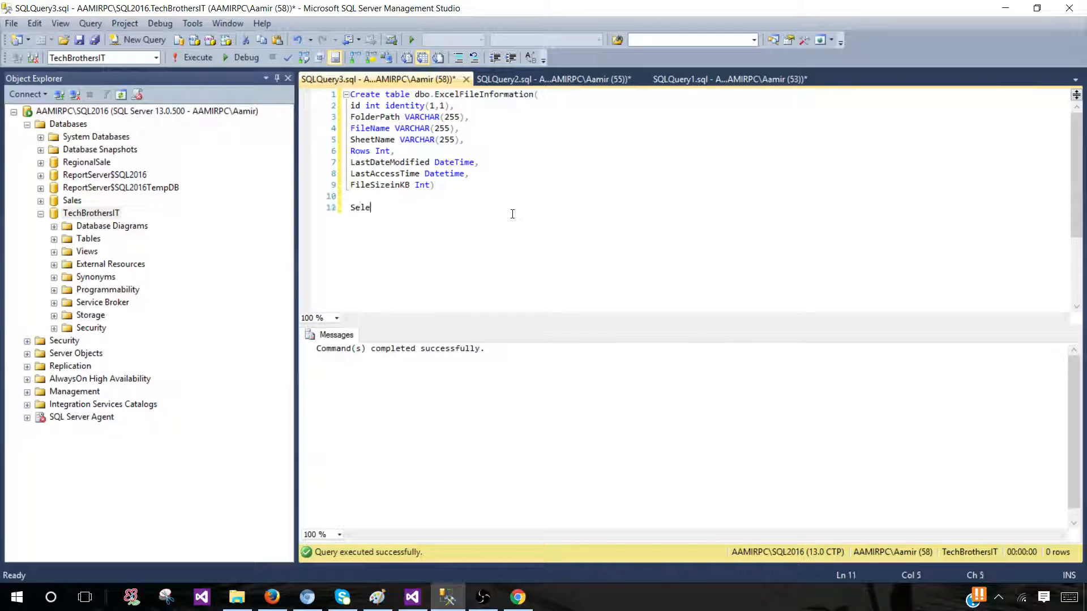
type("ct * from dbo.ExcelFileInformation")
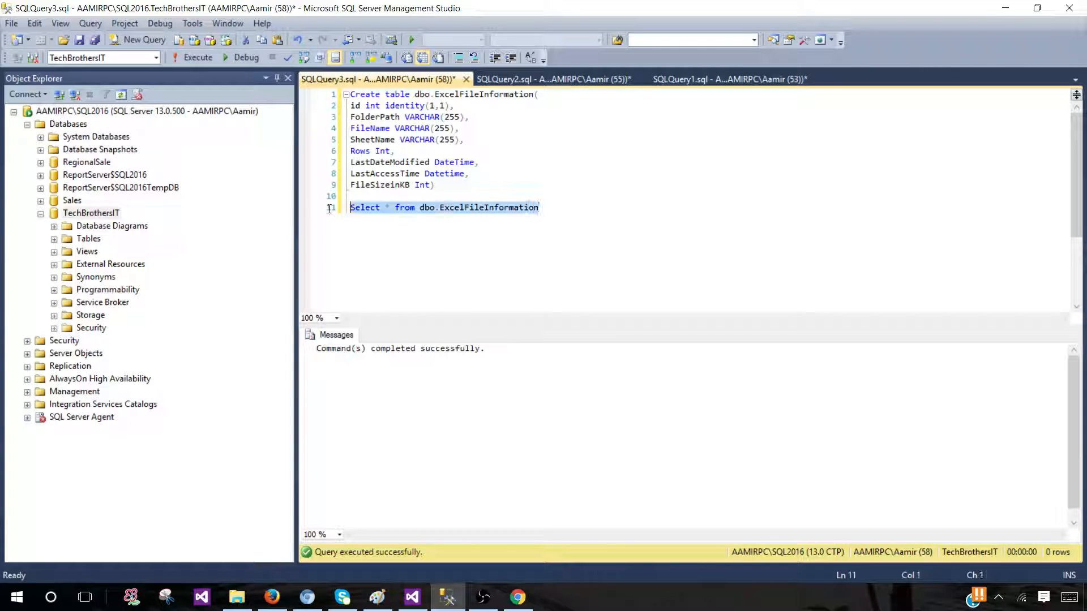
left_click(198, 57)
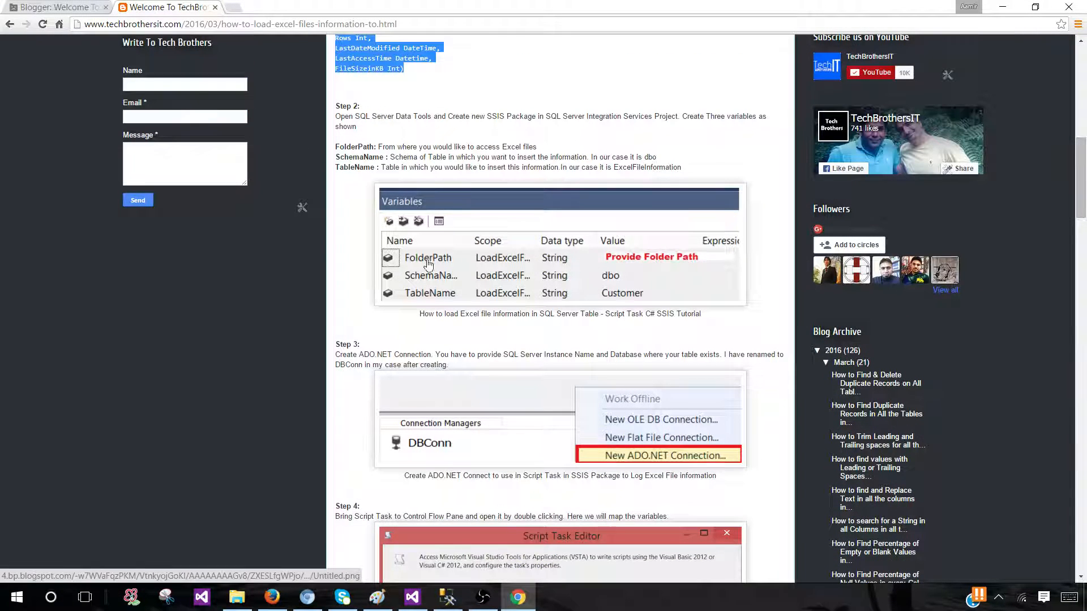
mouse_move(438, 280)
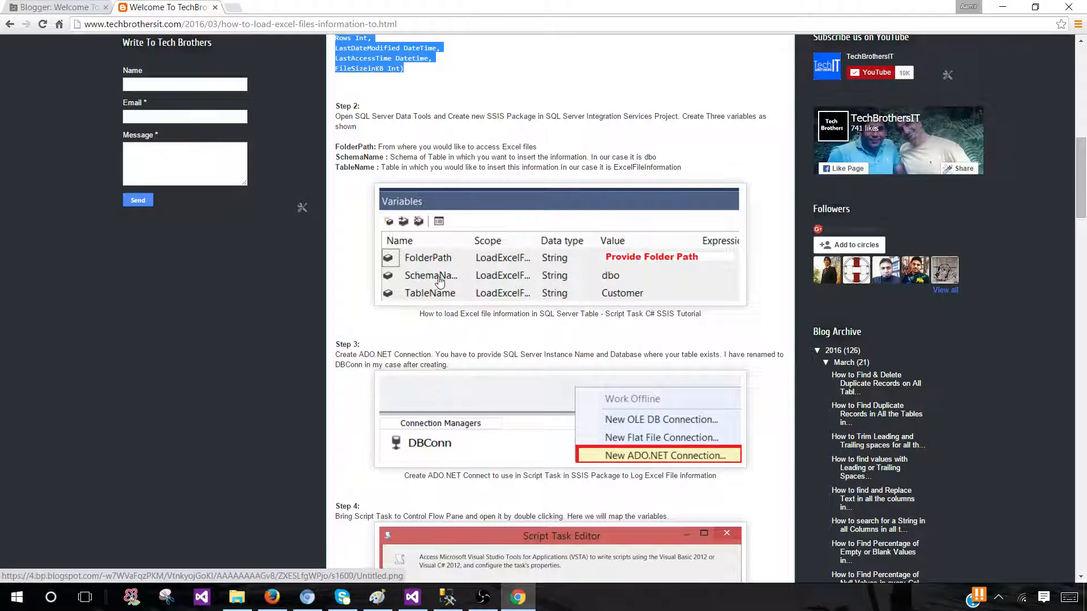
mouse_move(586, 297)
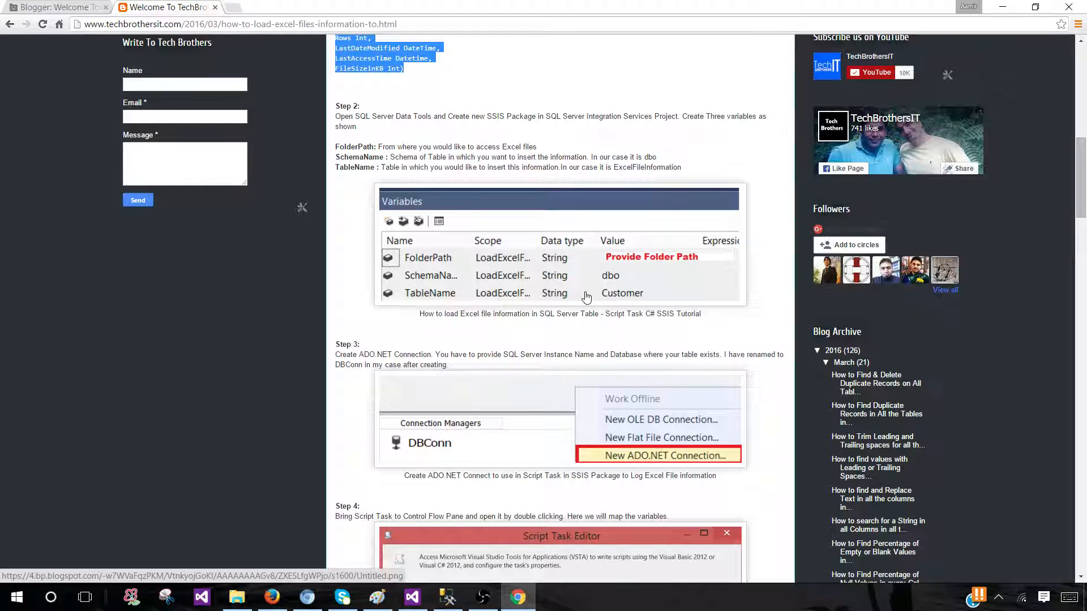
scroll("down", 3)
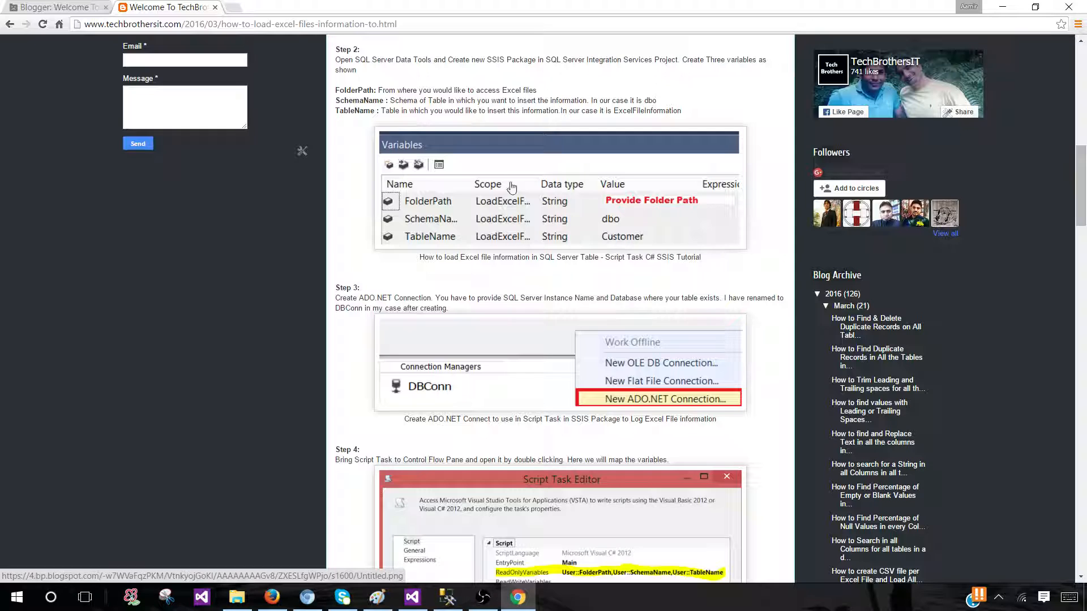
mouse_move(456, 226)
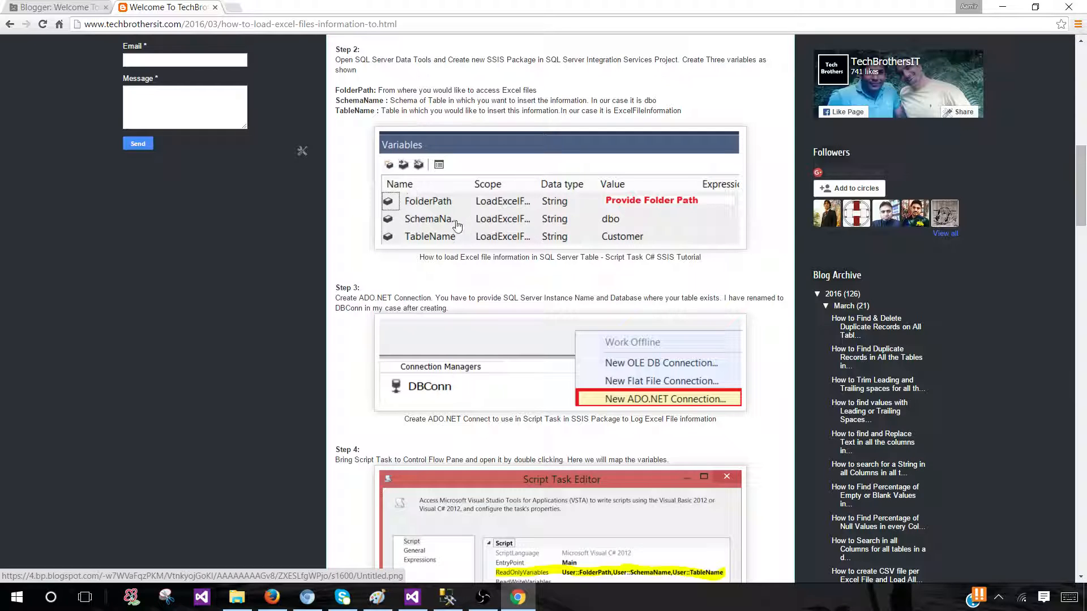
mouse_move(498, 207)
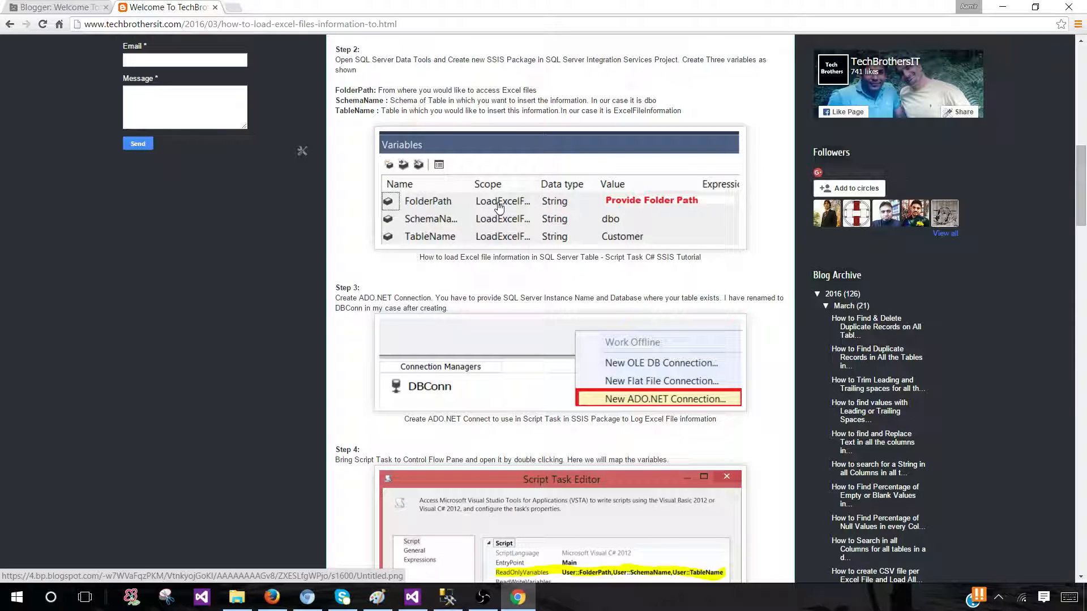
mouse_move(457, 229)
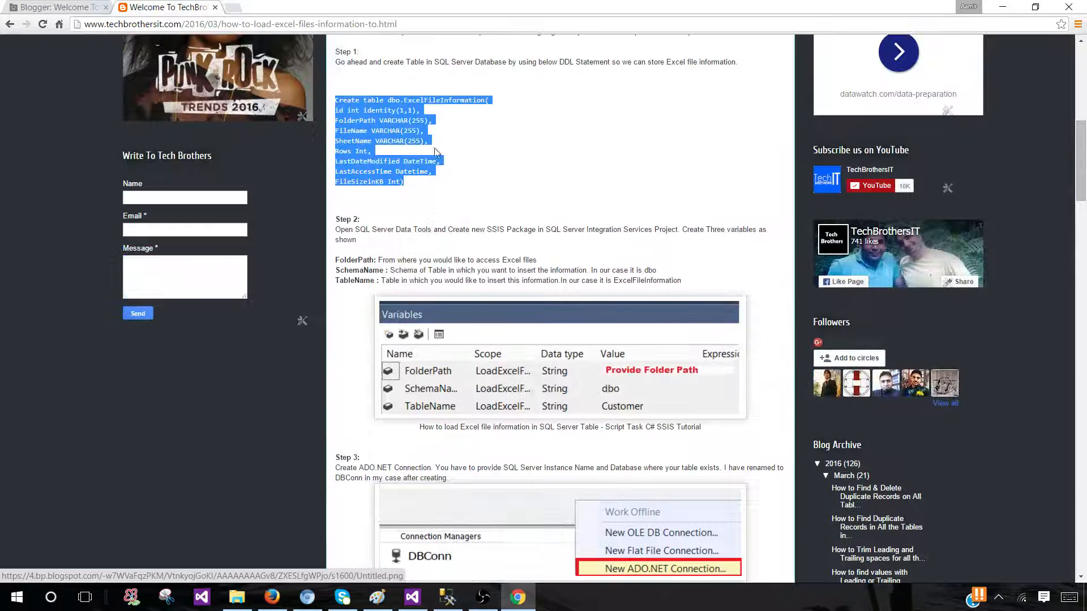
scroll("down", 3)
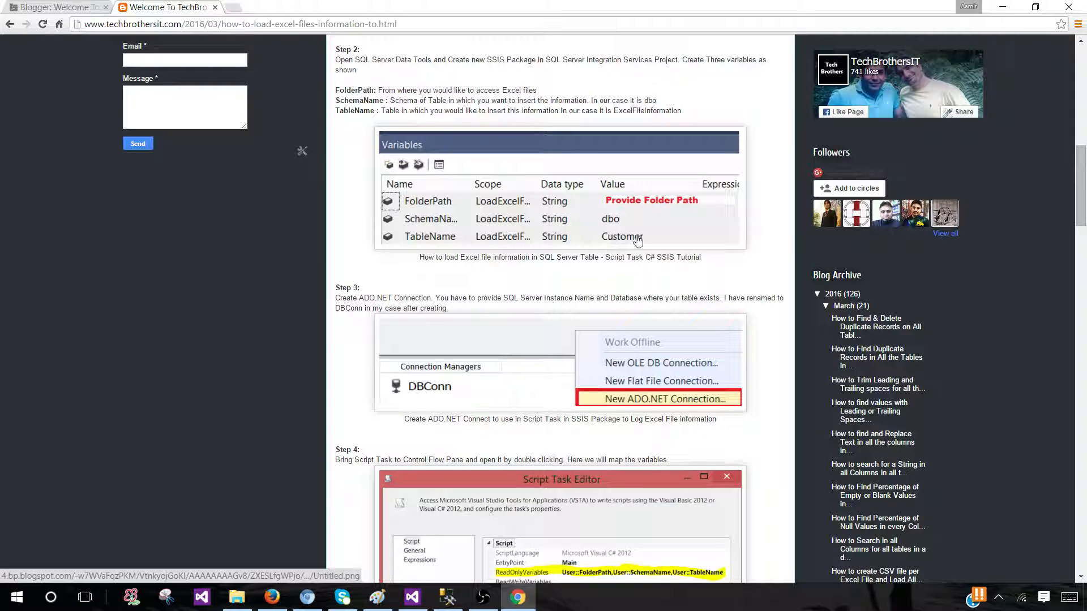
scroll("down", 3)
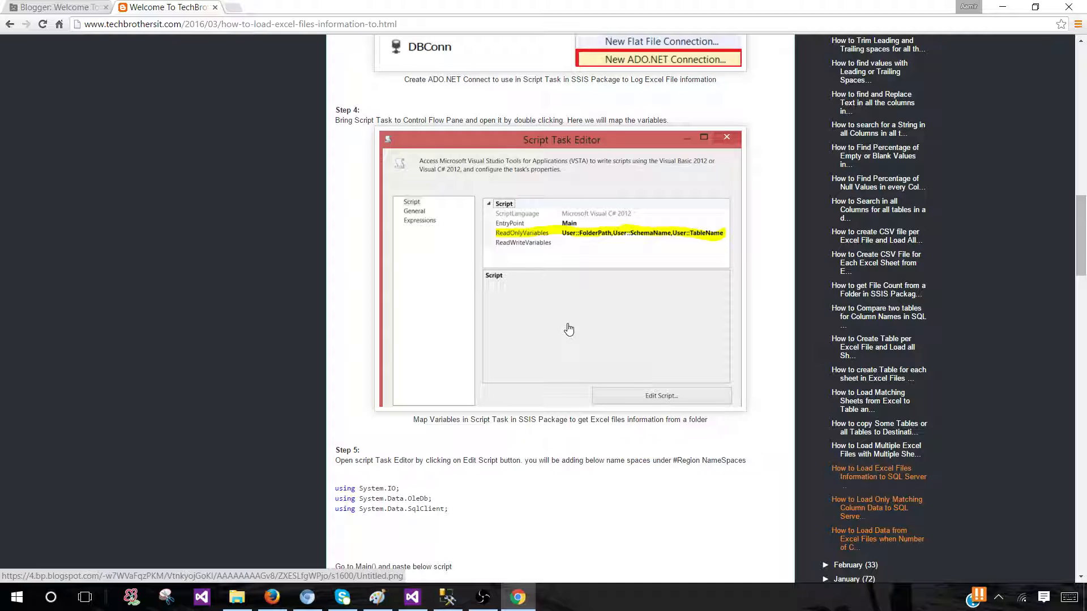
scroll("down", 3)
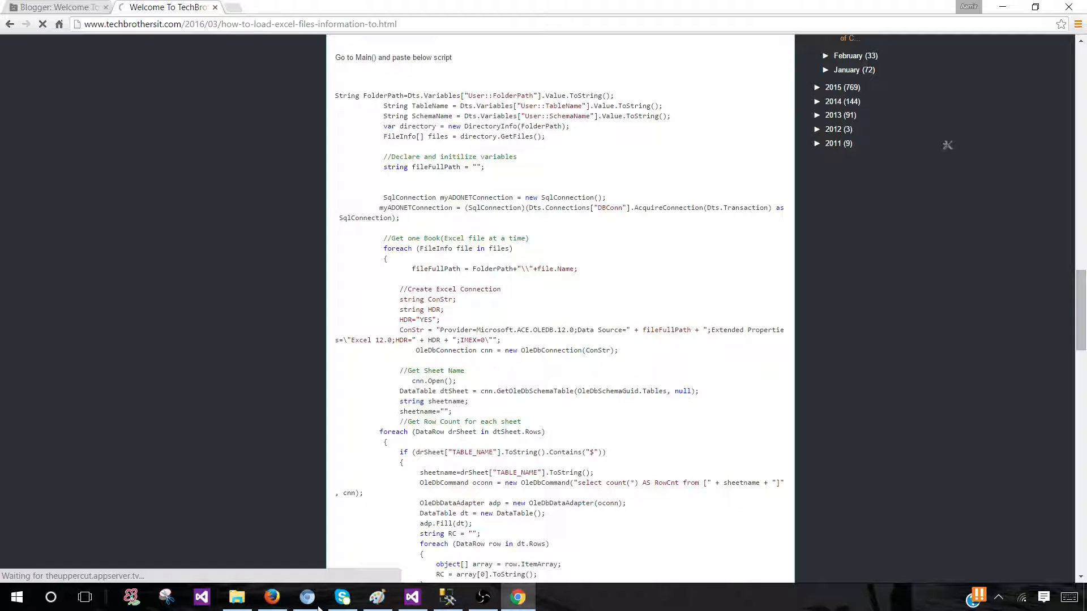
left_click(237, 597)
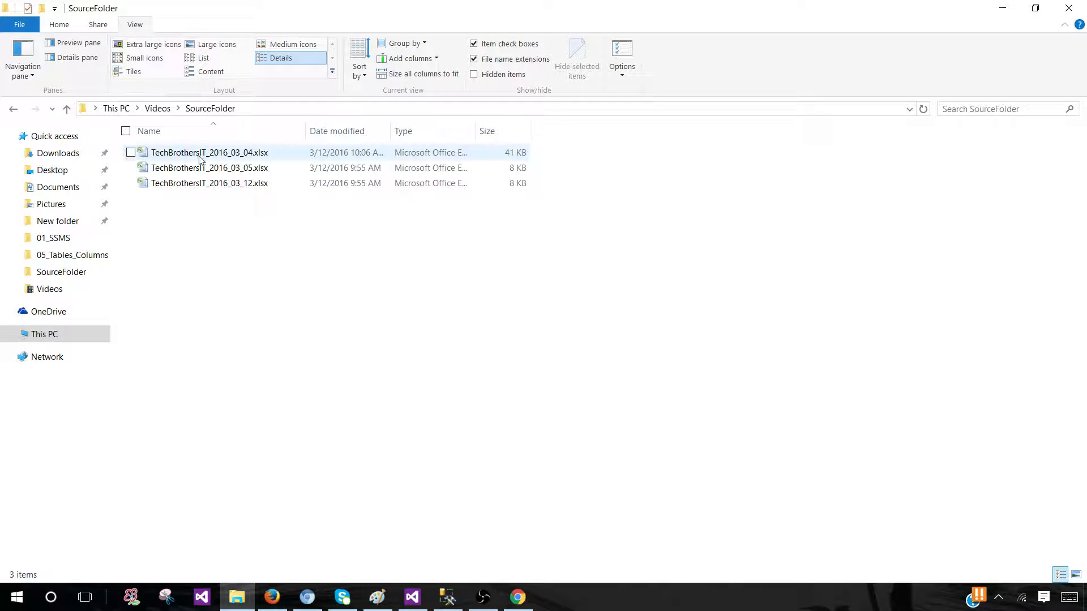
- Open TechBrothersIT_2016_03_04.xlsx from SourceFolder, checking the SSIS Packages folder along the way
left_click(209, 152)
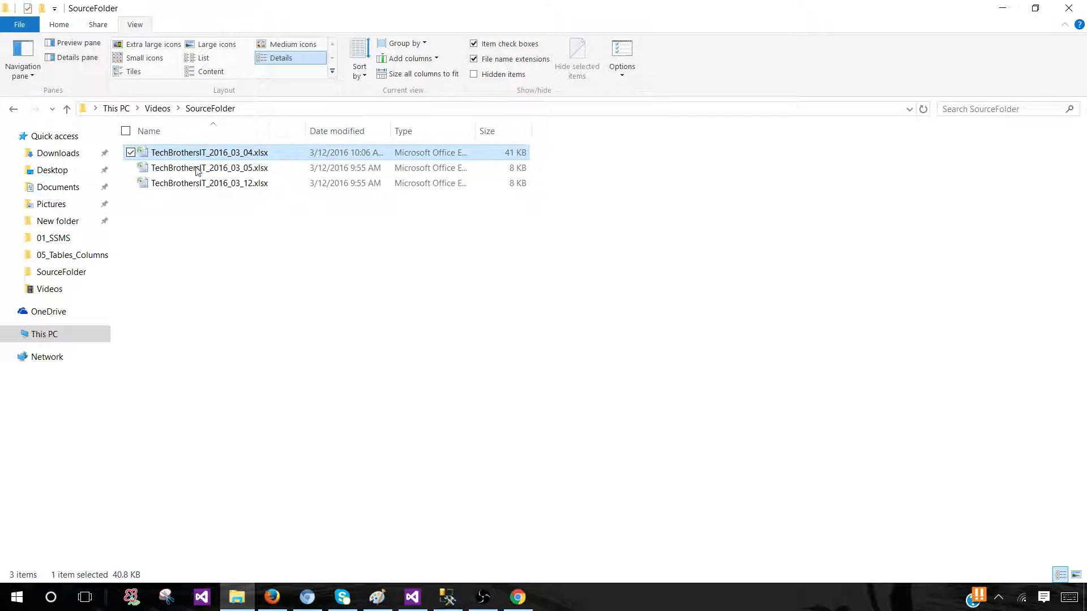
left_click(208, 168)
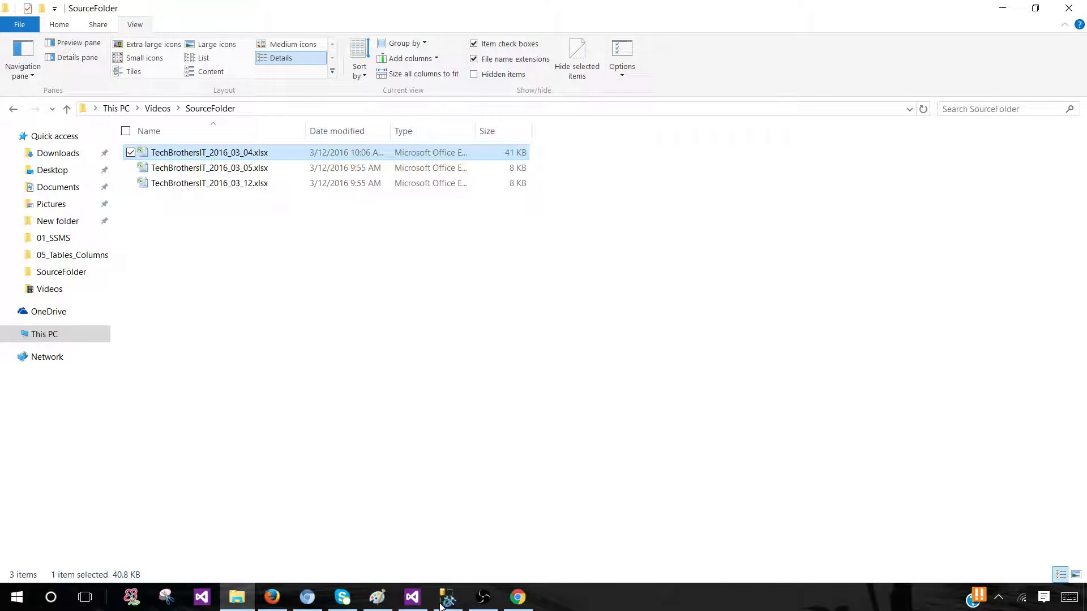
left_click(413, 597)
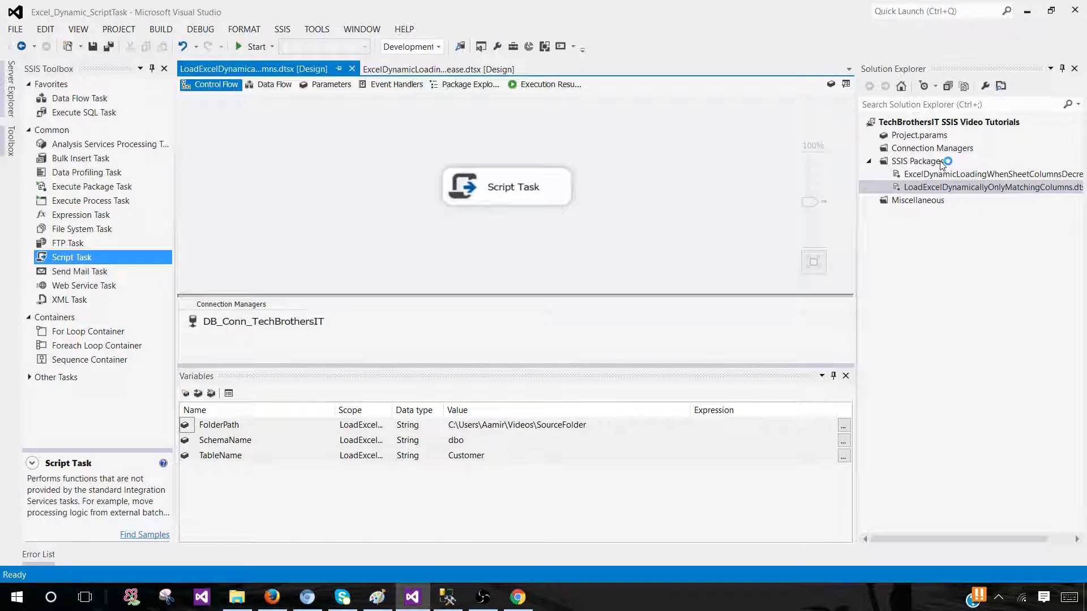
left_click(918, 161)
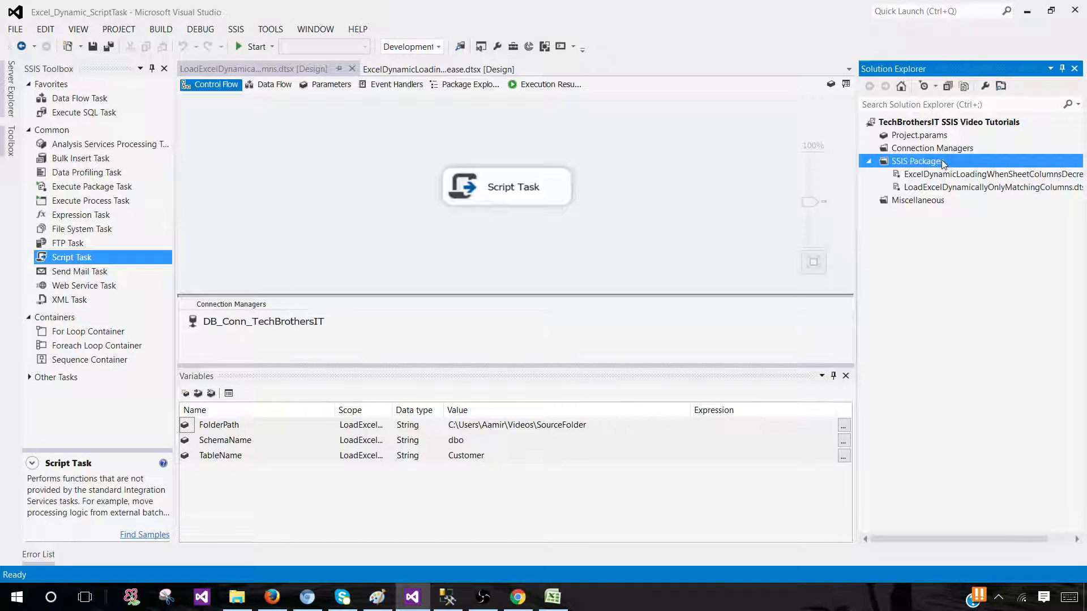
left_click(553, 597)
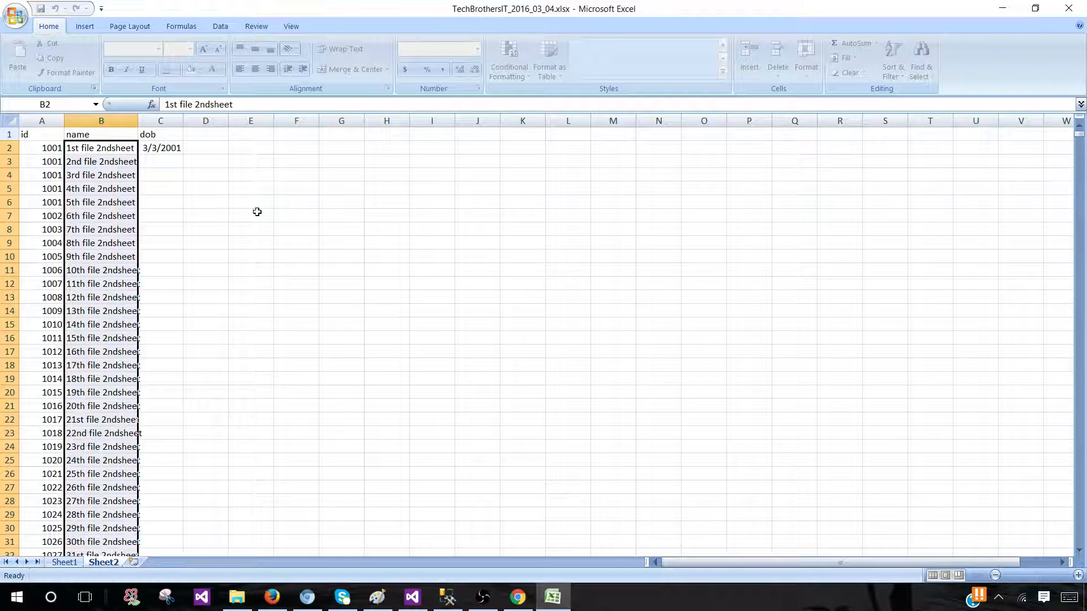
left_click(63, 562)
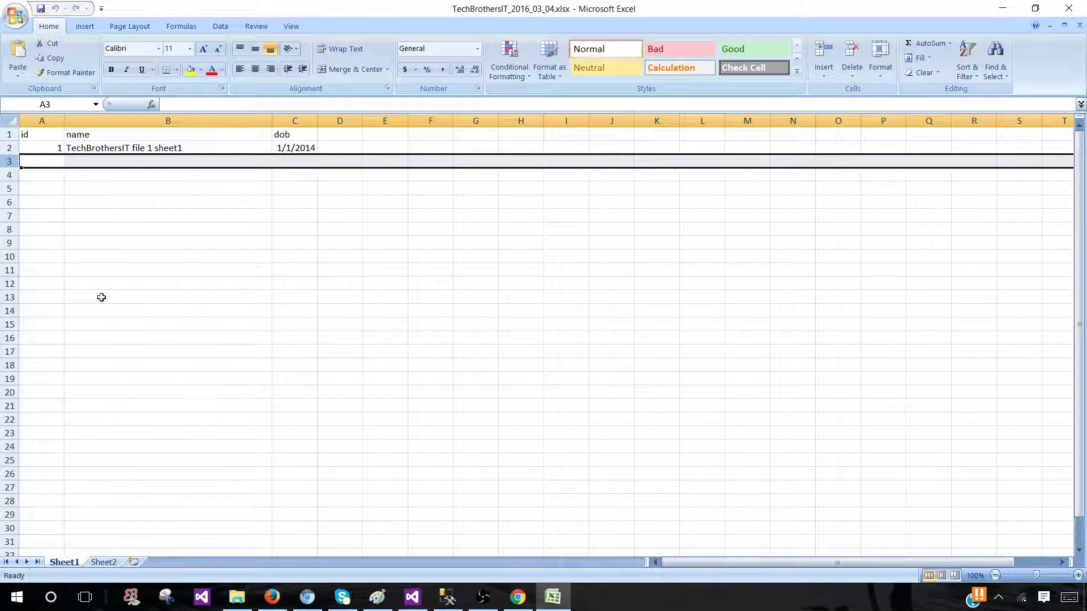
left_click(102, 563)
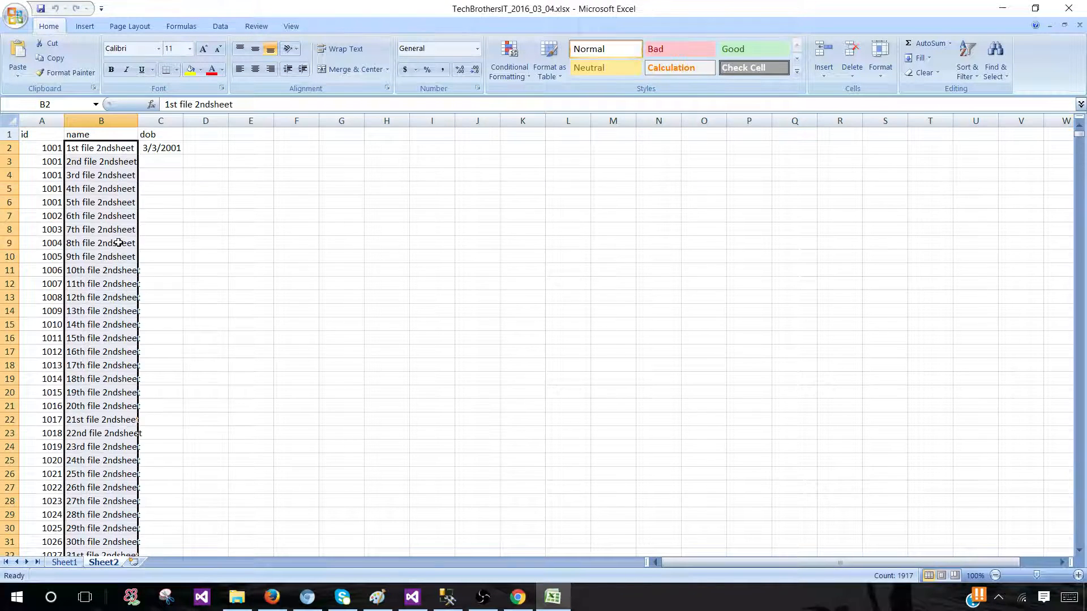
scroll("down", 3)
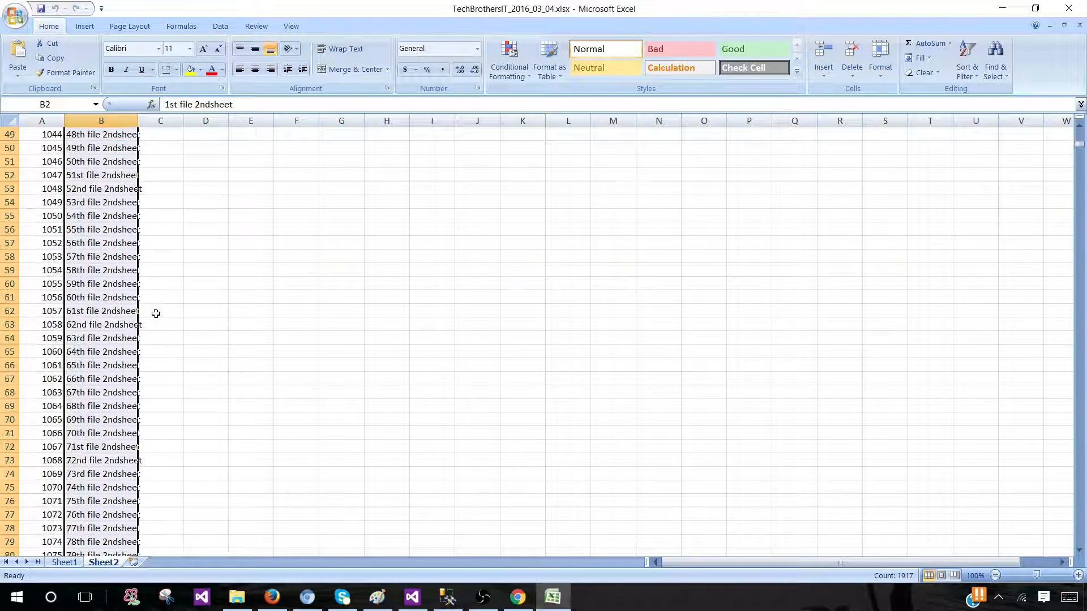
scroll("down", 3)
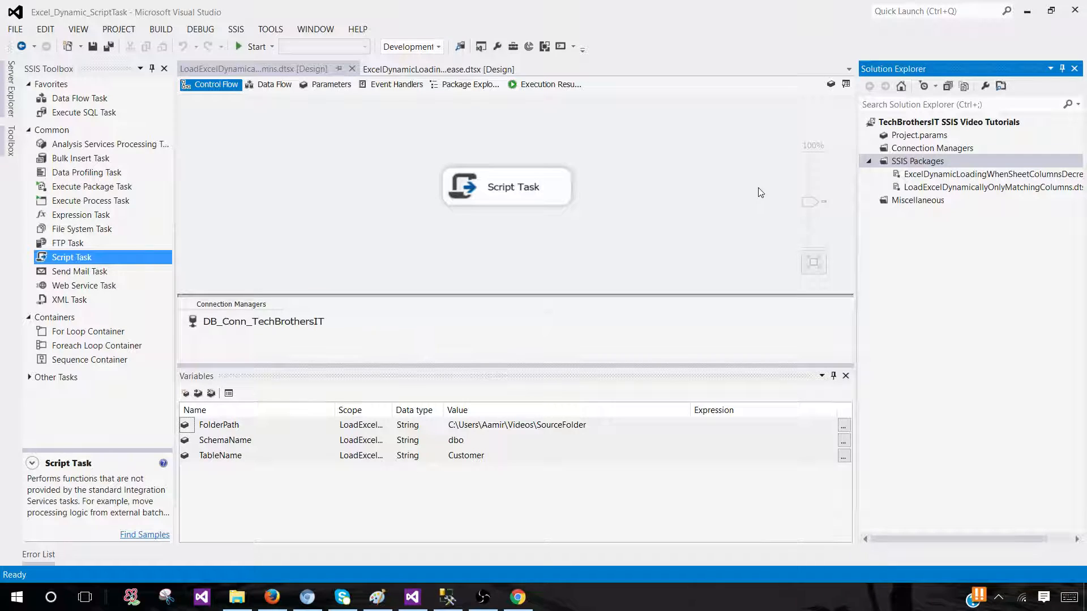
- Add a new SSIS package and rename Package1.dtsx to LoadExcelFileInformation.dtsx
right_click(918, 160)
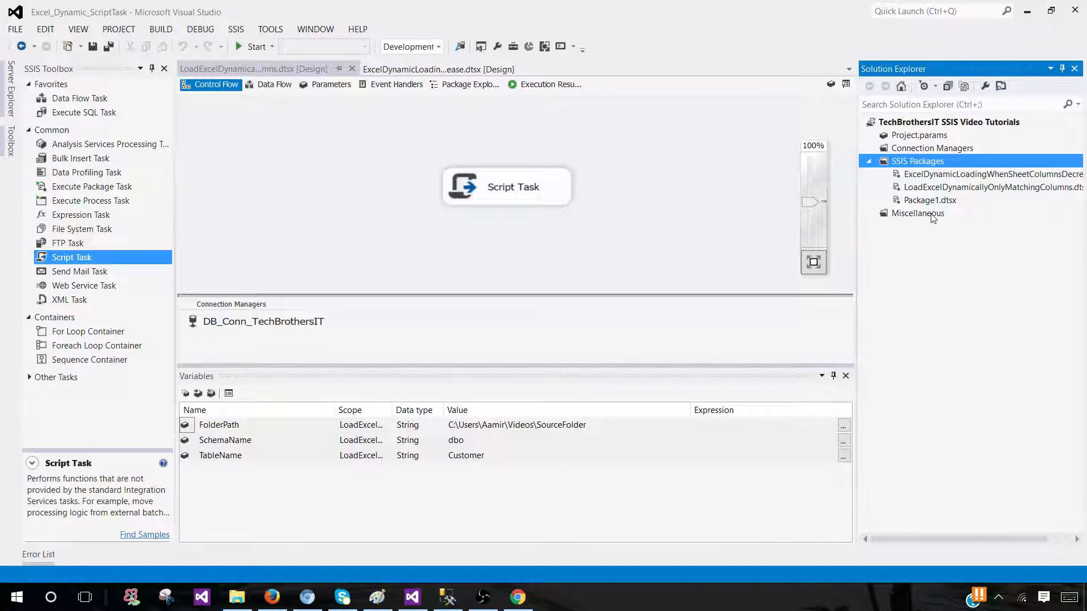
double_click(929, 200)
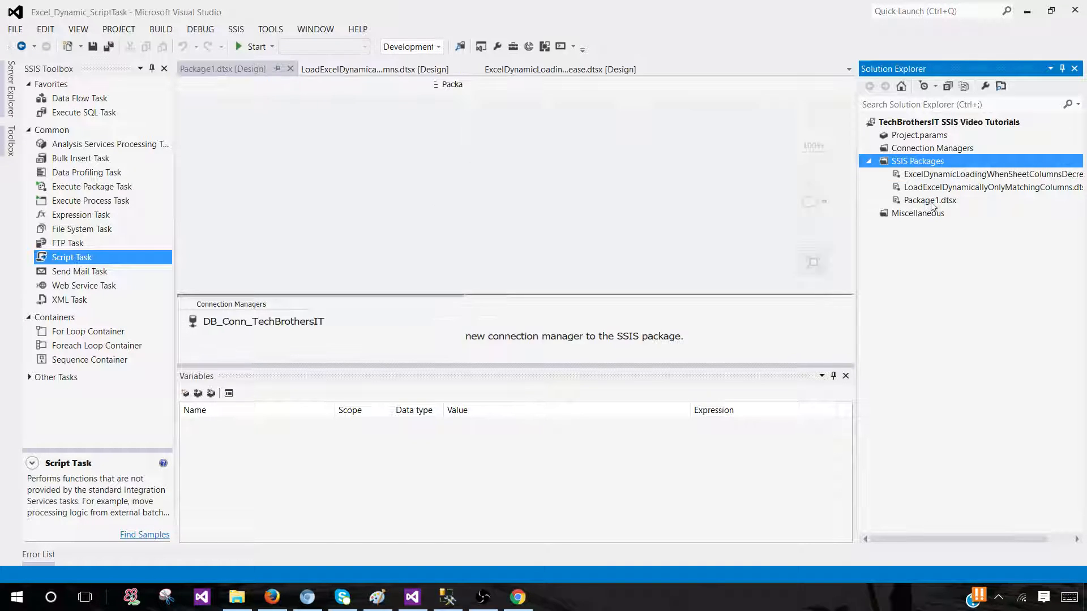
left_click(930, 201)
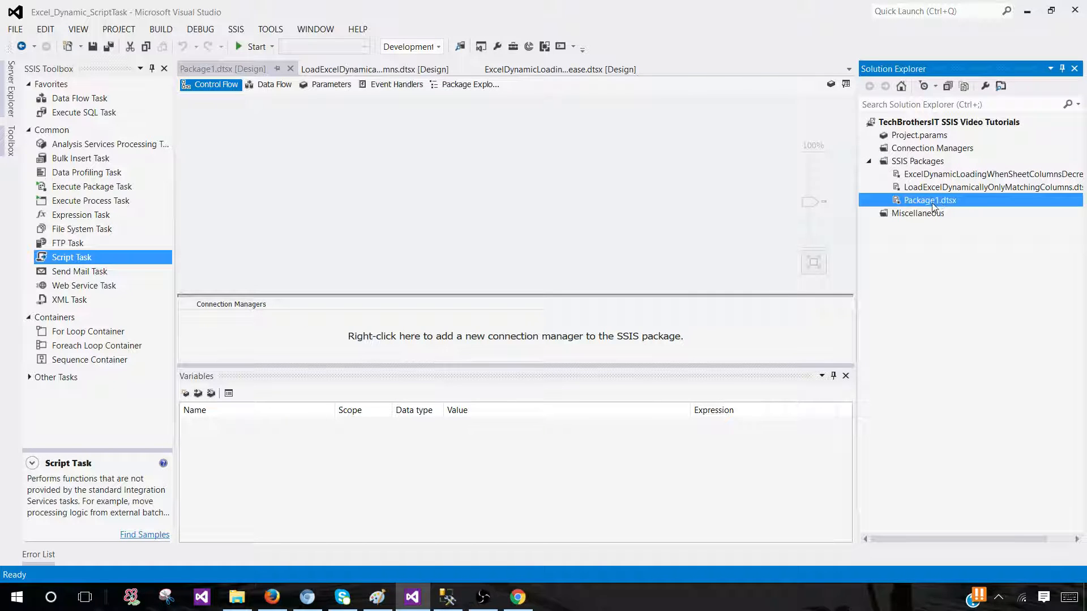
double_click(929, 200)
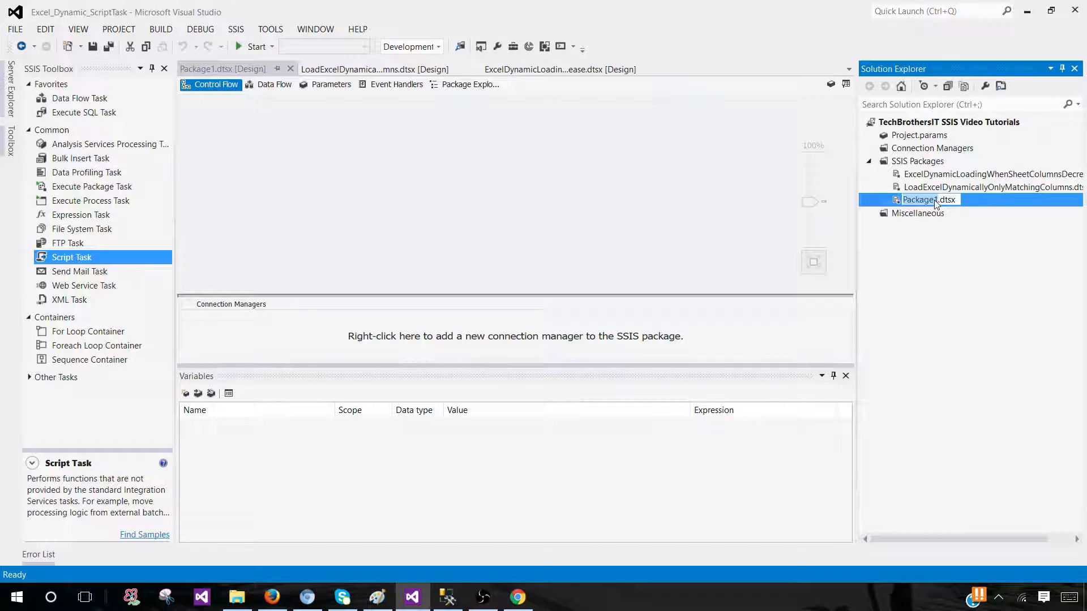
type("LoadExcelFileInformation")
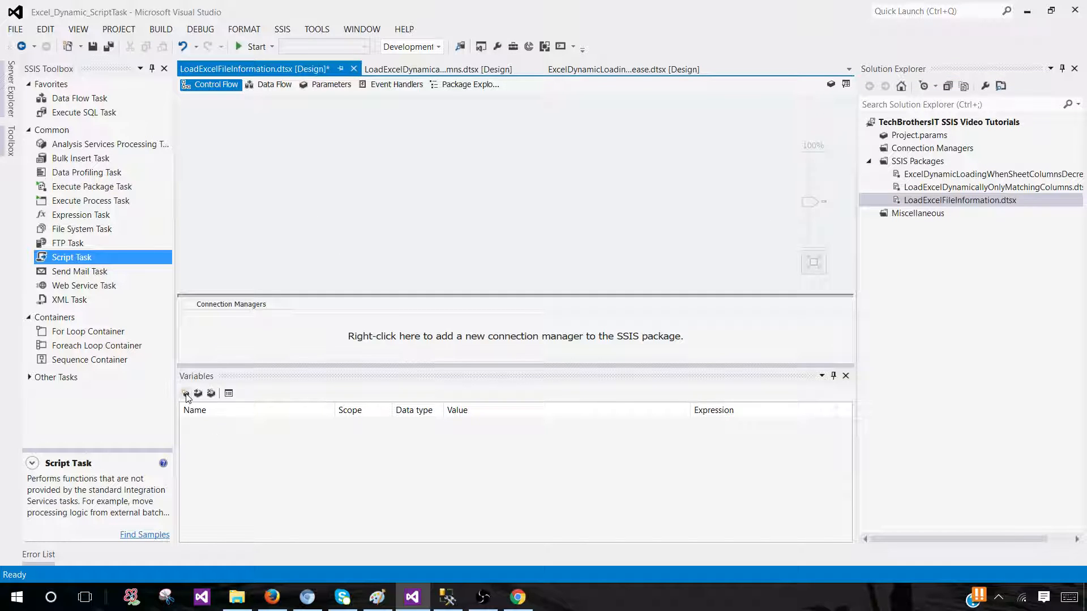
- Add the String variables FolderPath and SchemaName to the package
left_click(186, 393)
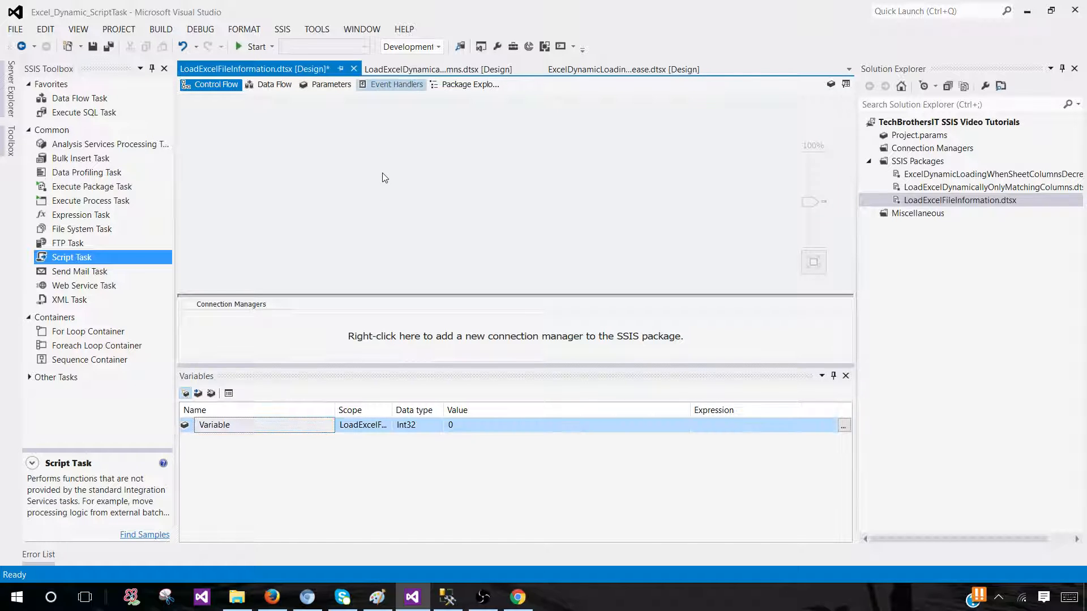
right_click(385, 177)
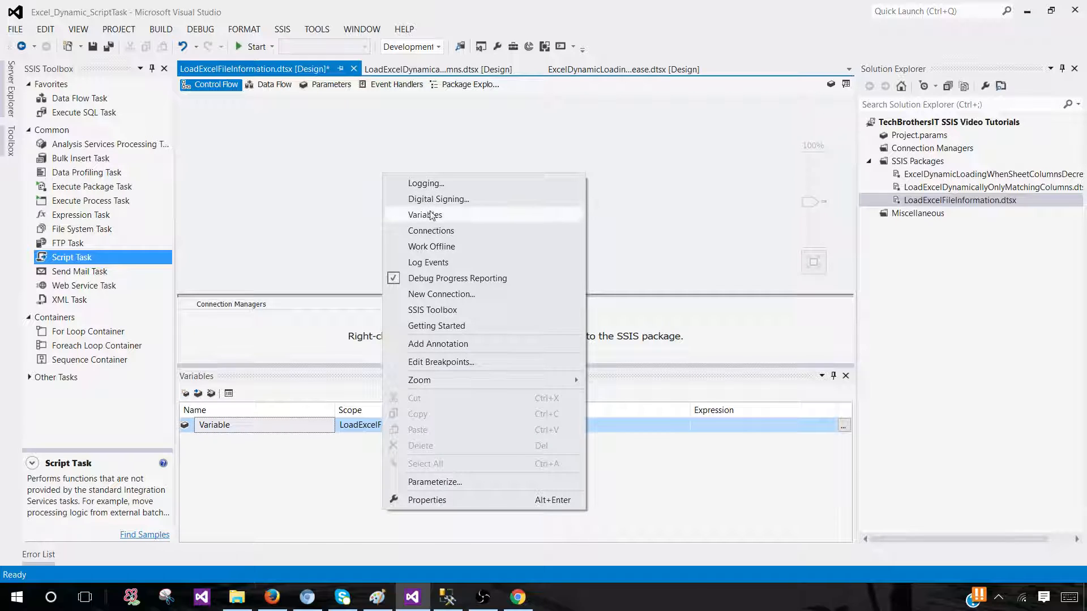
left_click(424, 215)
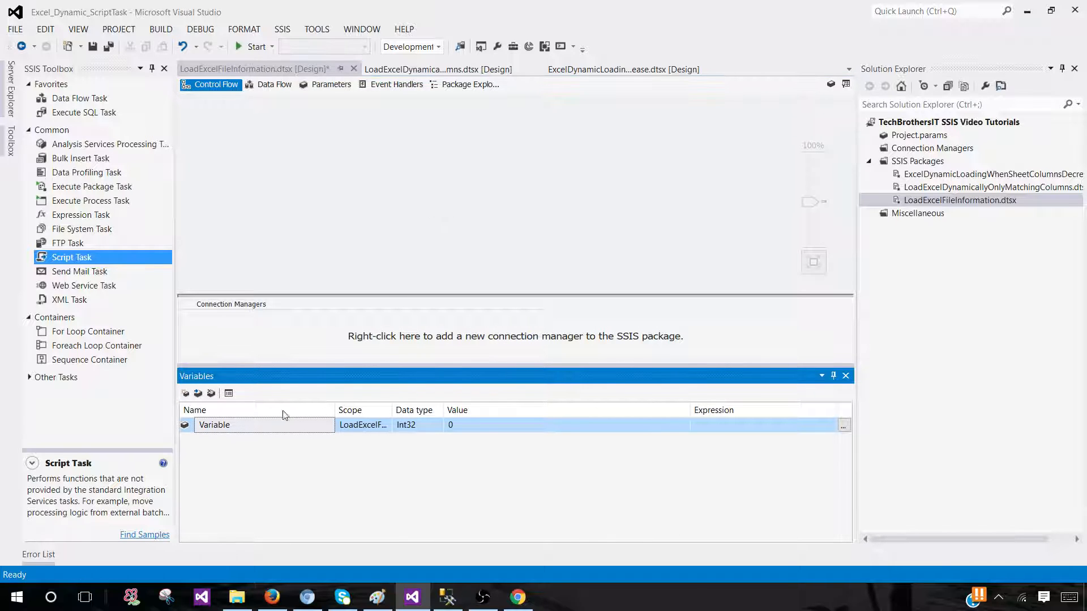
double_click(213, 425)
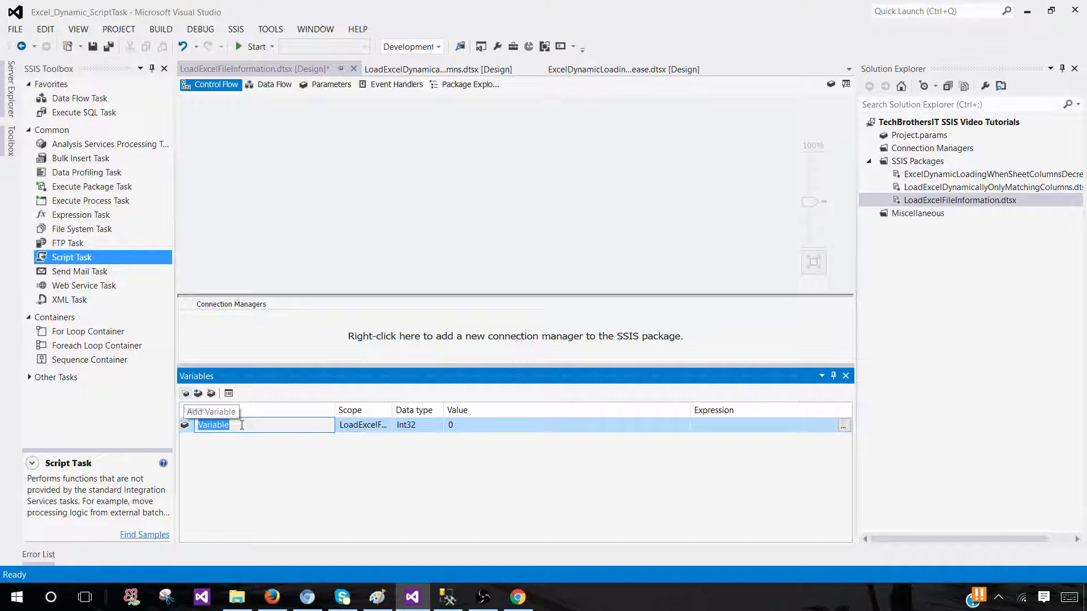
type("F")
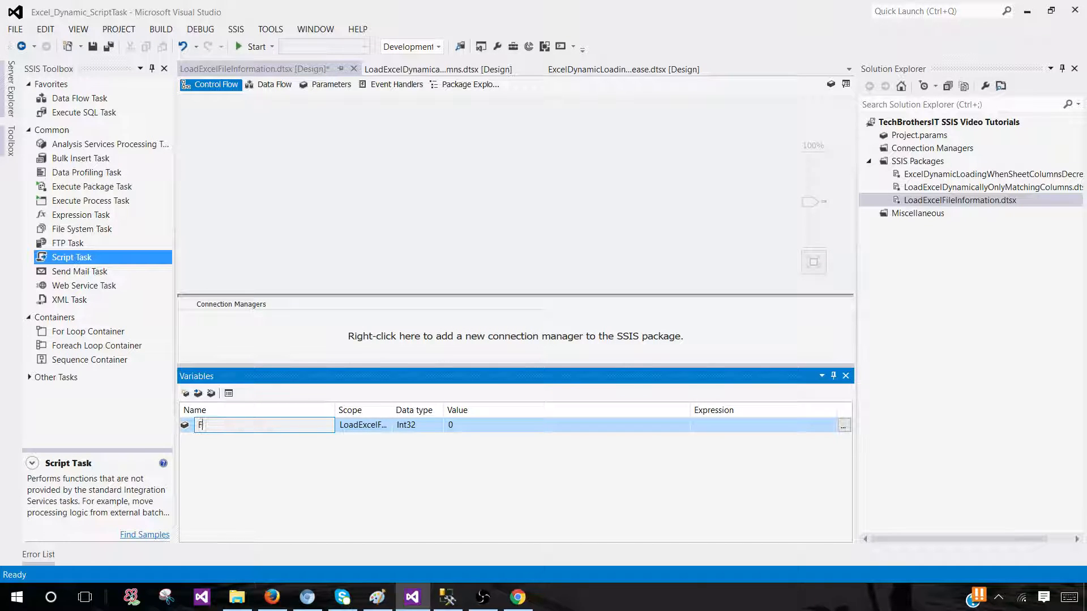
type("FolderPath")
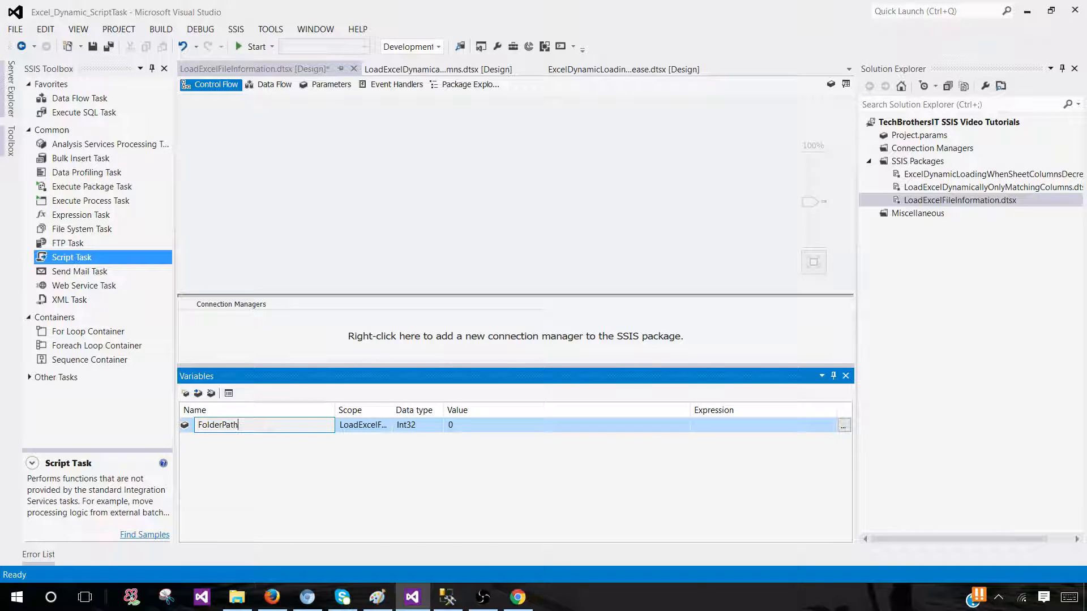
left_click(414, 425)
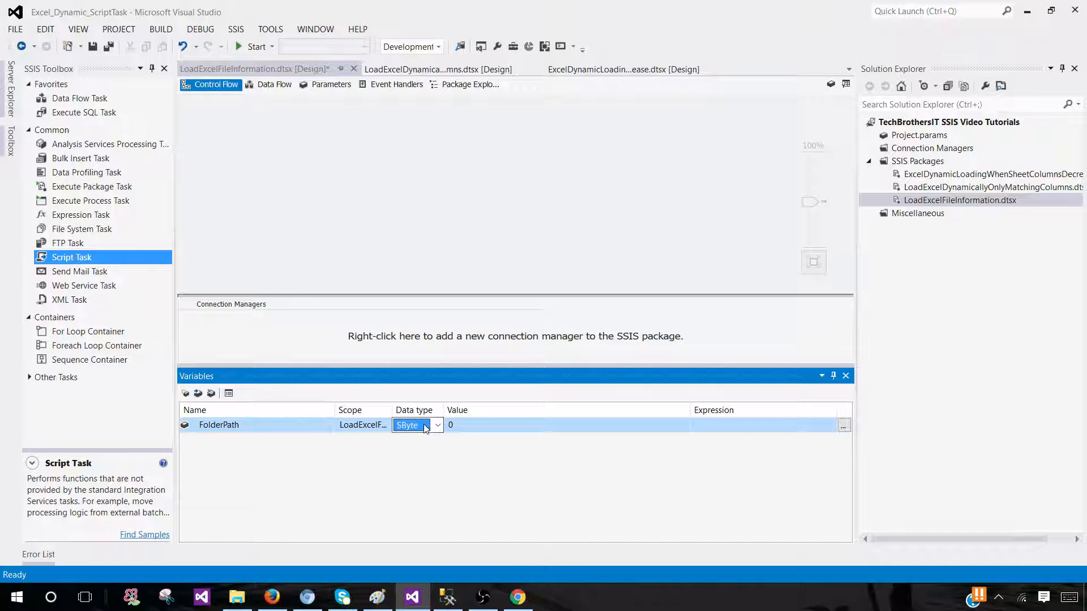
left_click(417, 426)
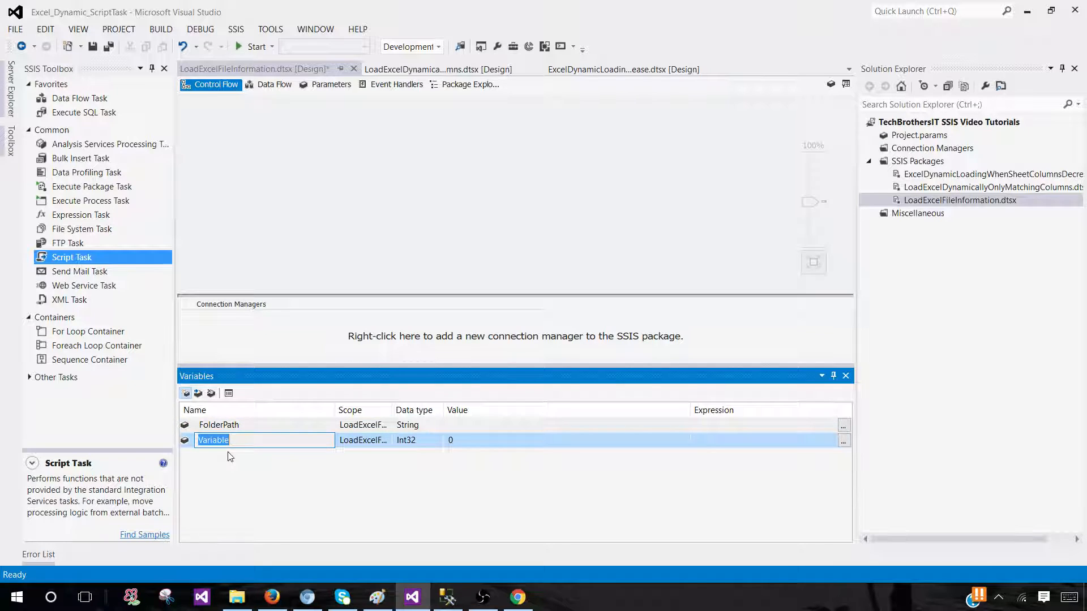
type("SchemaNam")
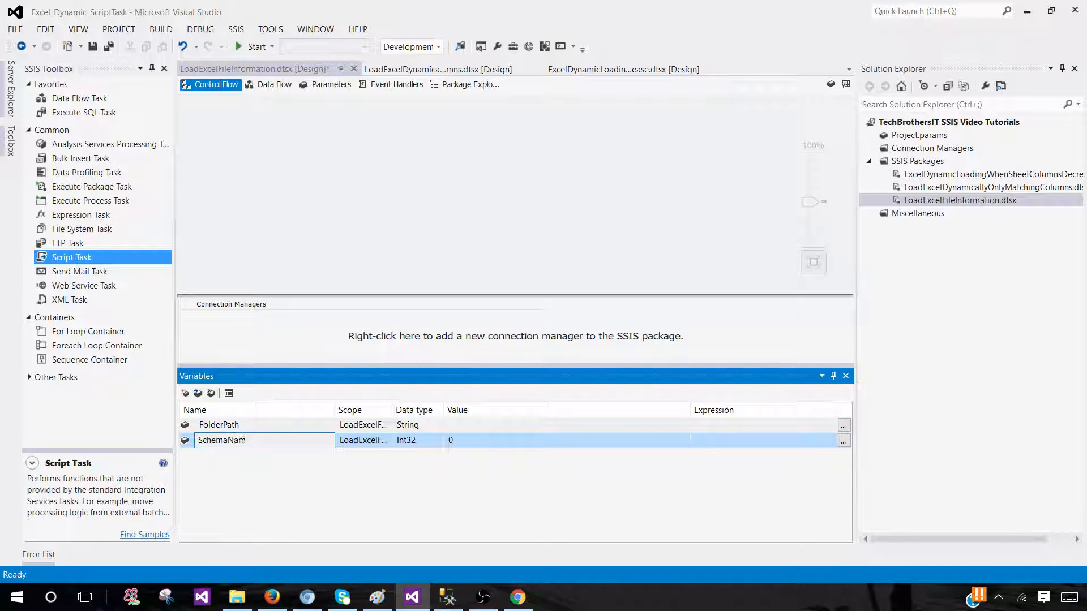
left_click(412, 441)
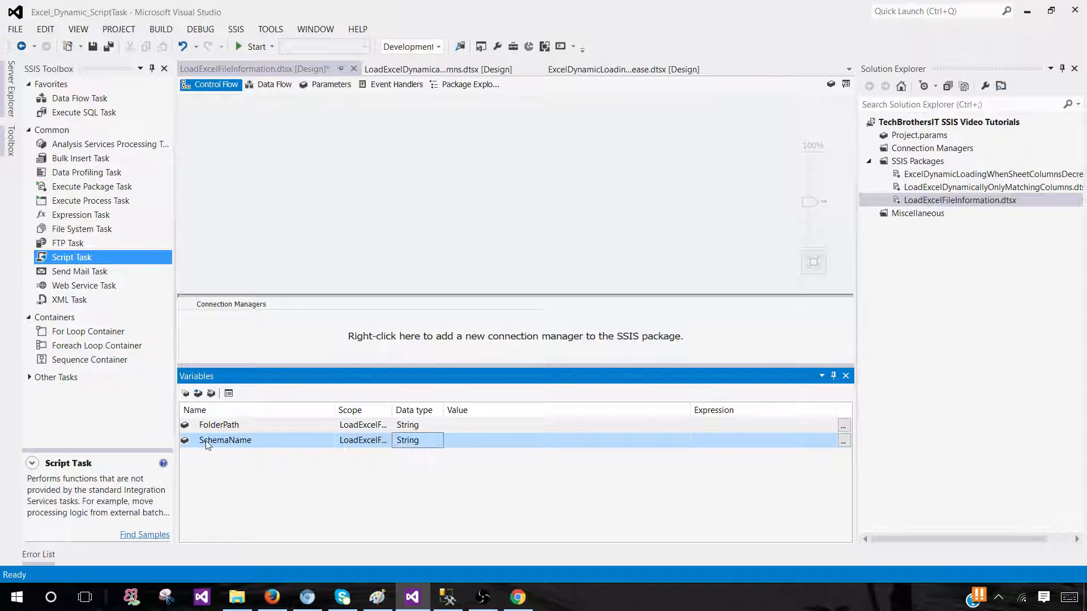
- Add a TableName variable and copy the SourceFolder path from File Explorer
left_click(185, 393)
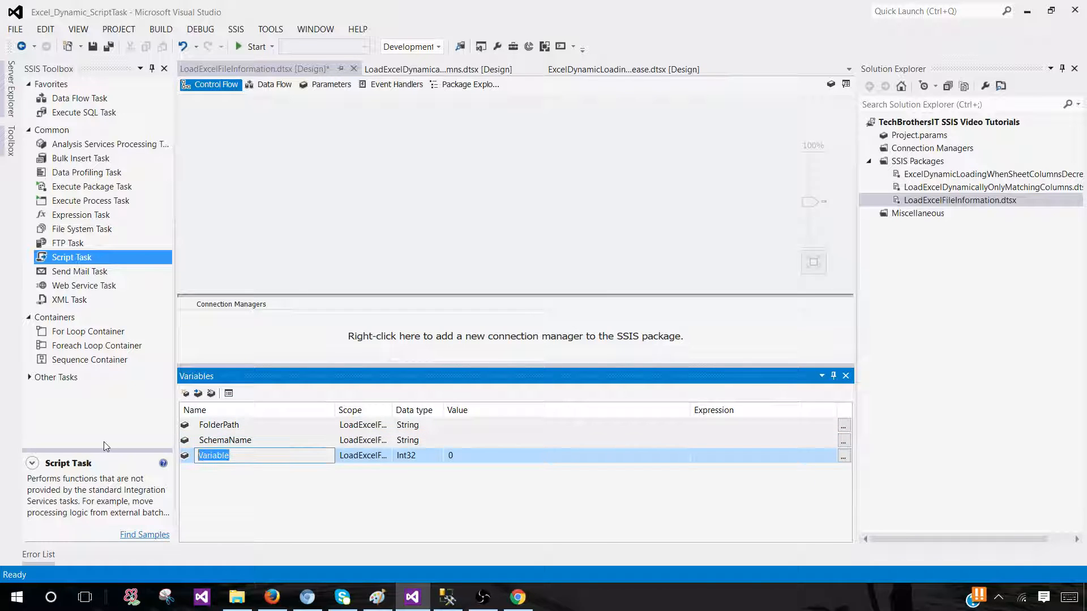
type("TableName")
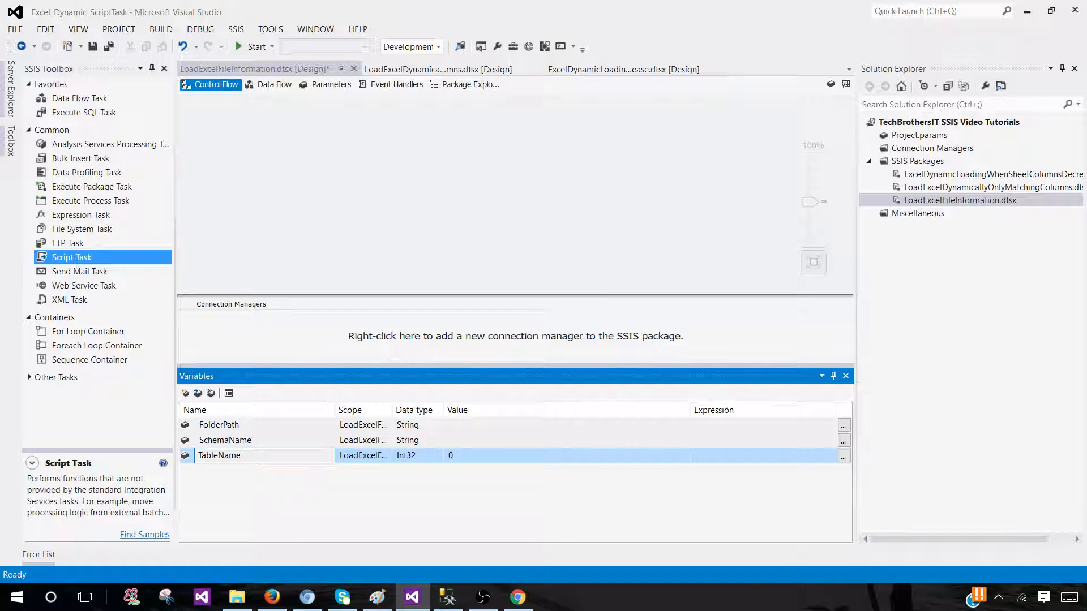
left_click(323, 512)
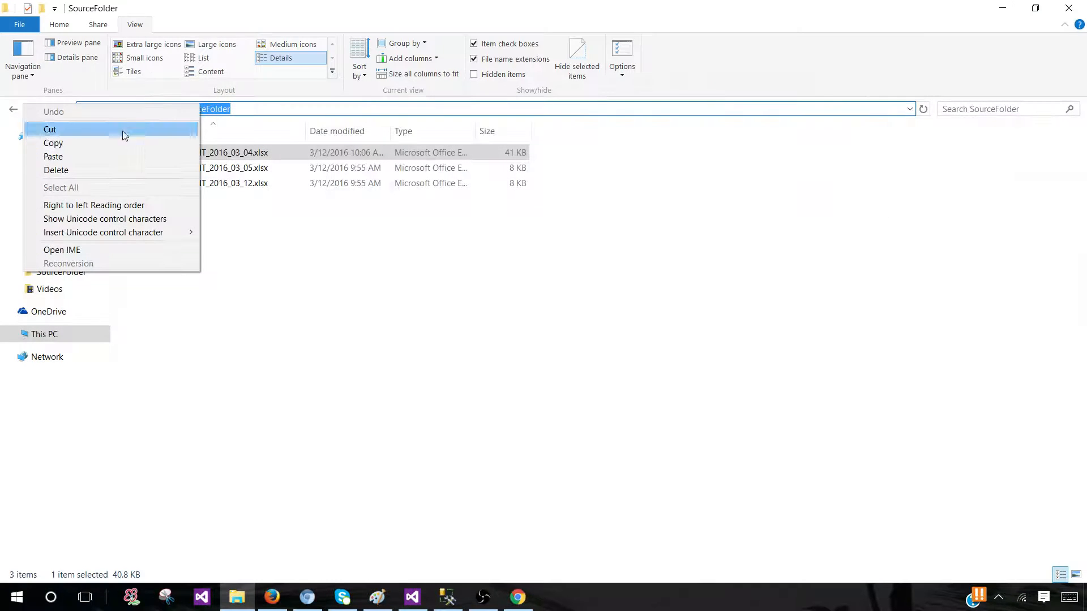
left_click(345, 465)
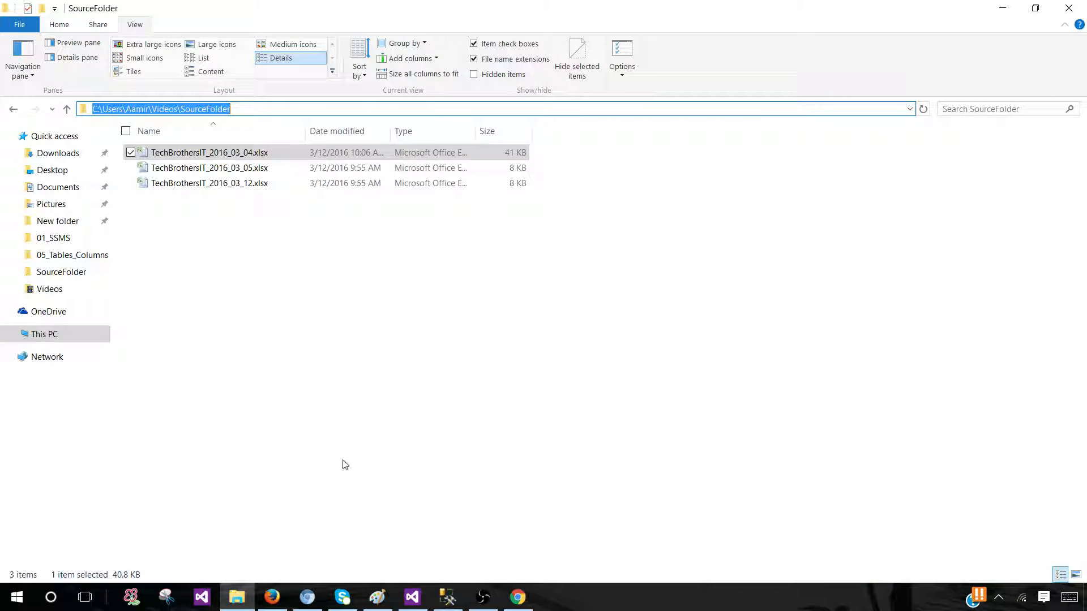
mouse_move(373, 388)
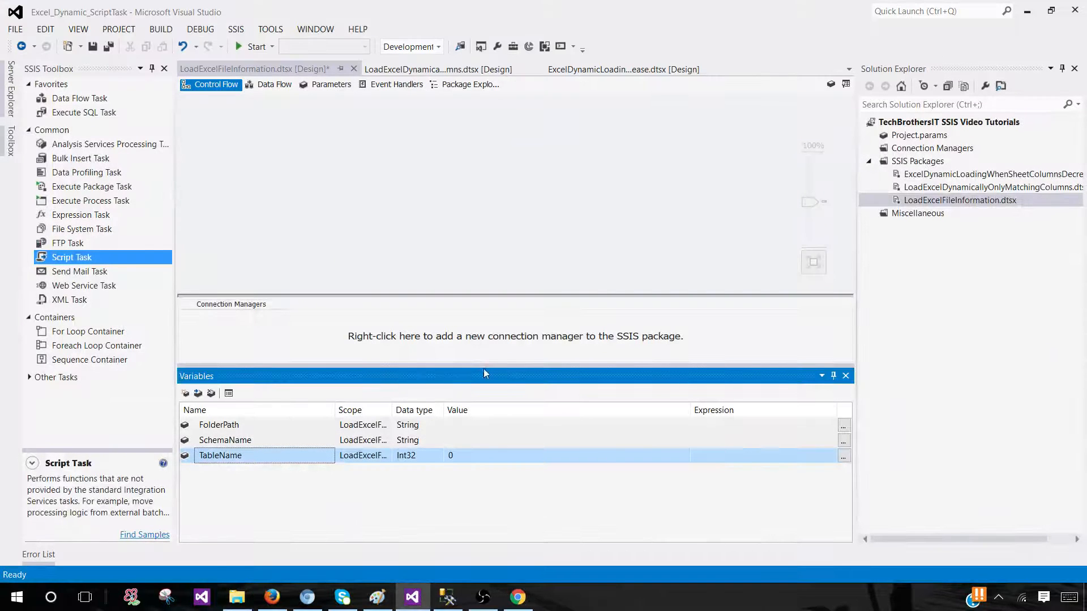
- Set FolderPath to C:\Users\Aamir\Videos\SourceFolder, SchemaName to dbo, TableName to String 'ExcelFileInformation'
type("C:\\Users\\Aamir\\Videos\\SourceFolder")
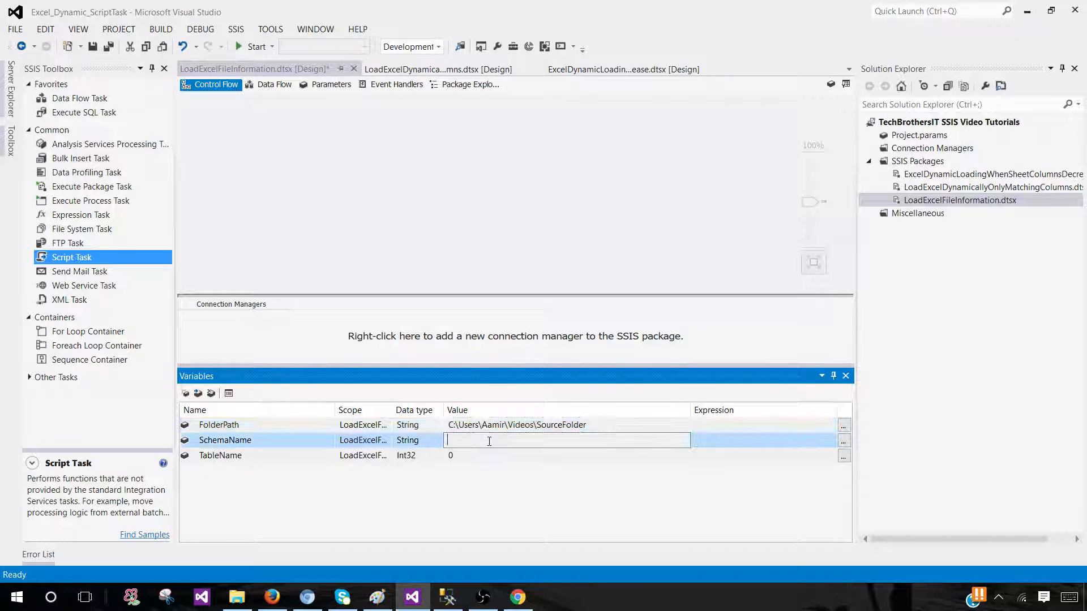
type("dbo")
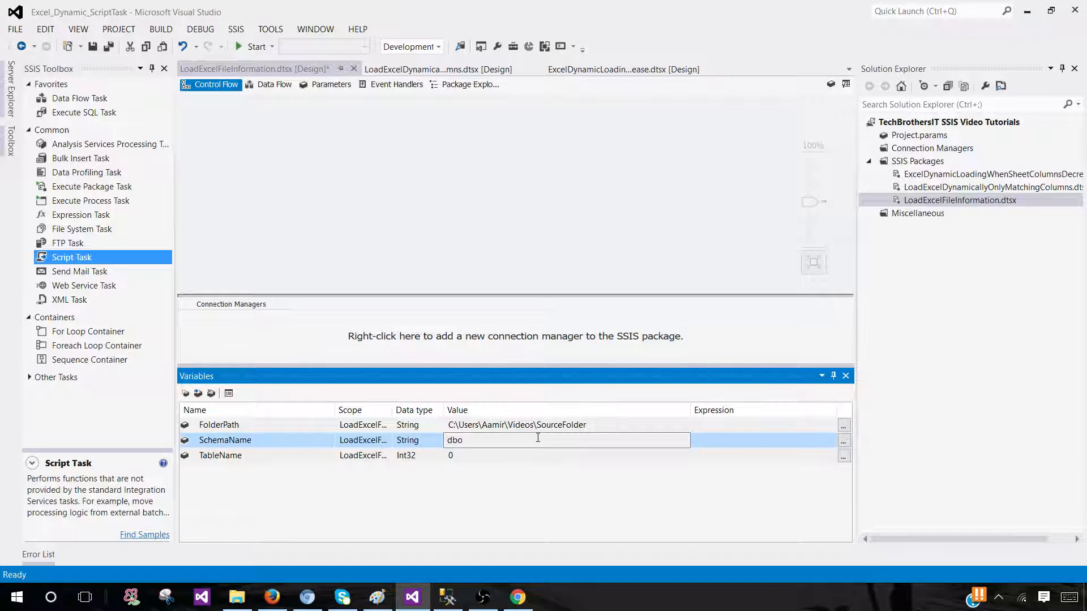
left_click(414, 456)
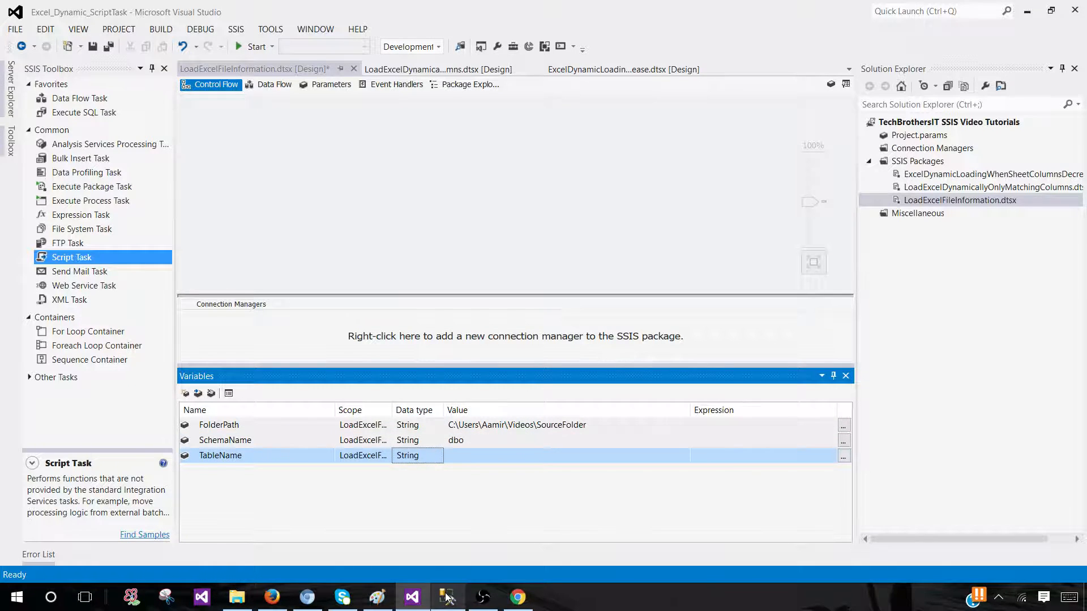
left_click(448, 596)
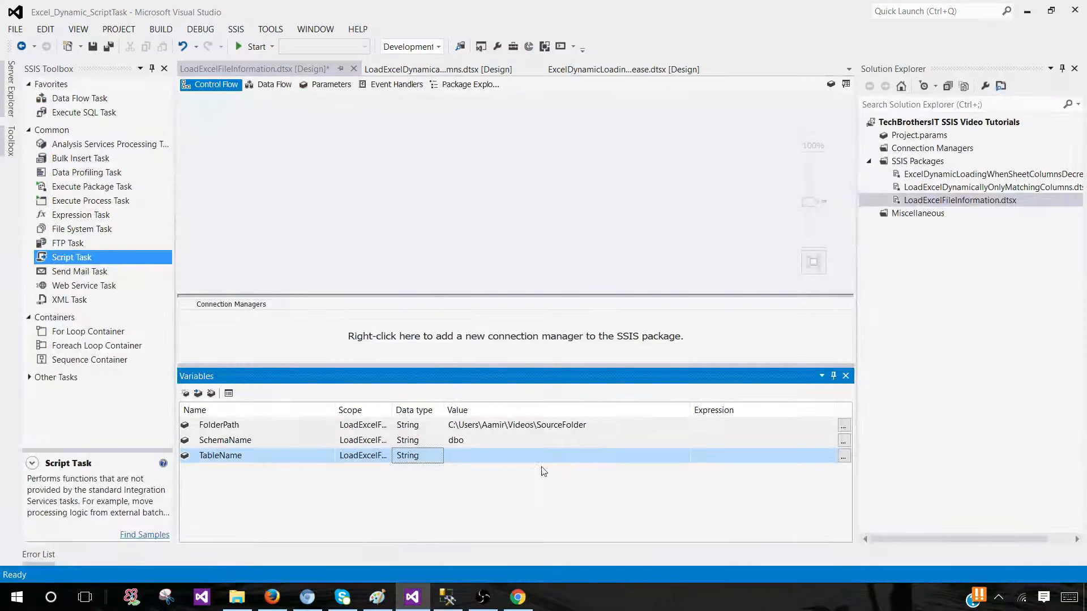
left_click(565, 455)
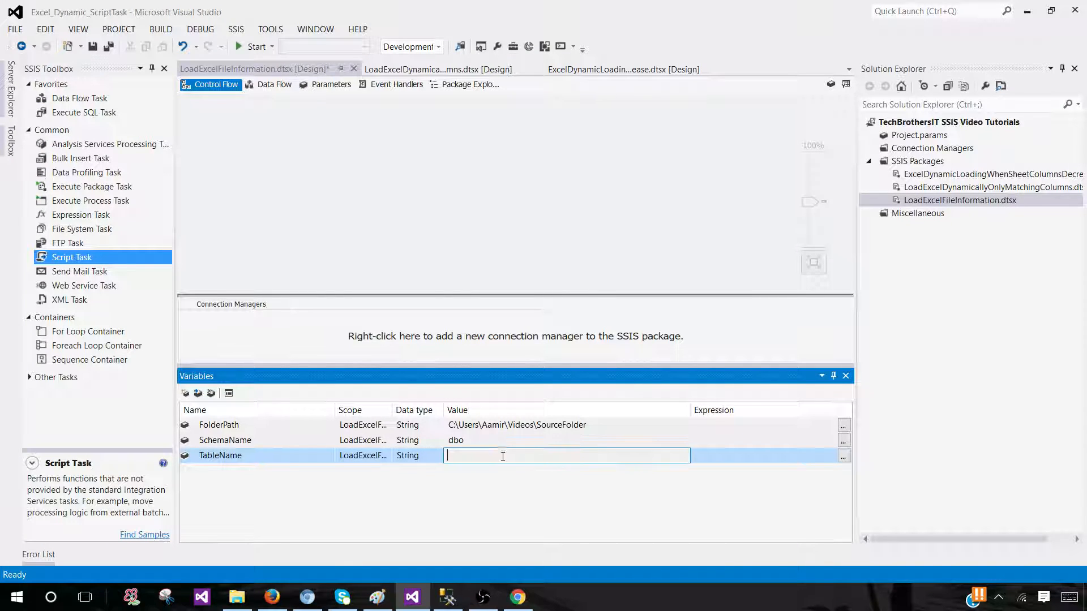
type("ExcelFileInformation")
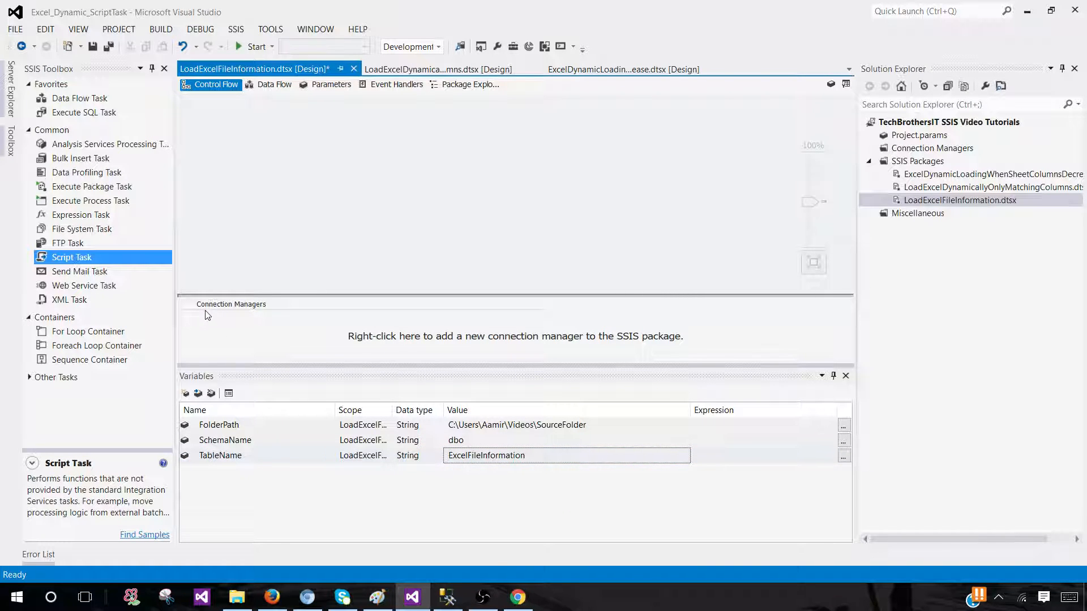
mouse_move(264, 321)
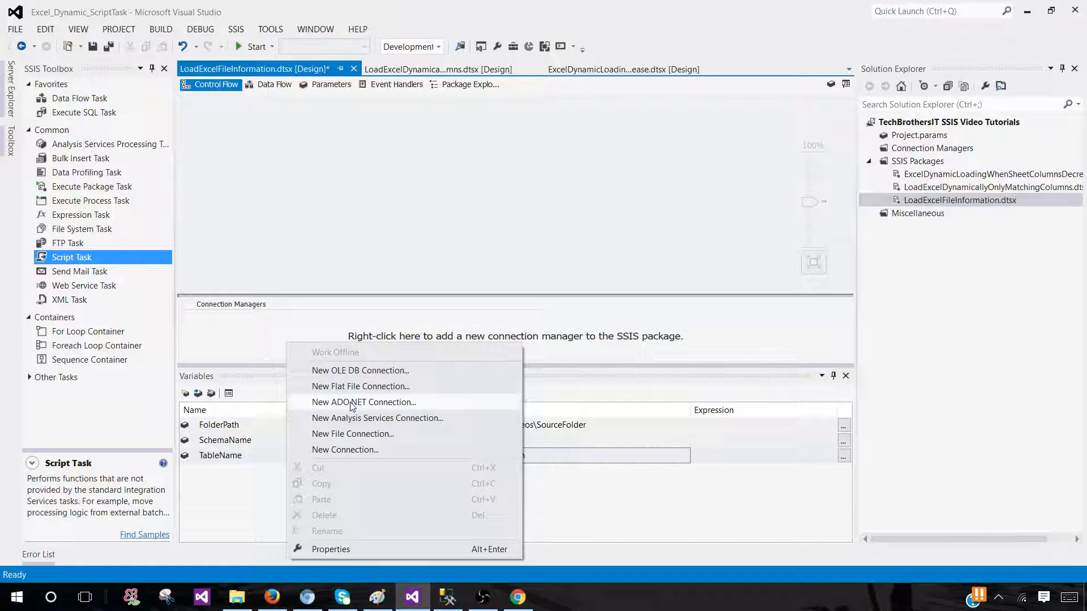
left_click(364, 402)
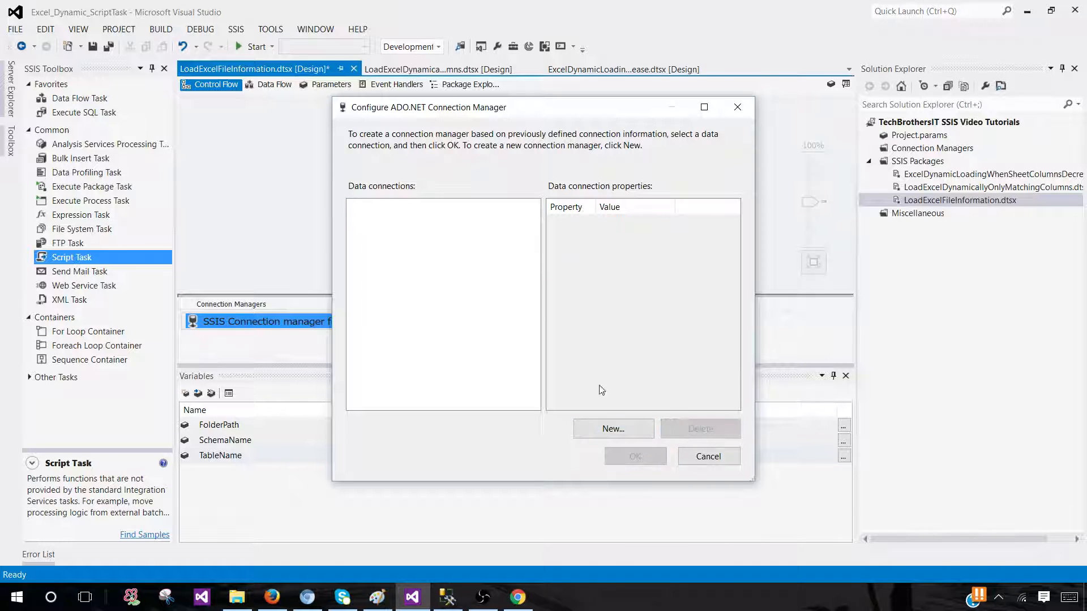
left_click(612, 429)
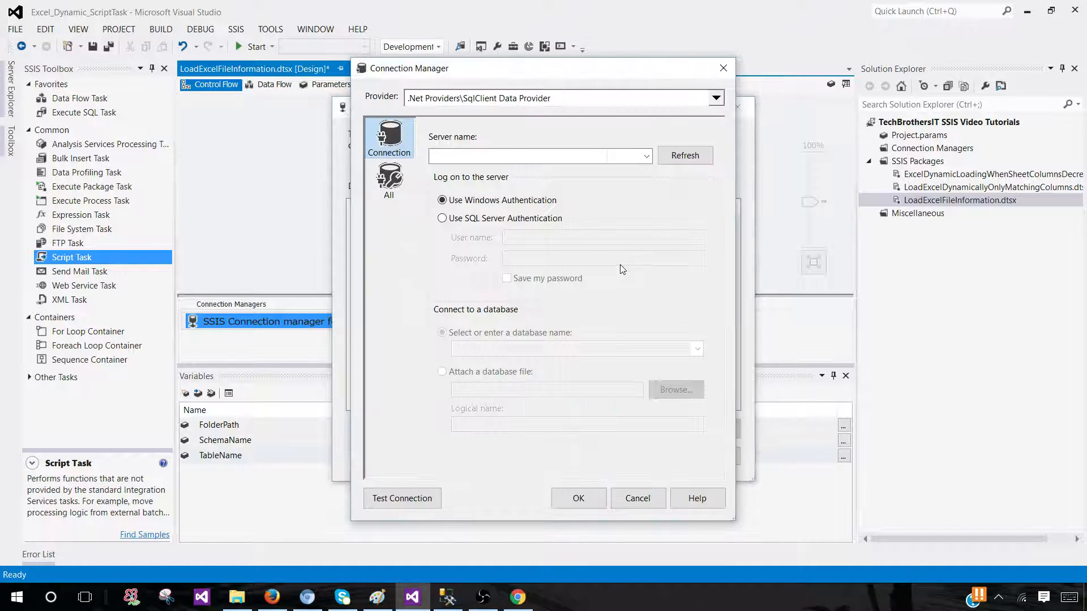
left_click(447, 596)
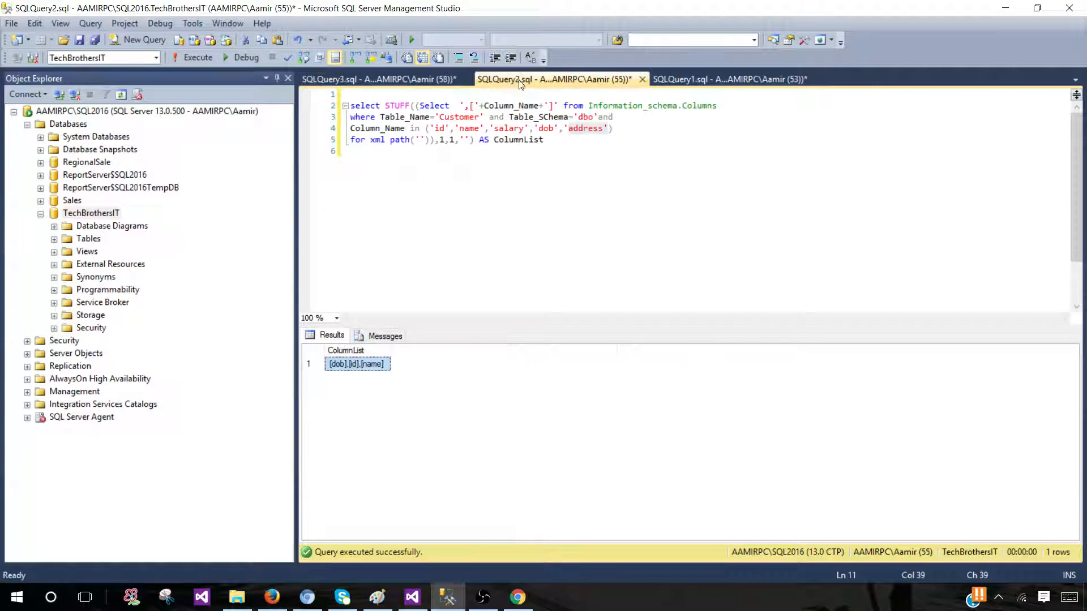
left_click(728, 78)
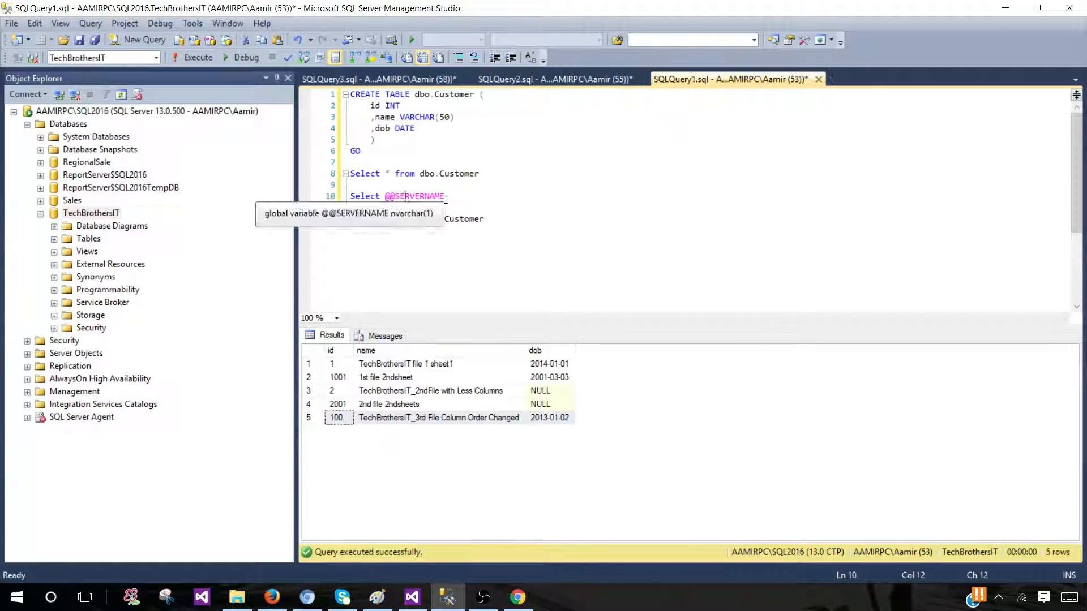
left_click(198, 57)
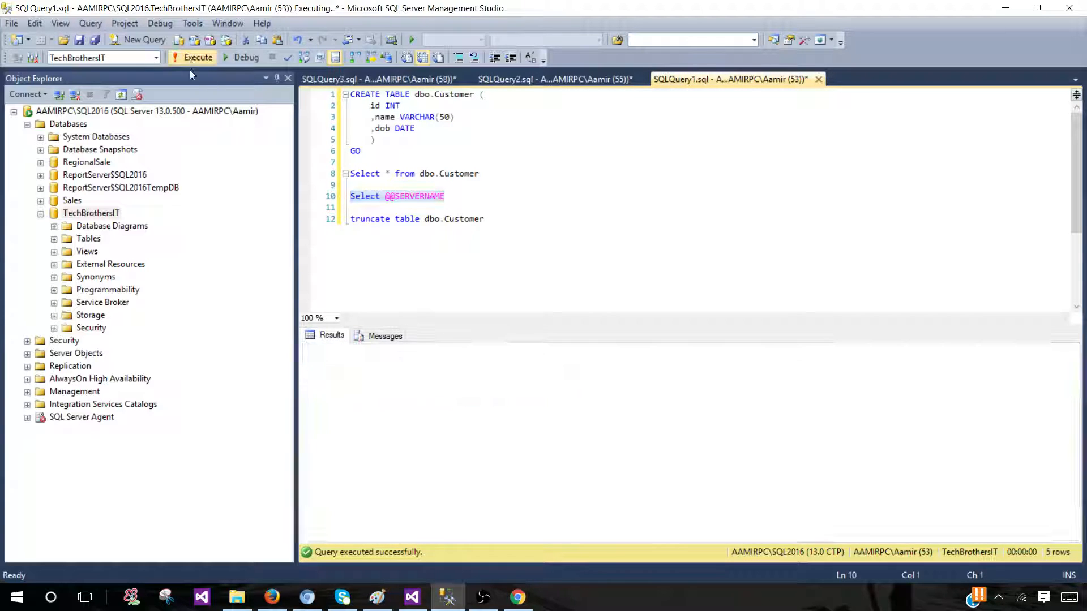
left_click(197, 57)
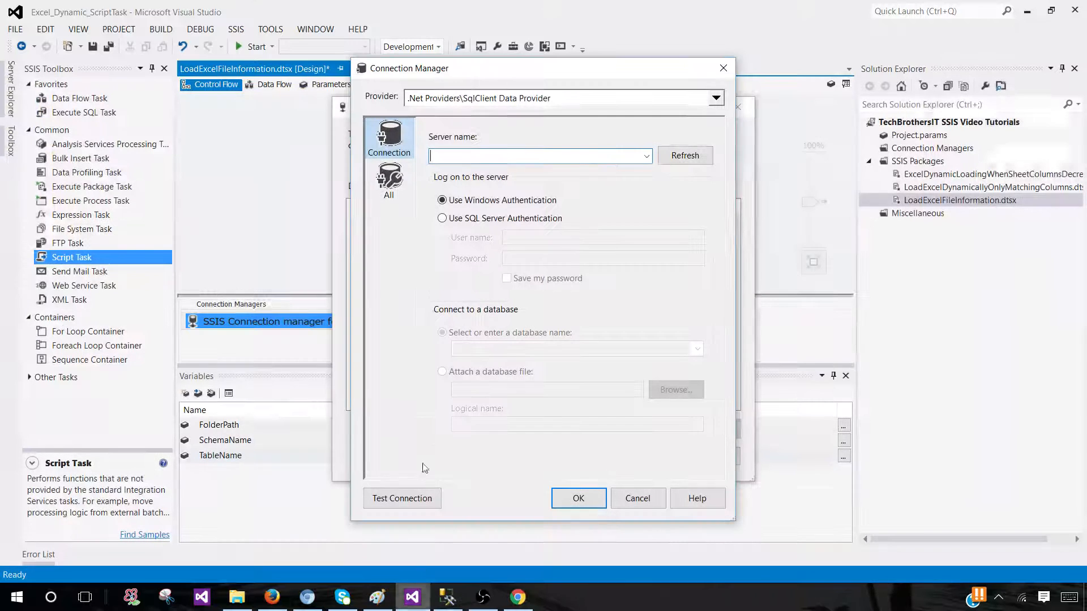
- Connect to server AAMIRPC\SQL2016, database TechBrothersIT, and test the connection successfully
type("AAMIRPC\\SQL2016")
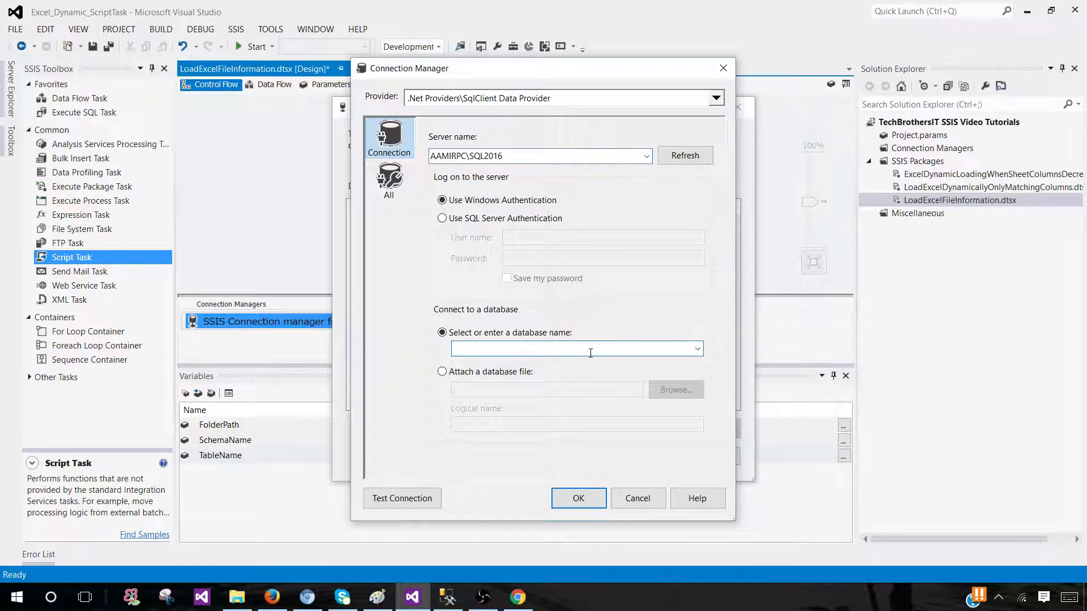
type("Test")
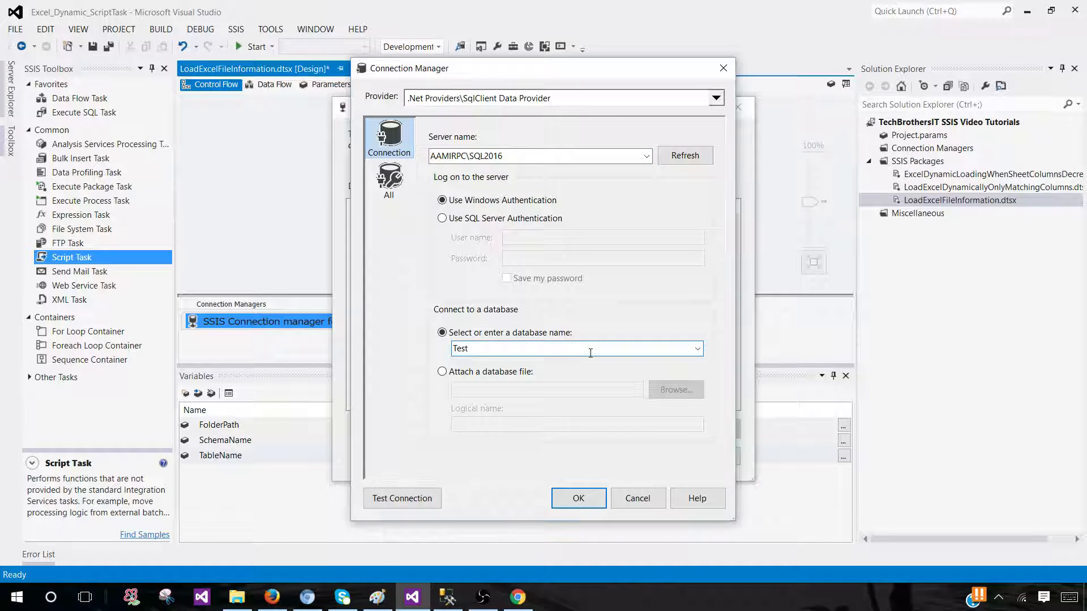
type("Tec")
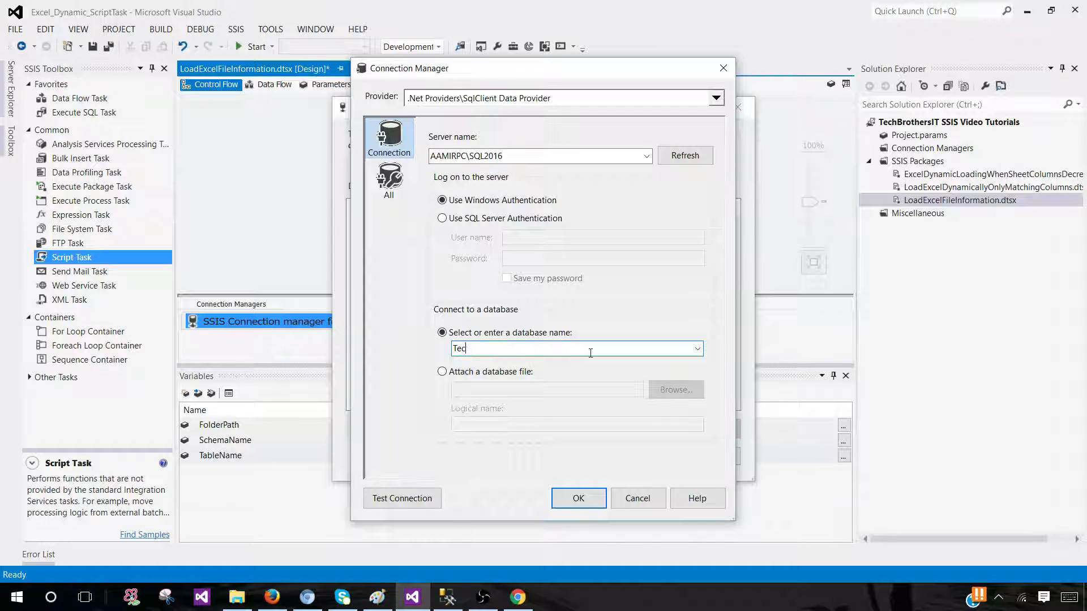
type("g")
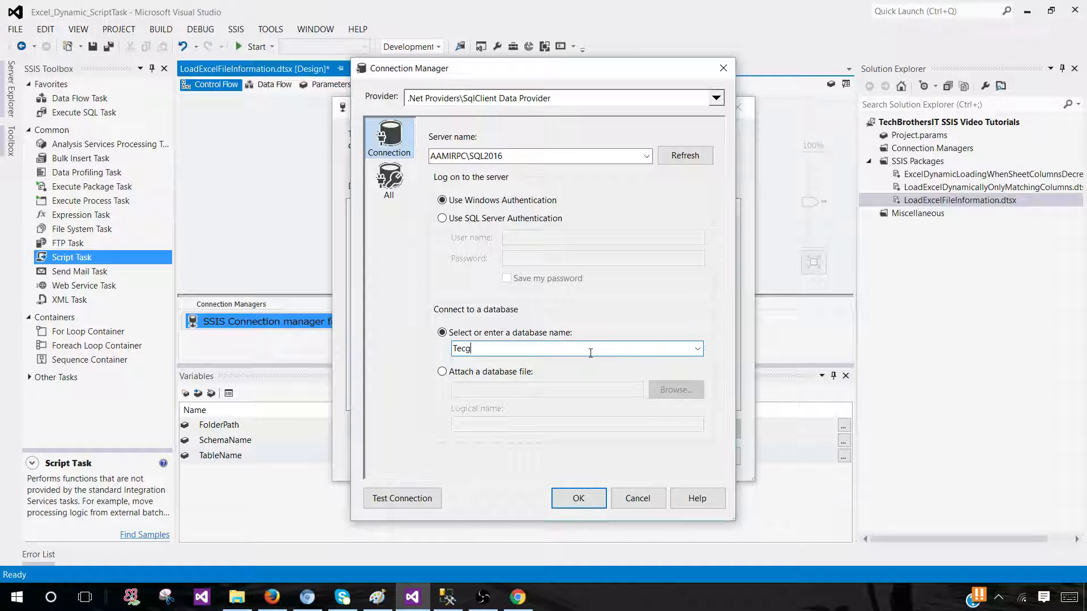
type("TechBrothersIT")
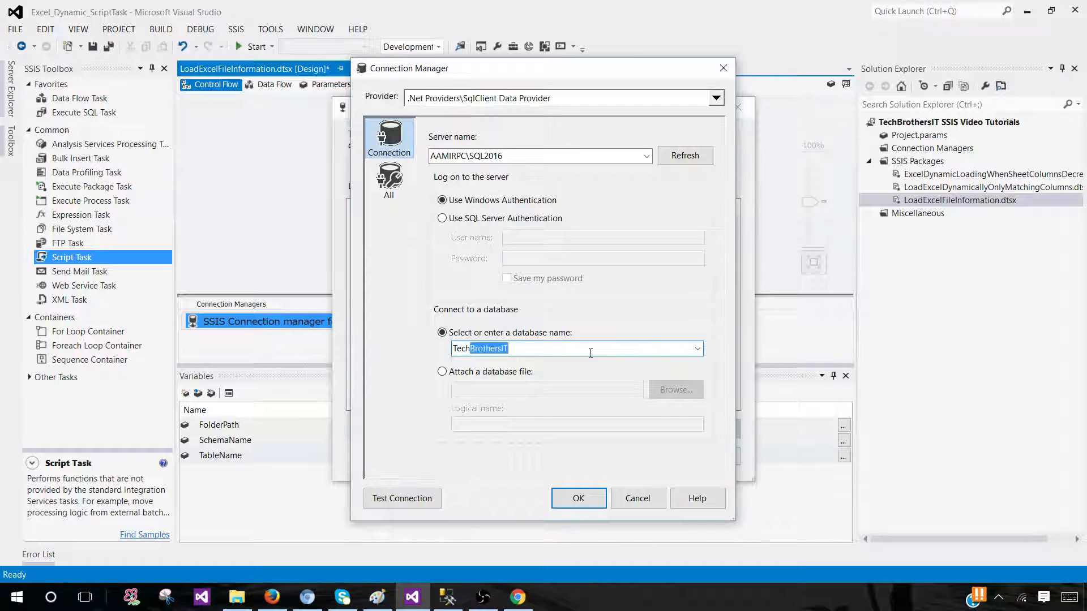
left_click(402, 499)
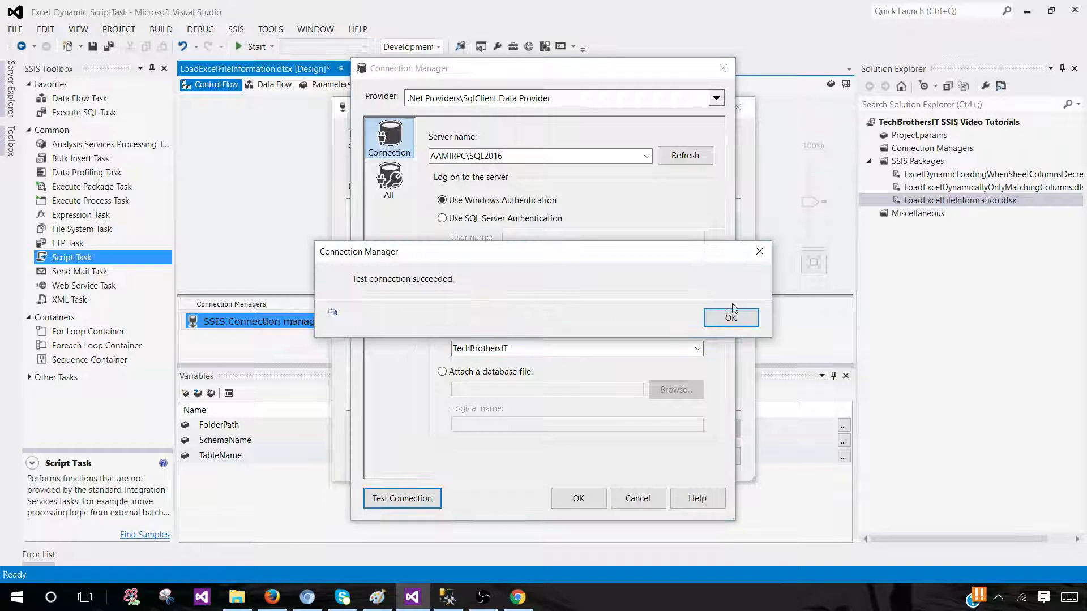
left_click(730, 318)
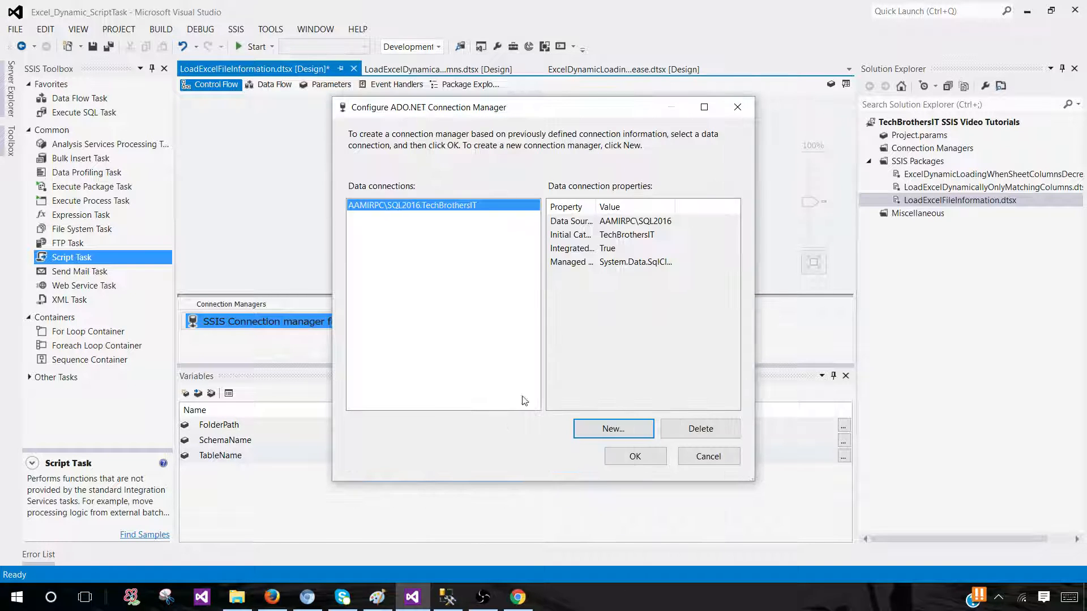
- Confirm the new connection and rename the connection manager DB_Conn_TechBrothersIT
left_click(633, 456)
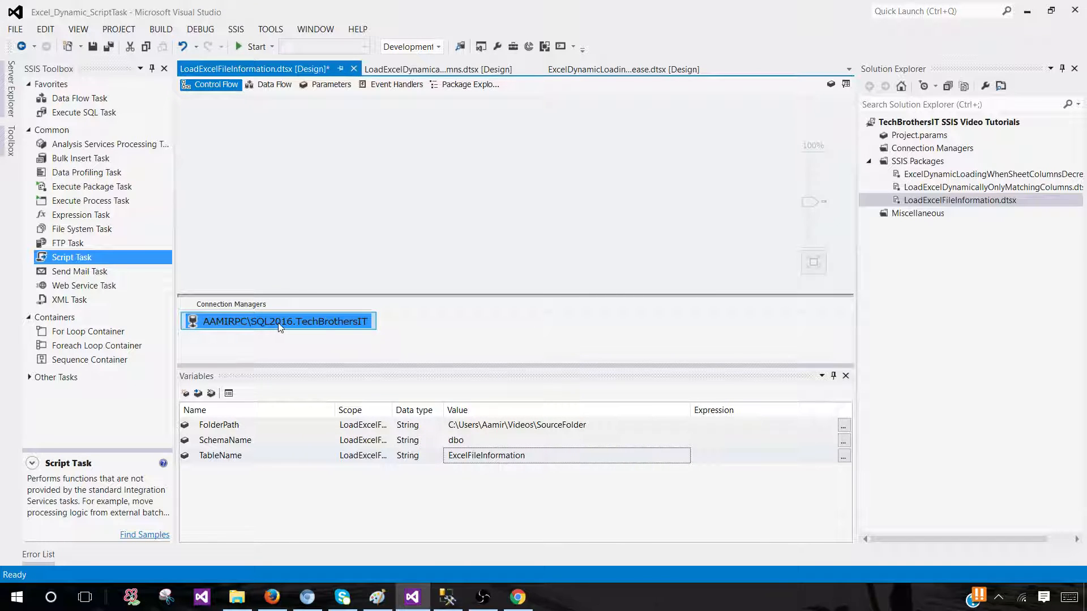
double_click(285, 321)
type("DB_Conn_")
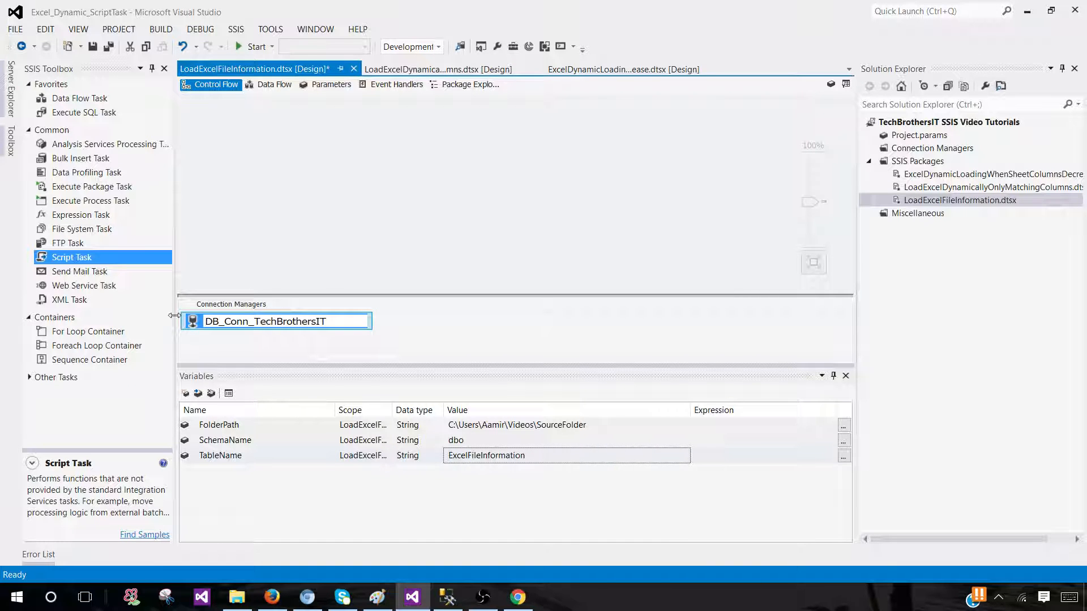
left_click(262, 321)
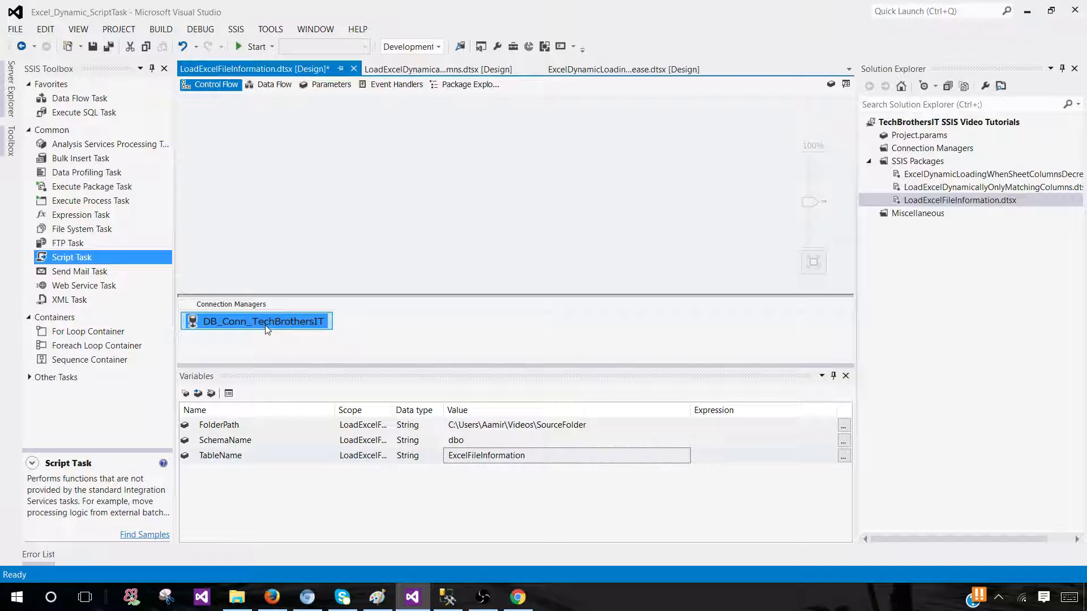
mouse_move(273, 321)
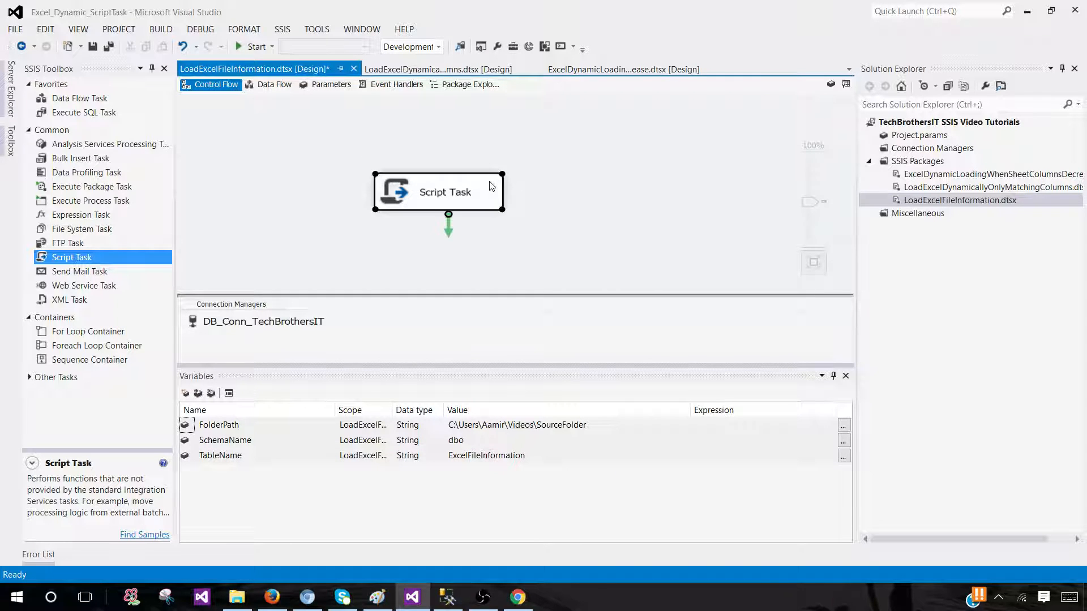
- Keep Visual C# 2012 and set ReadOnlyVariables to User::FolderPath, User::SchemaName, User::TableName
double_click(438, 192)
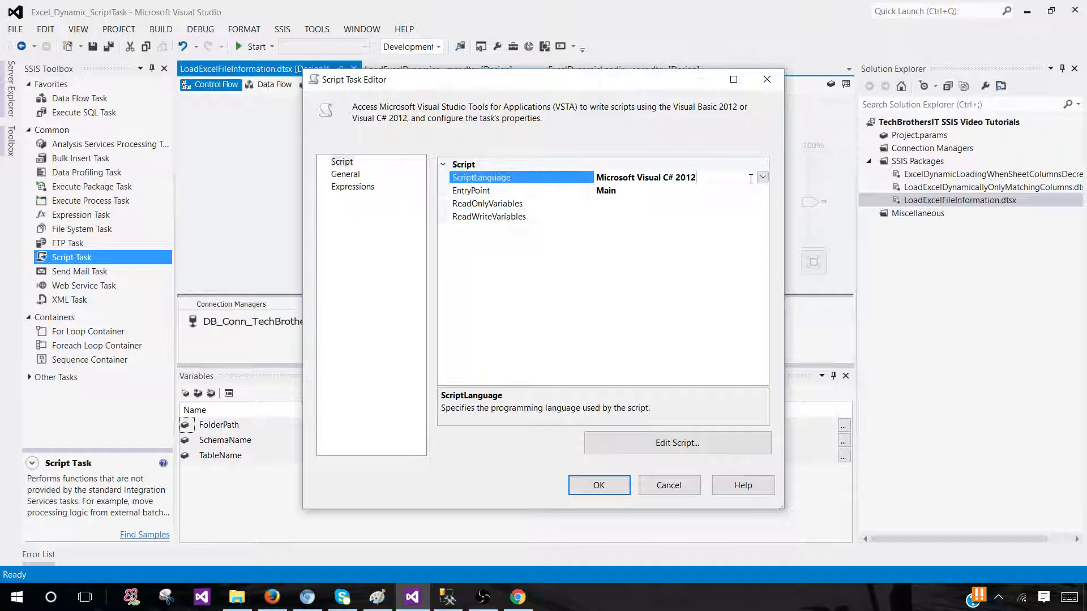
left_click(763, 177)
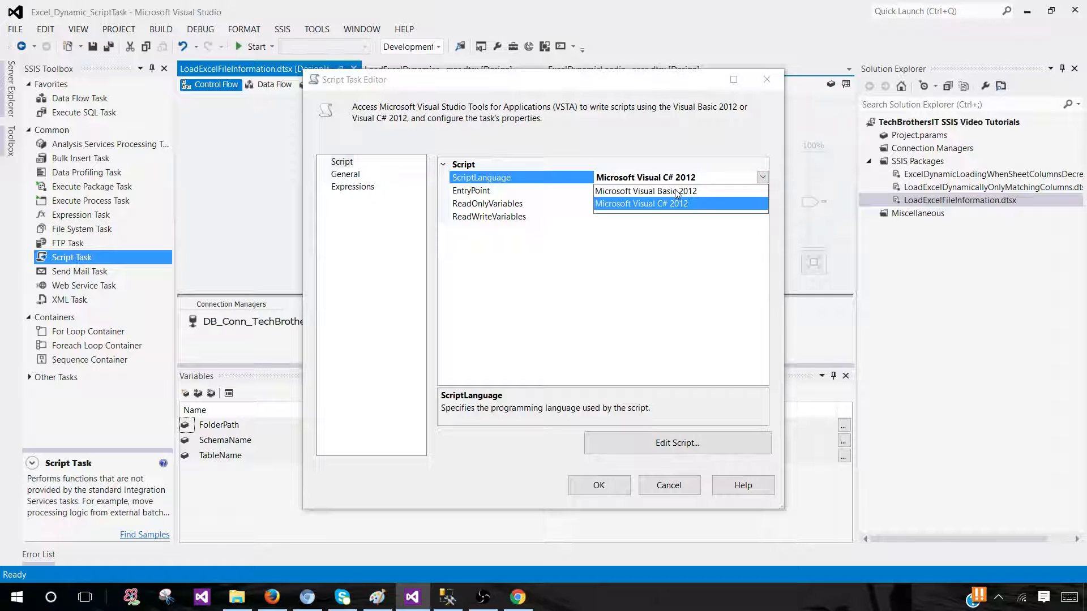
left_click(642, 203)
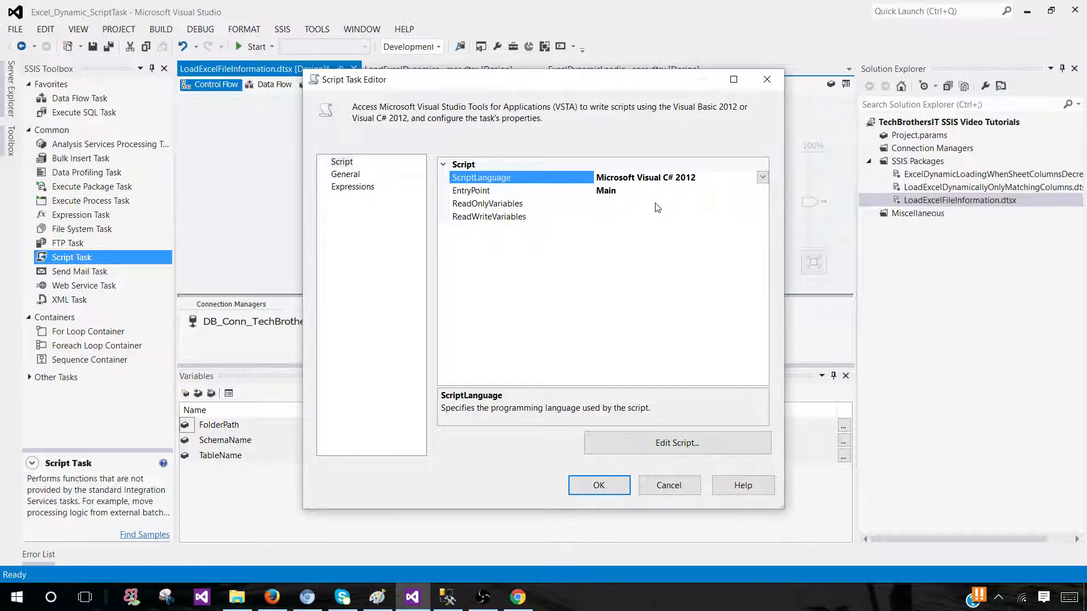
left_click(488, 204)
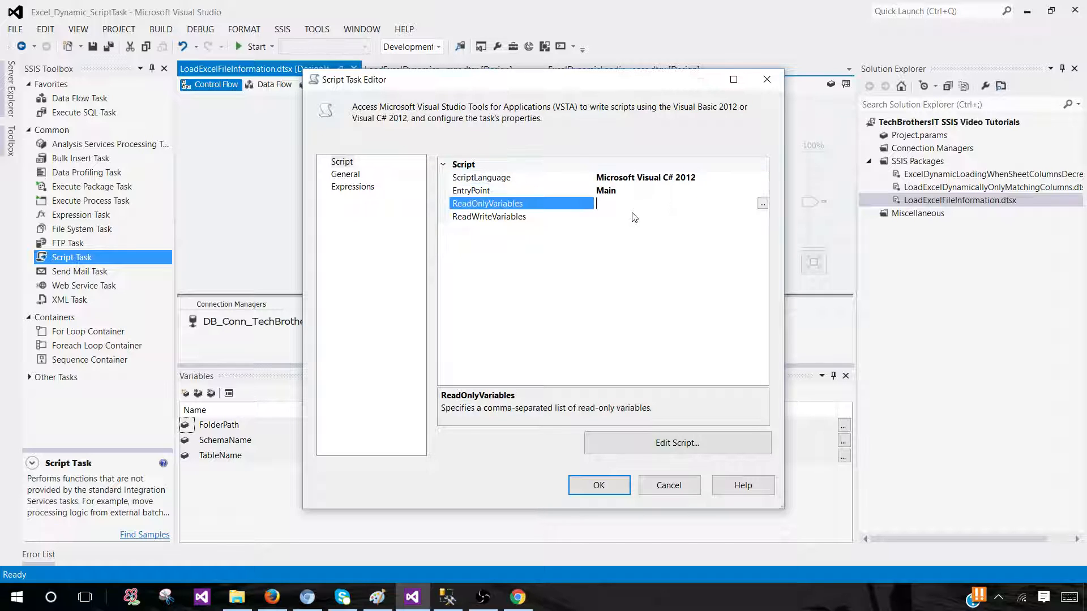
left_click(762, 203)
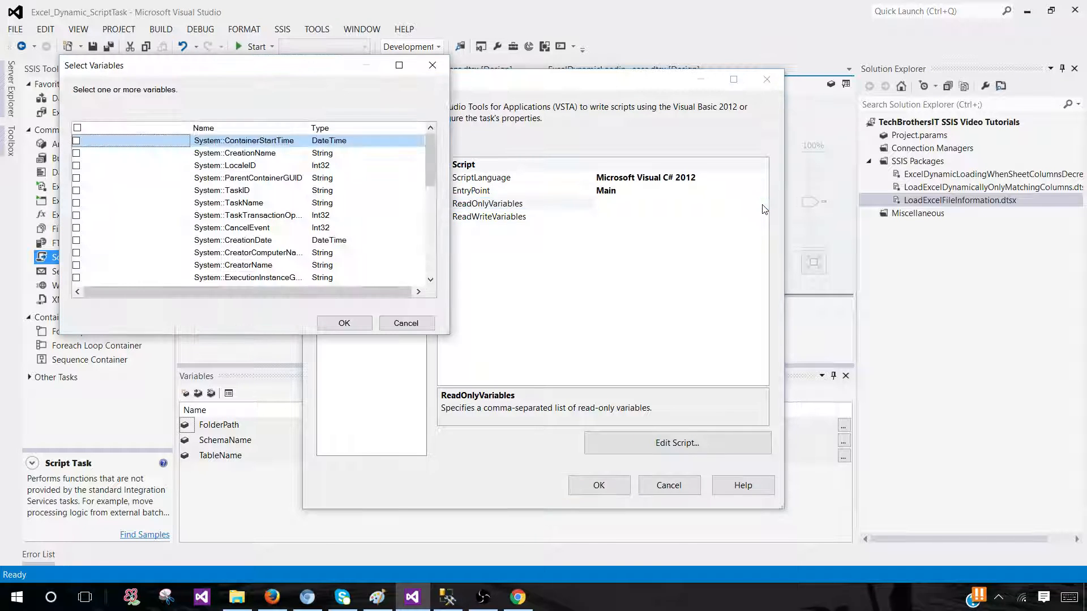
left_click(225, 165)
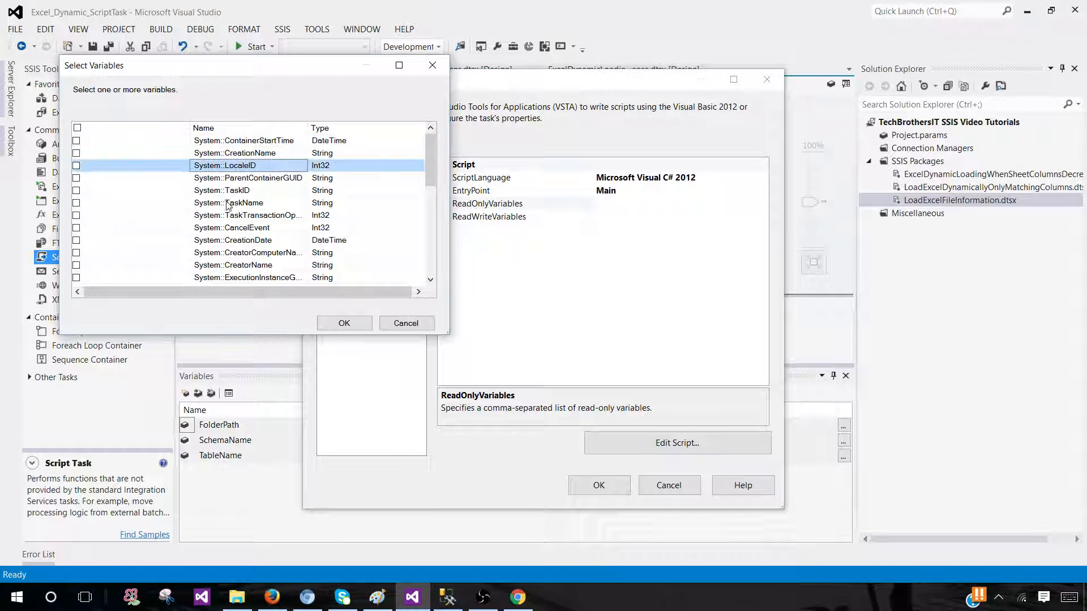
scroll("down", 3)
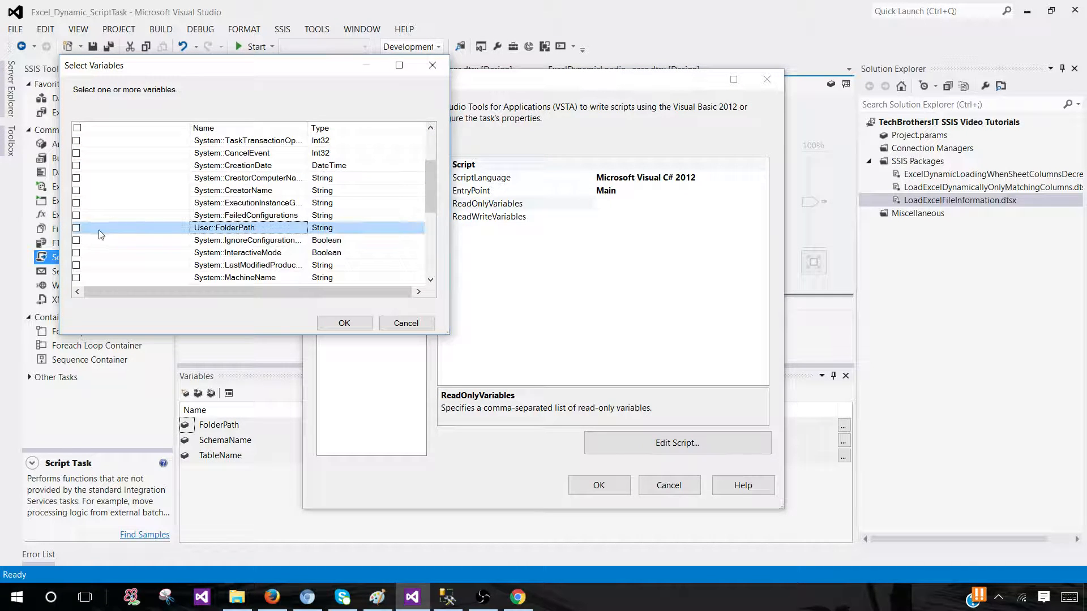
left_click(77, 152)
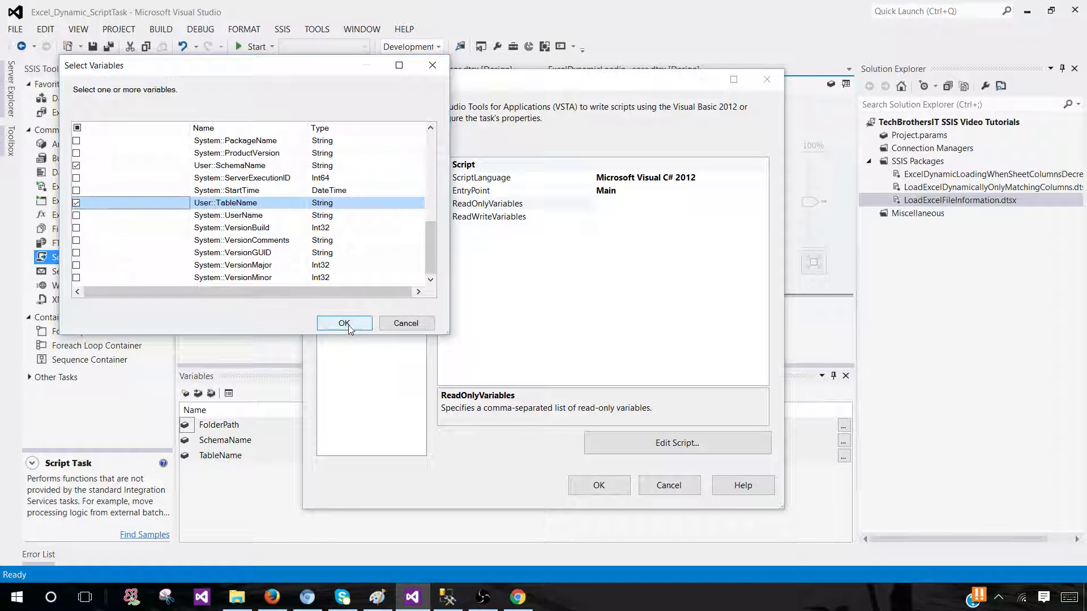
left_click(344, 324)
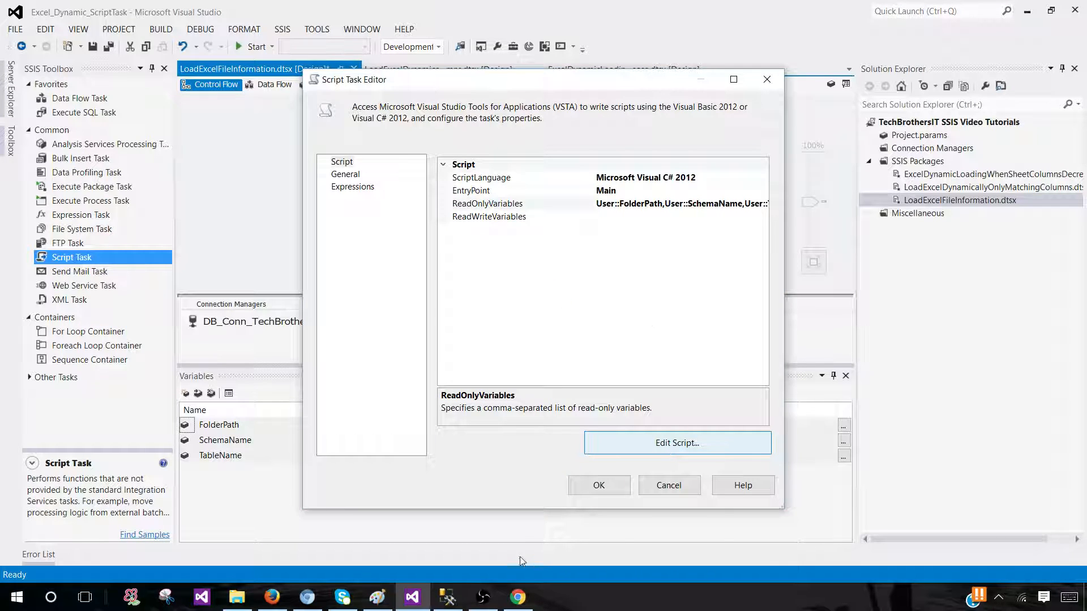
left_click(517, 596)
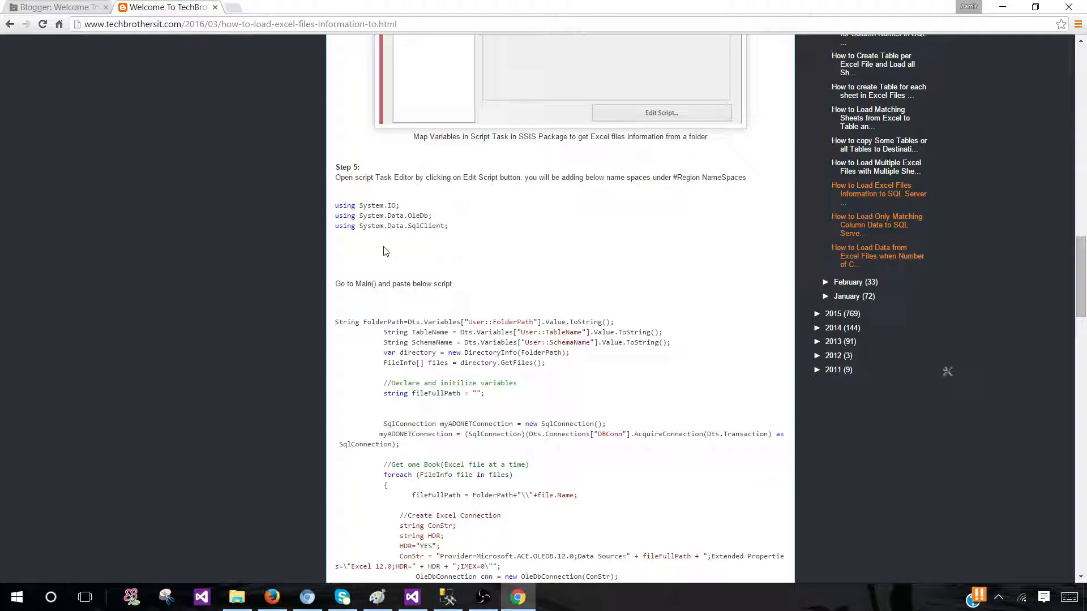
left_click_drag(335, 205, 449, 226)
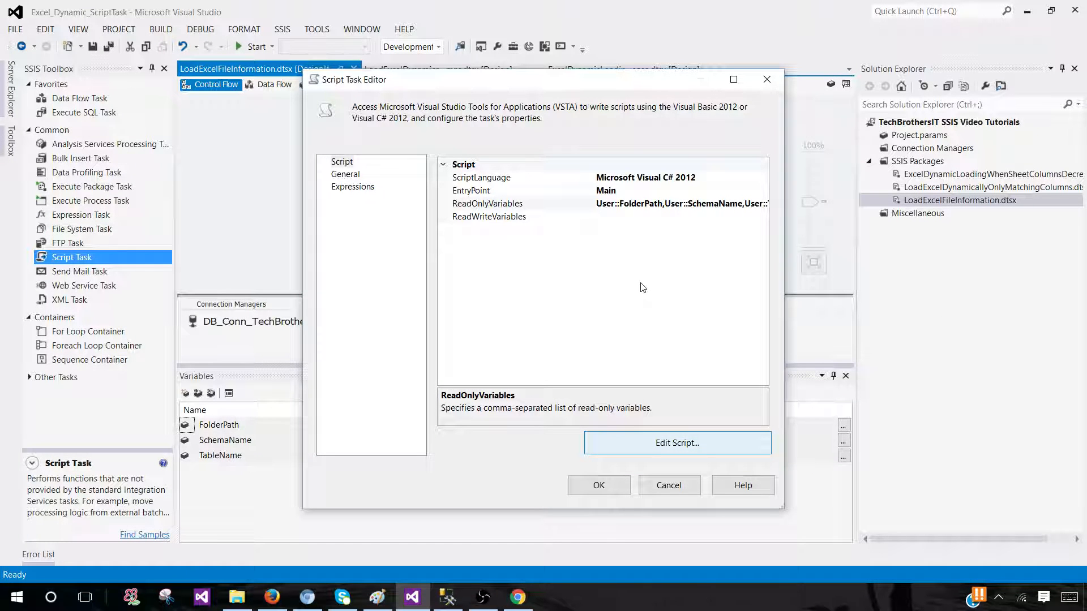
left_click(677, 442)
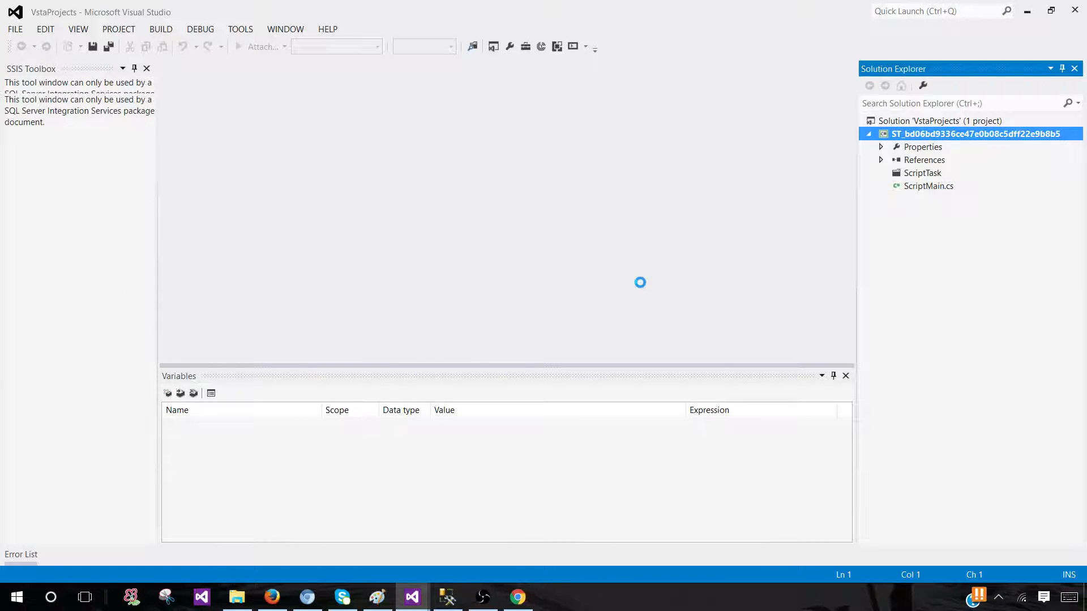
- Open ScriptMain.cs and expand its #region Namespaces block
double_click(929, 186)
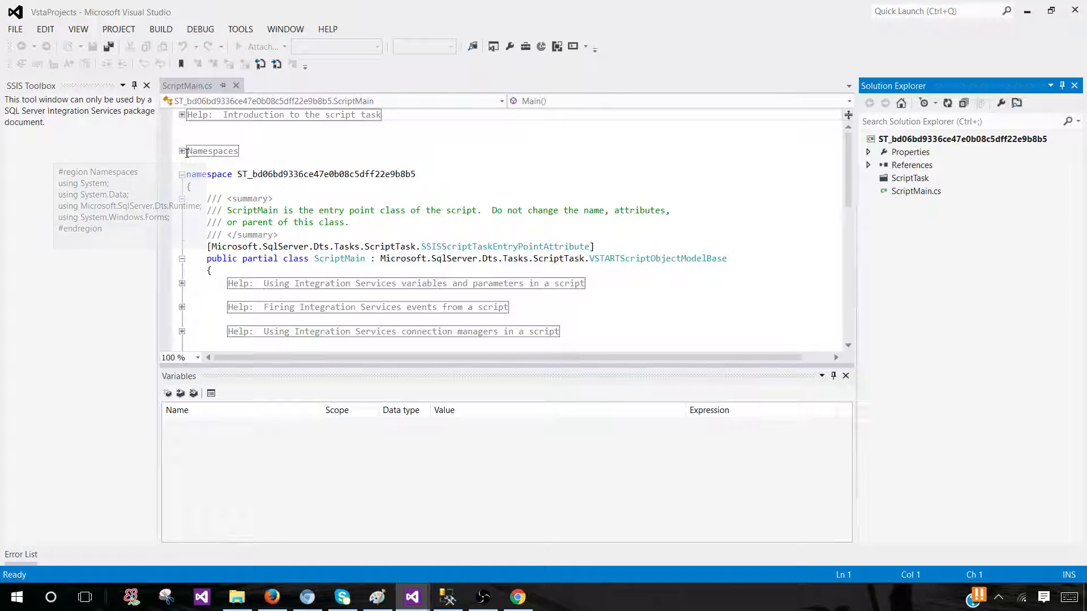
left_click(182, 151)
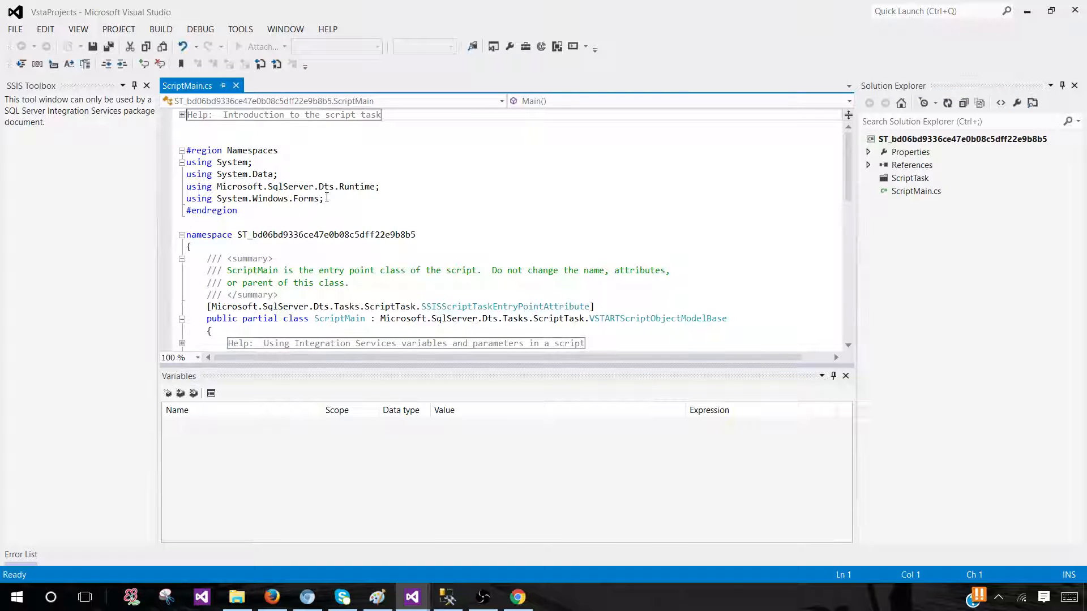
left_click(324, 198)
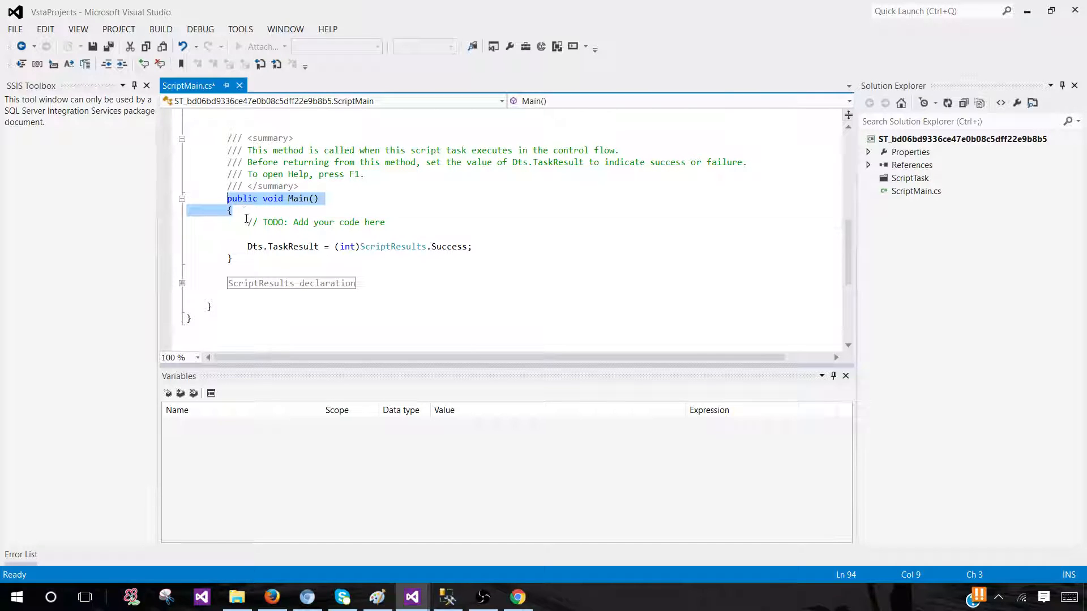
- Scroll through the Step 5 Main script on the TechBrothersIT post, then return to Visual Studio
left_click(516, 596)
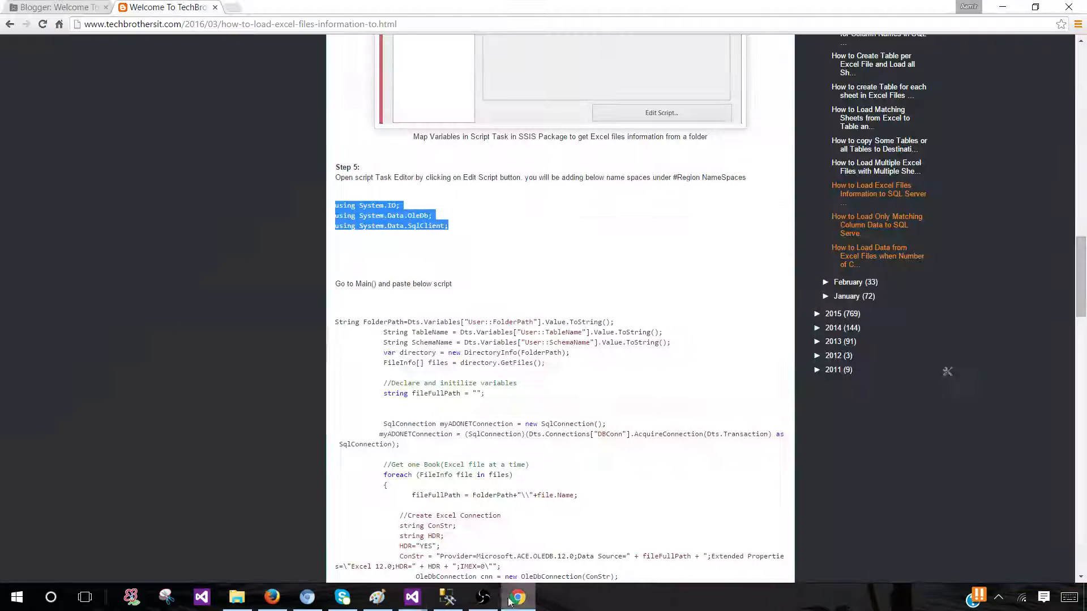
scroll("down", 3)
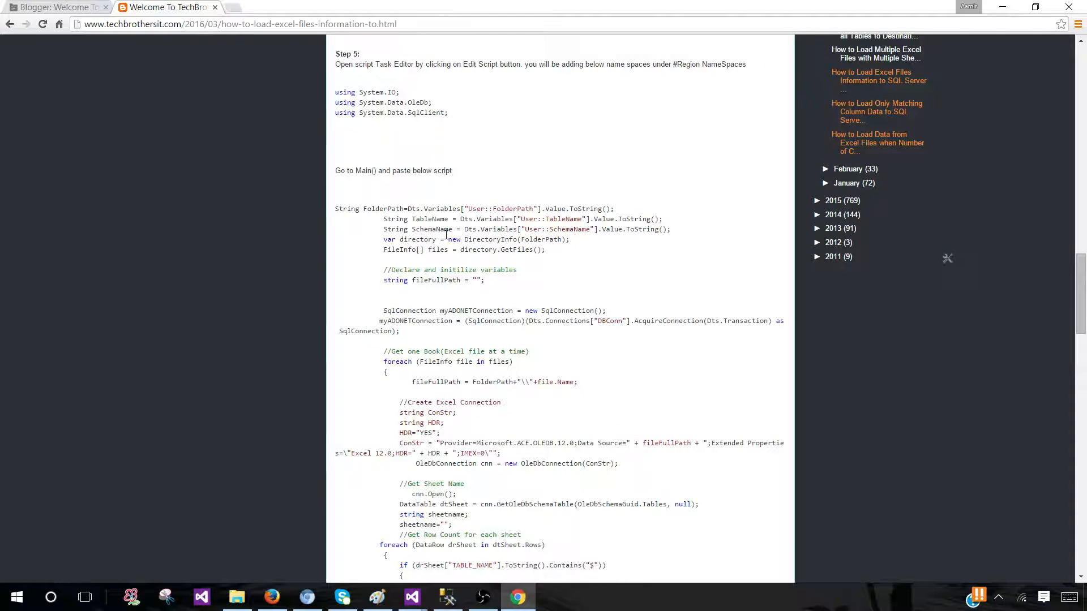
mouse_move(527, 342)
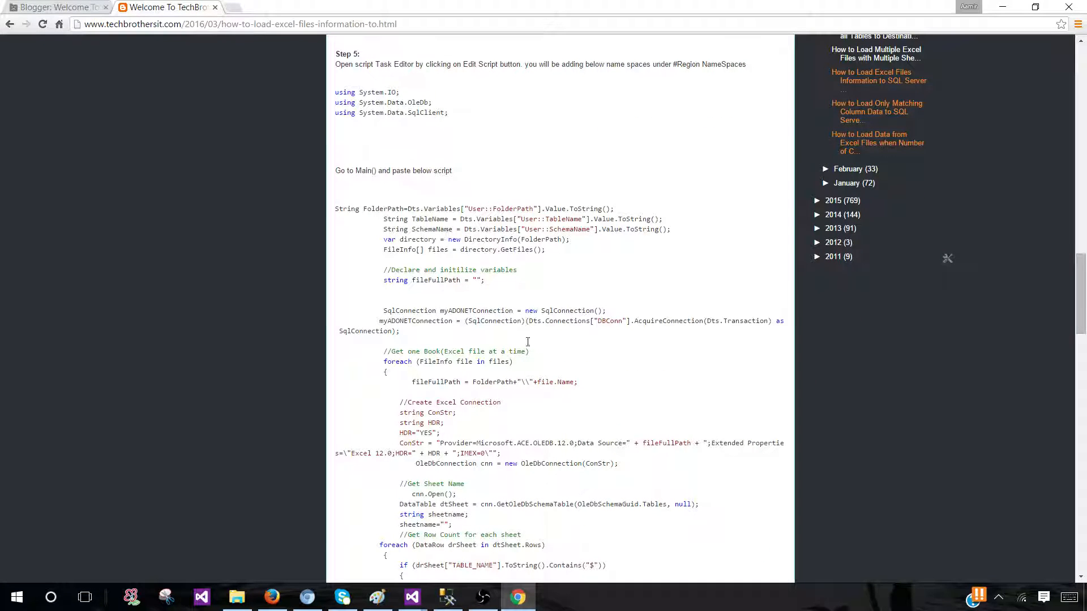
mouse_move(555, 345)
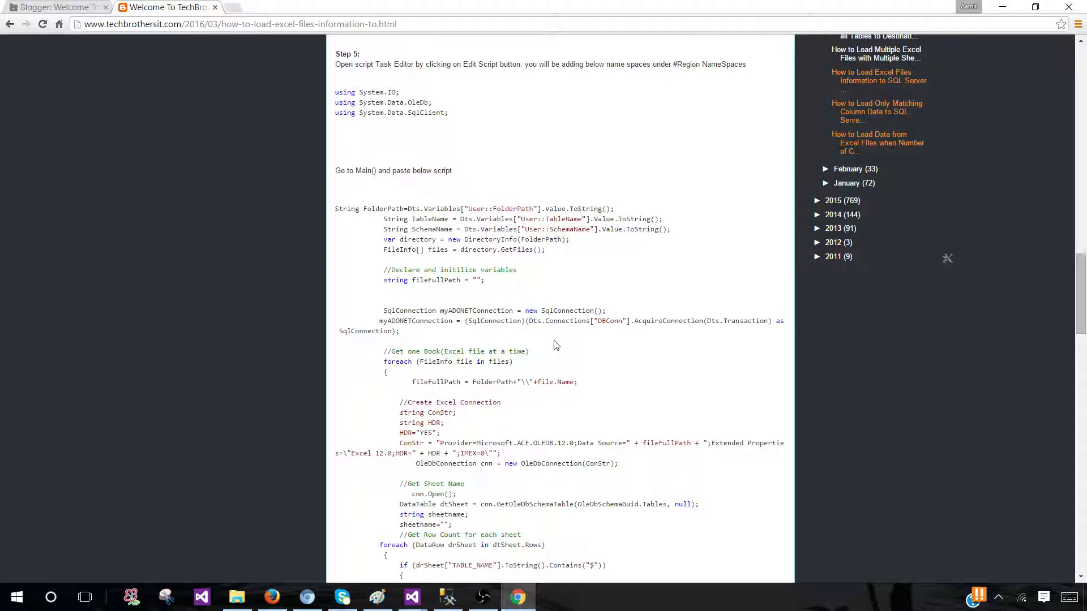
scroll("down", 3)
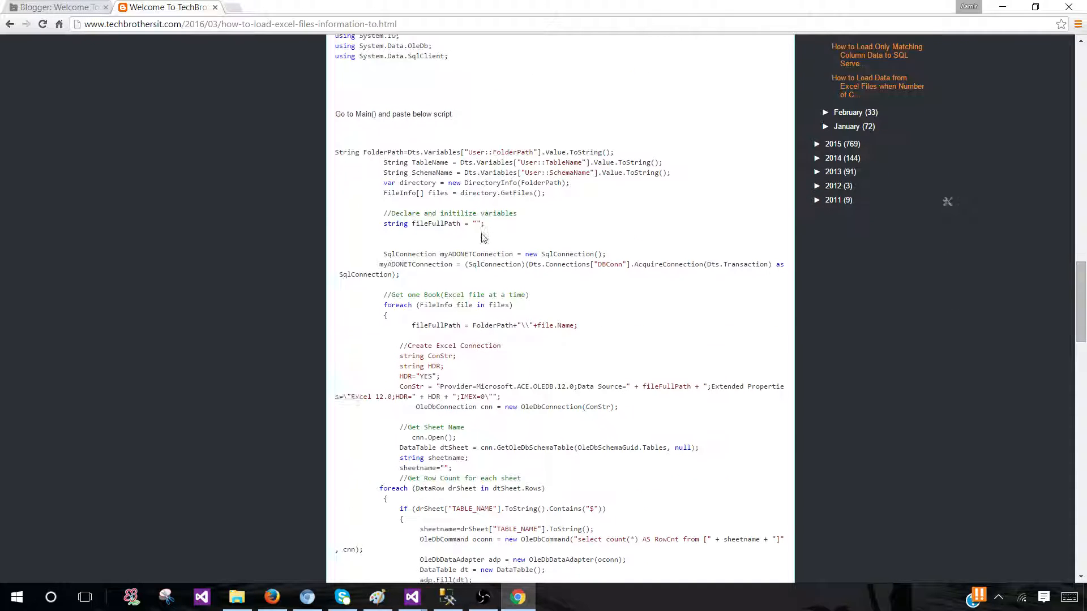
scroll("down", 3)
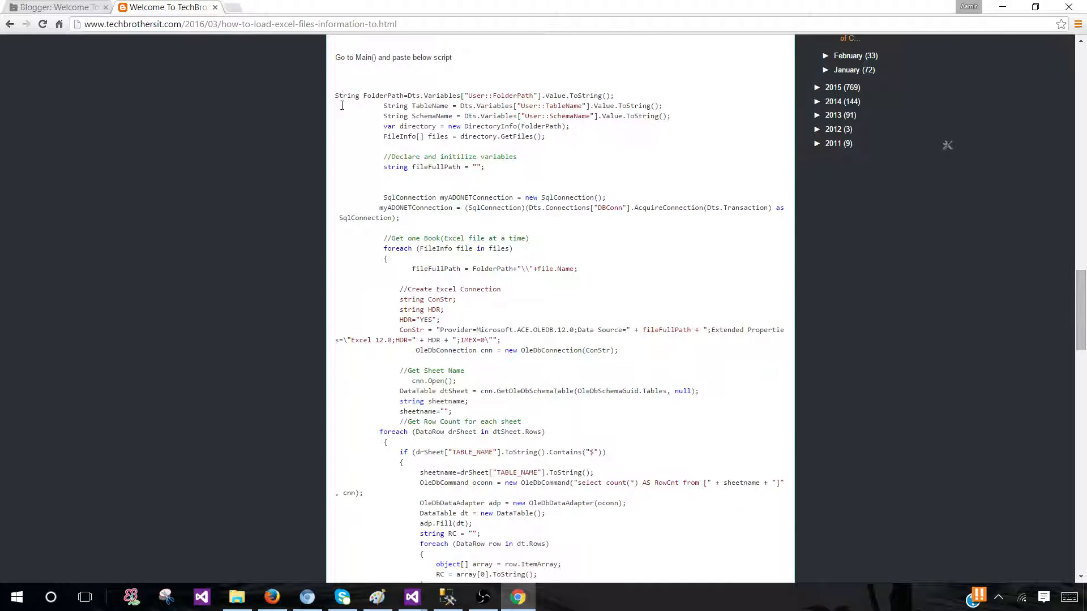
scroll("down", 3)
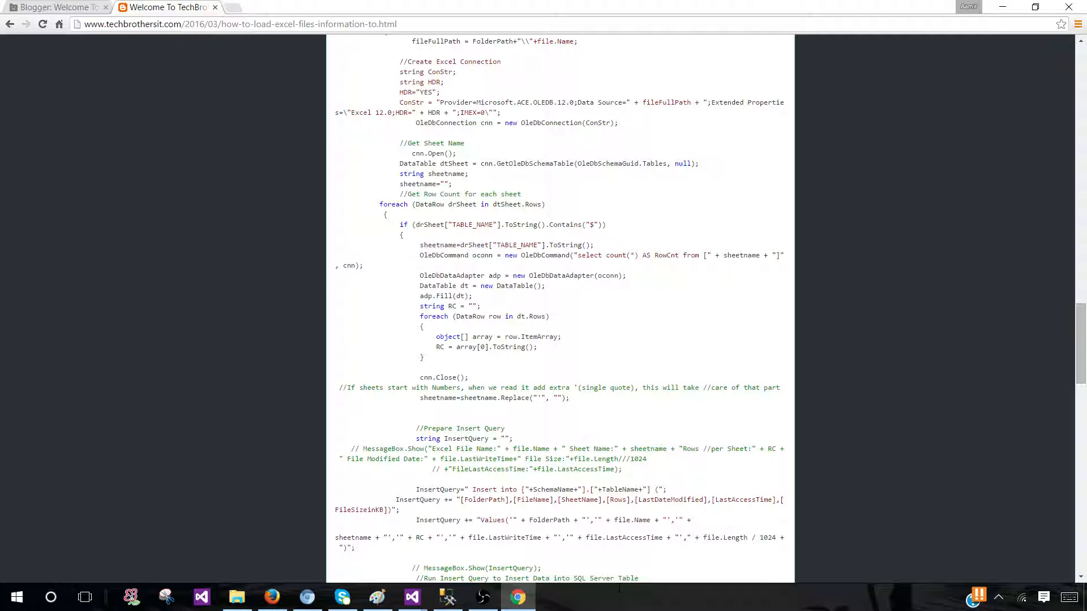
left_click(411, 597)
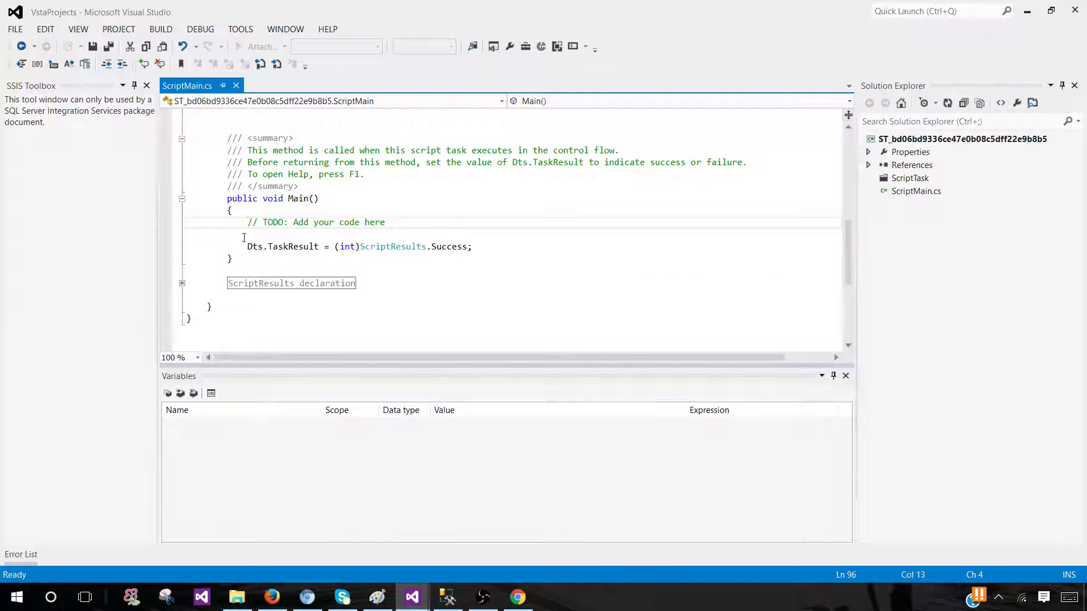
- Insert the tutorial code, starting with the FolderPath, TableName and SchemaName reads, under Main's TODO comment
left_click(386, 222)
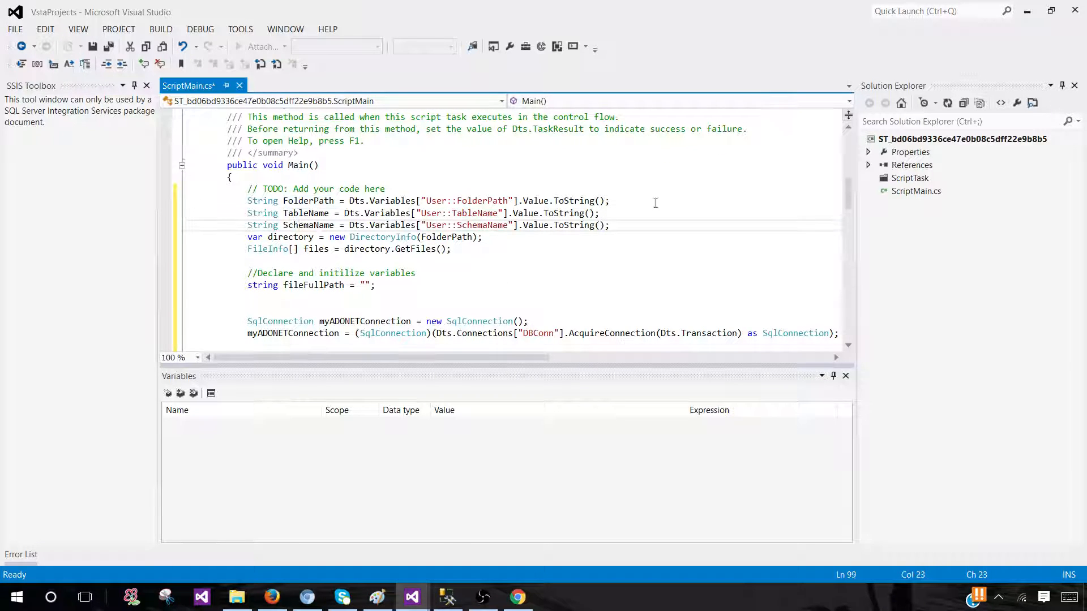
left_click_drag(350, 201, 609, 201)
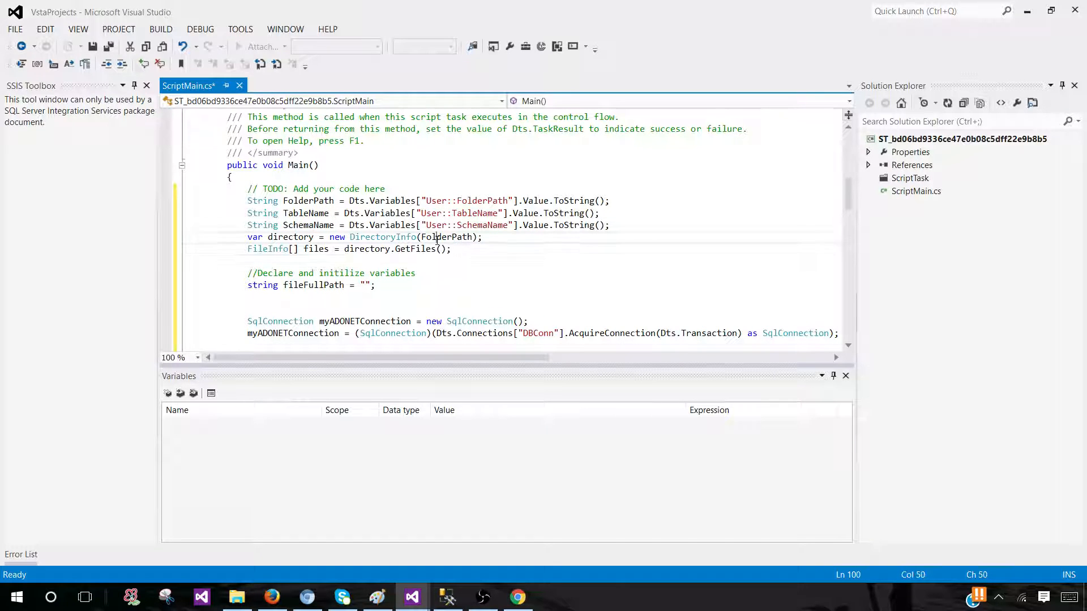
mouse_move(451, 238)
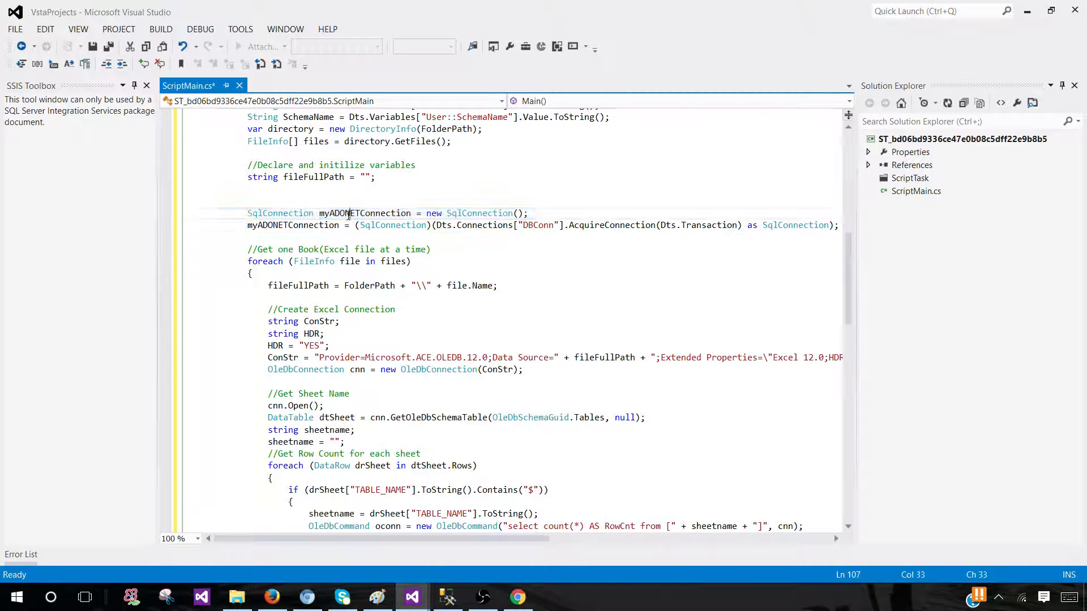
- Change Dts.Connections["DBConn"] to use the DB_Conn_TechBrothersIT connection manager name
double_click(364, 213)
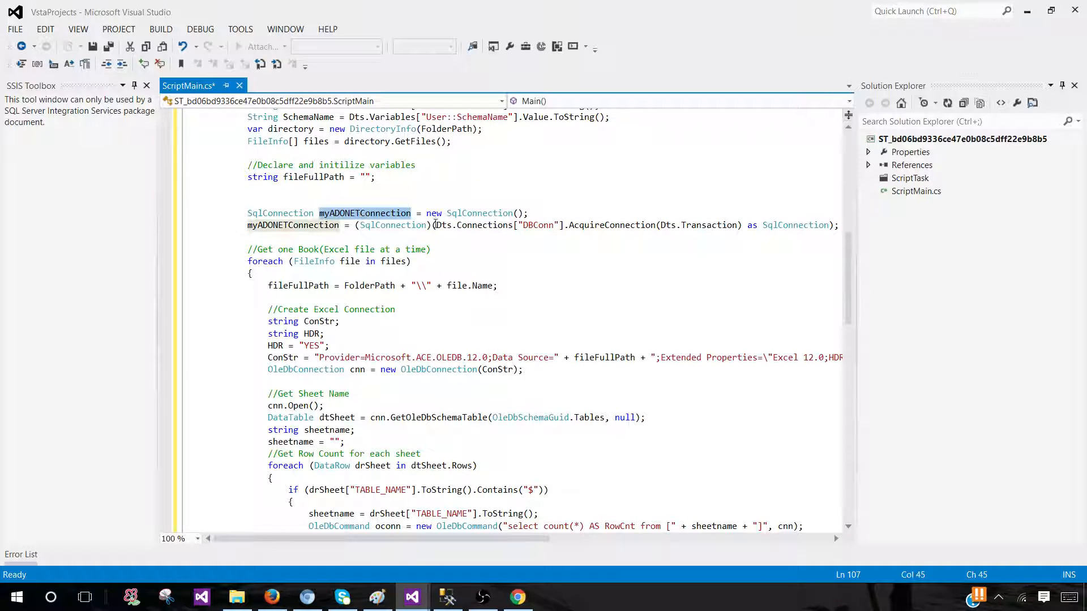
left_click(535, 225)
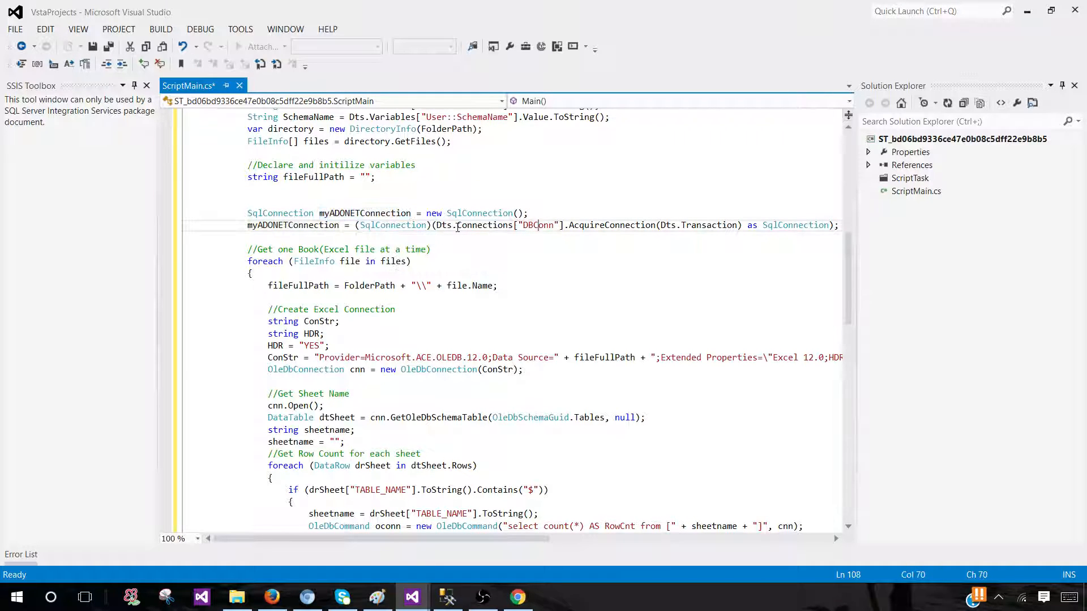
mouse_move(478, 225)
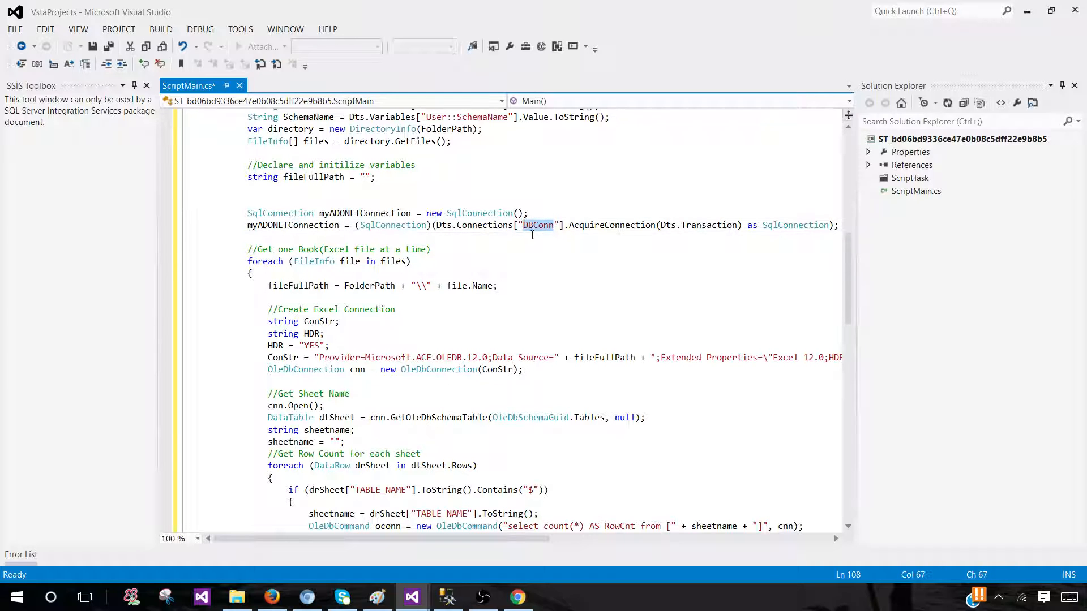
type("B")
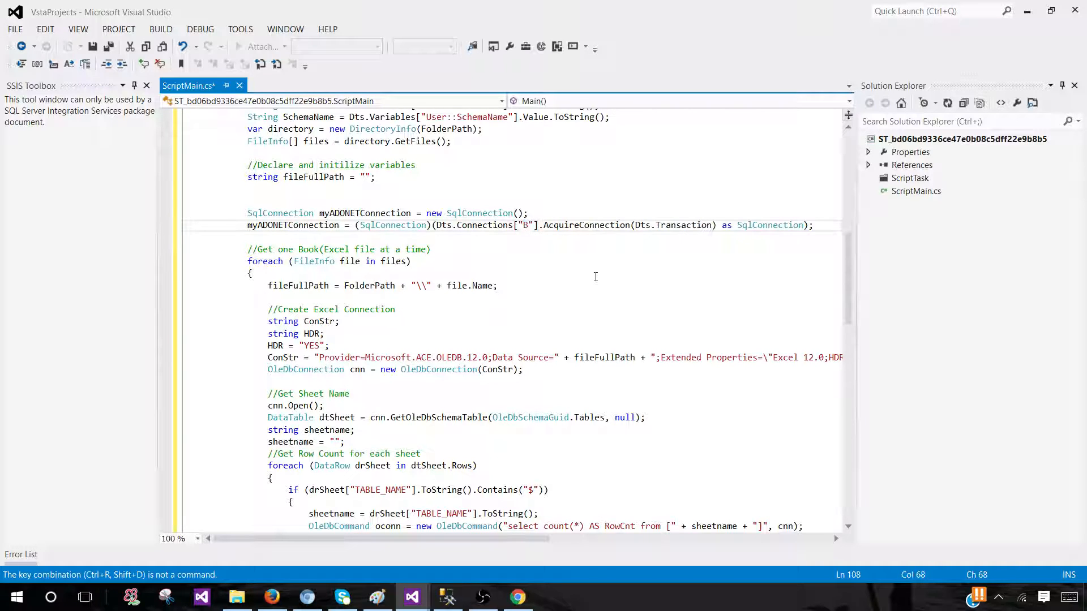
type("DB_Conn_T")
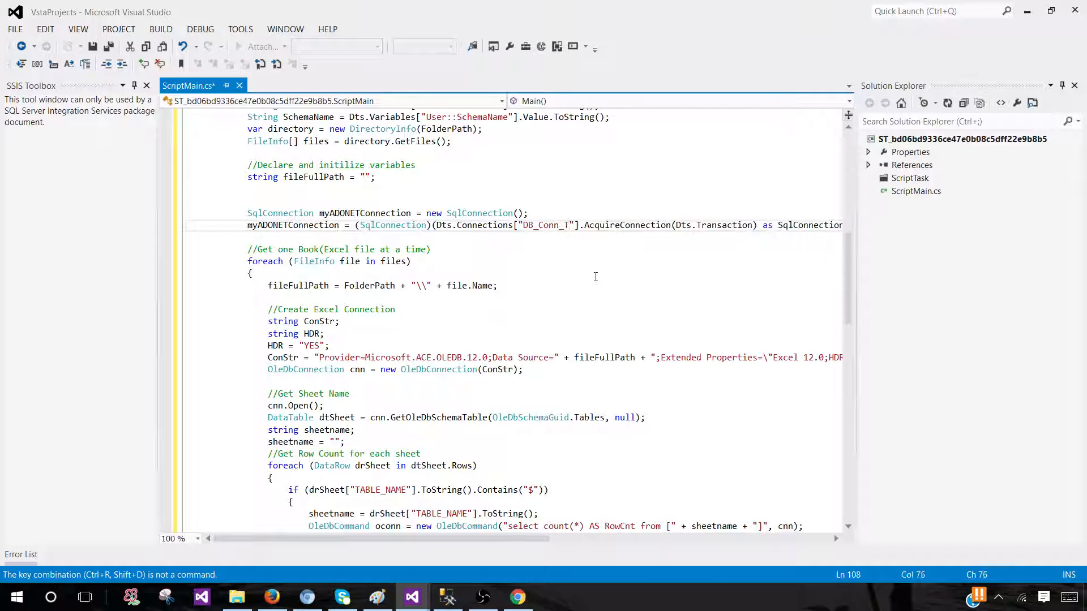
type("echBrother")
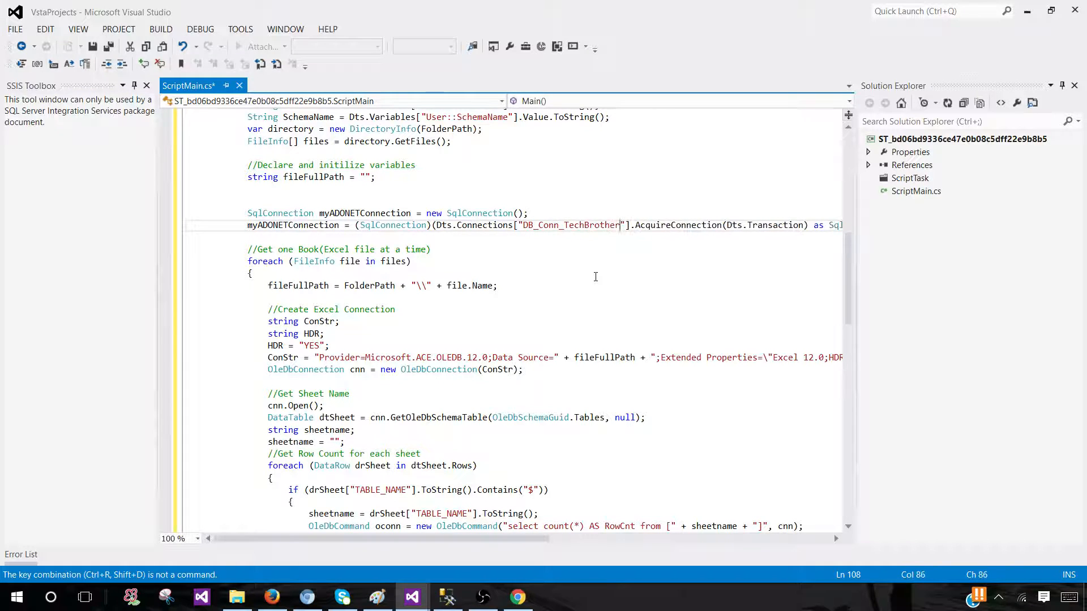
type("IT")
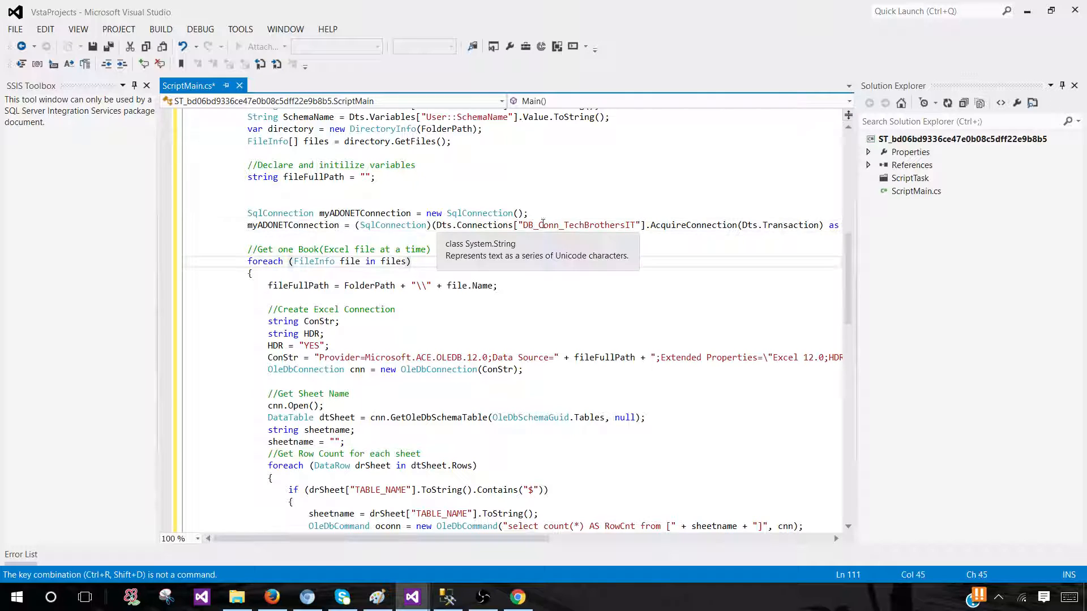
double_click(576, 225)
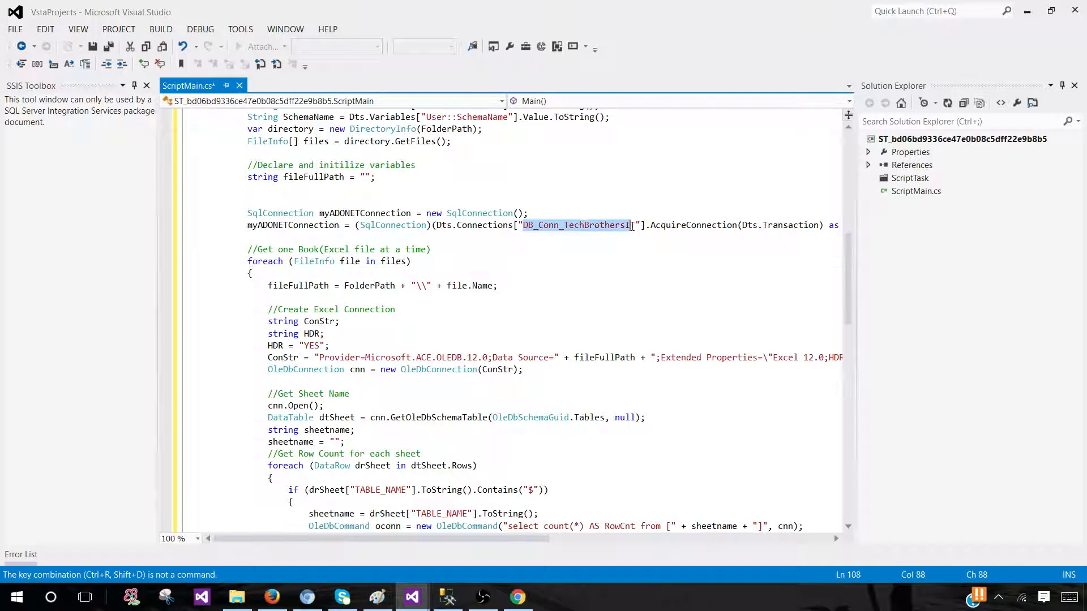
type("T")
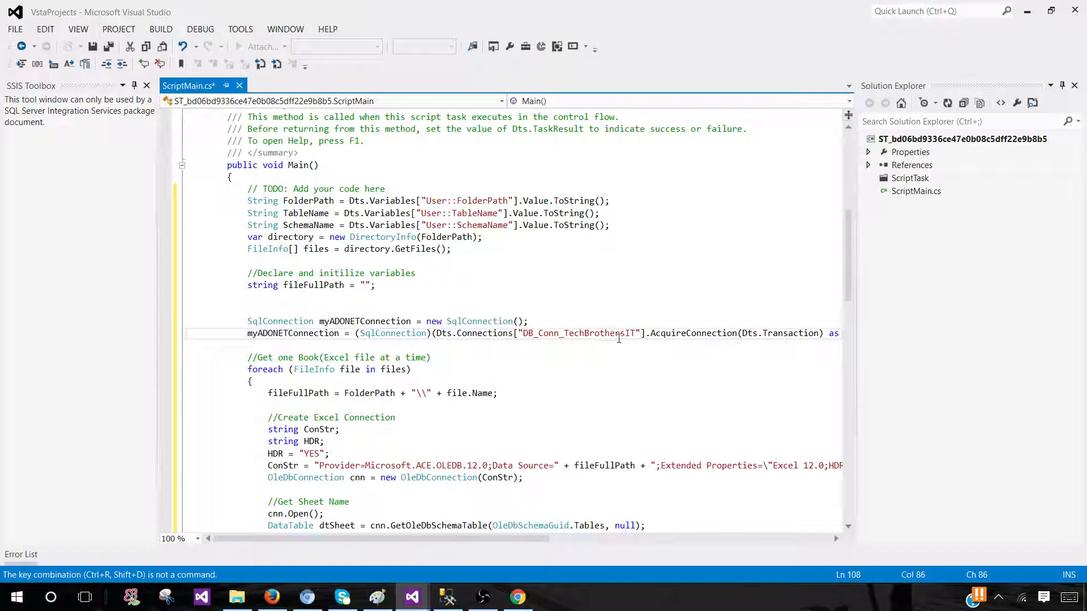
scroll("down", 3)
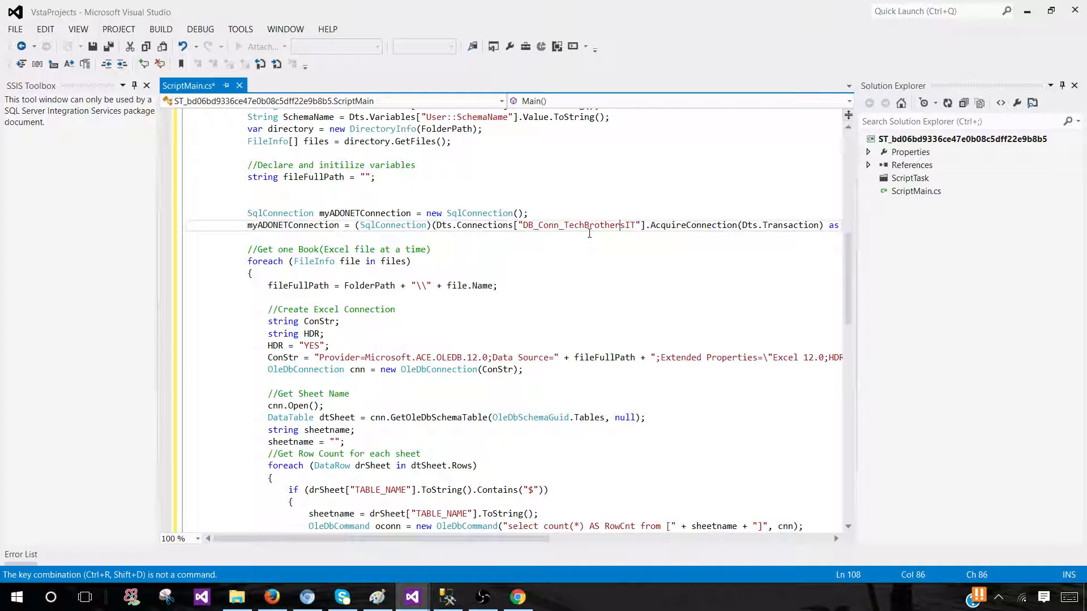
double_click(625, 225)
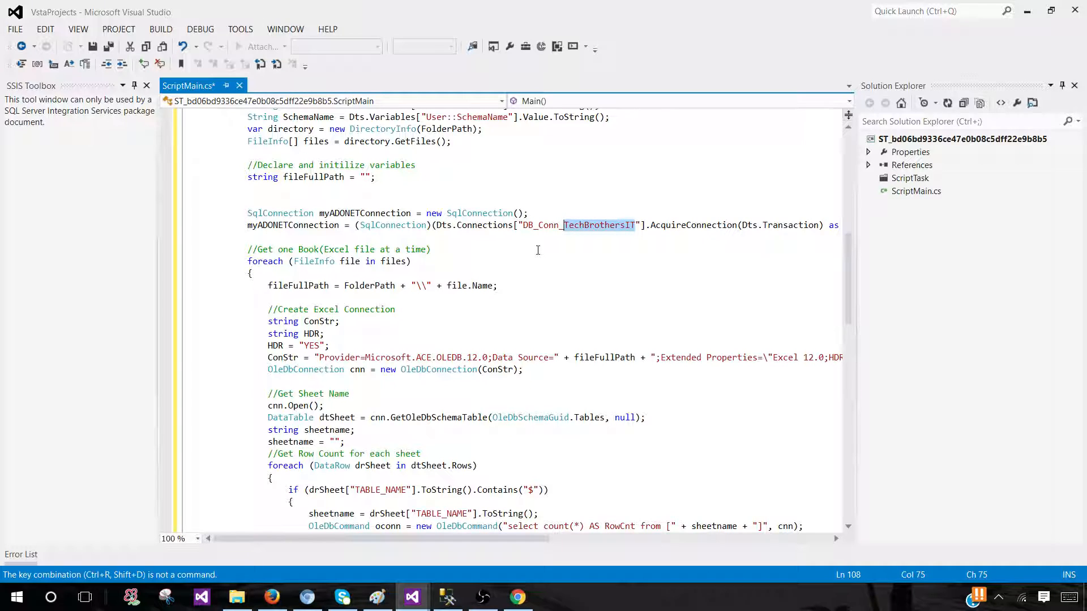
mouse_move(525, 259)
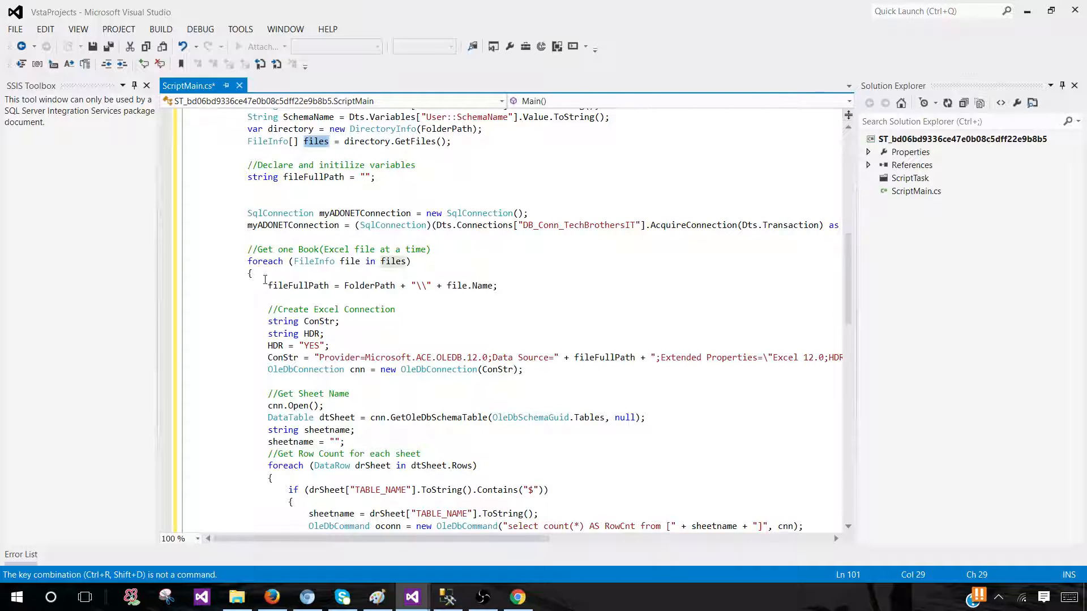
left_click_drag(247, 249, 252, 273)
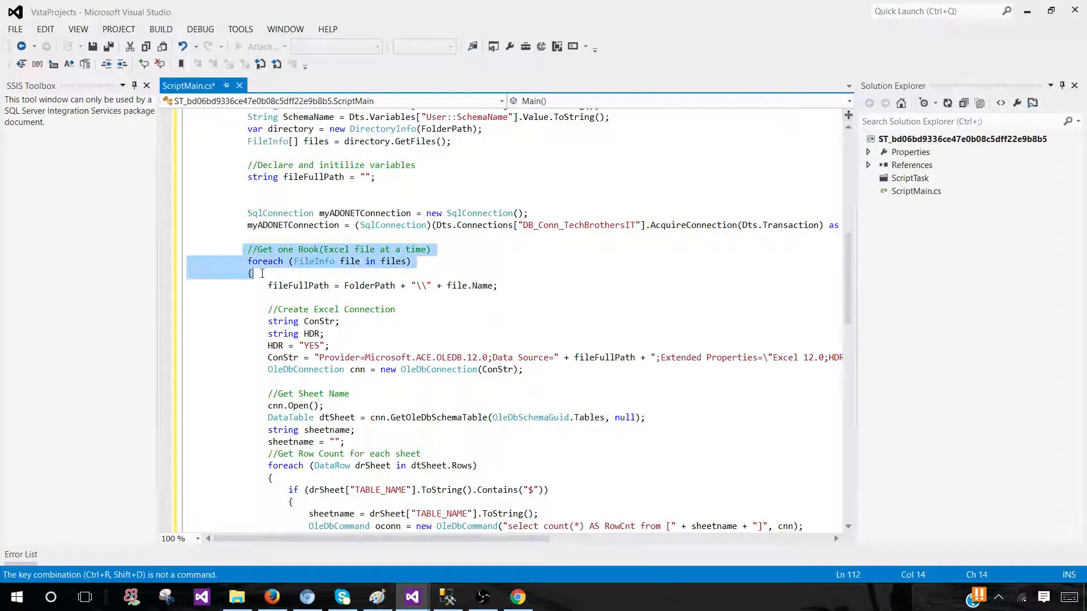
scroll("down", 3)
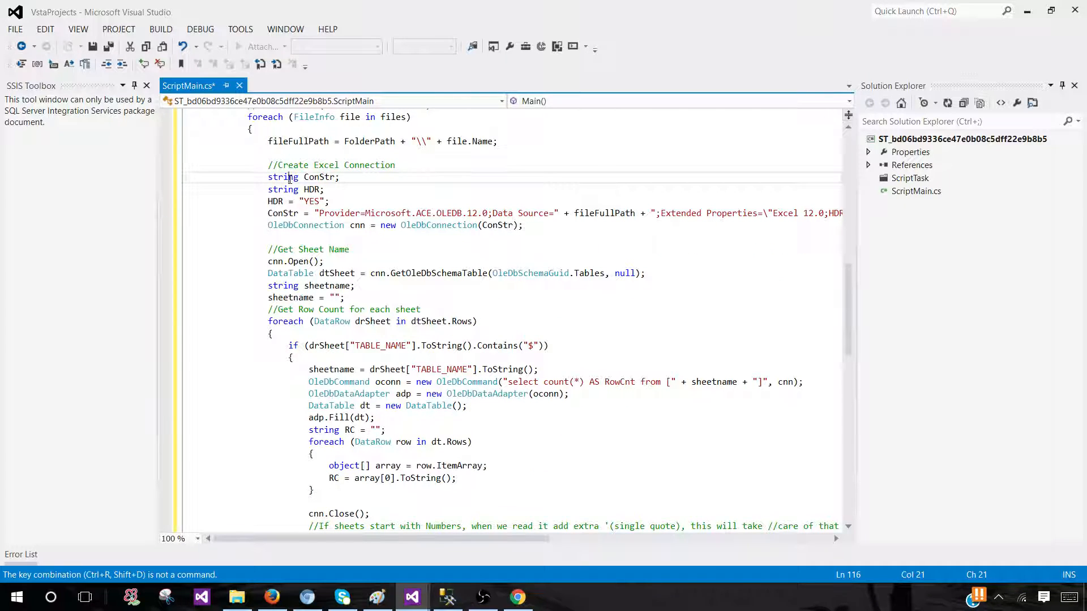
left_click(320, 189)
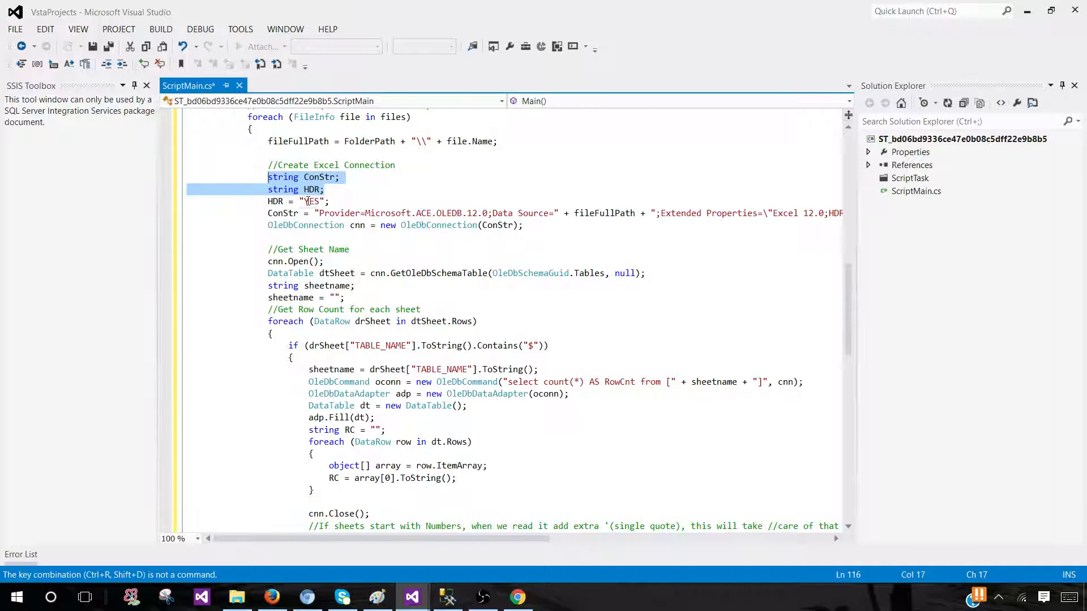
double_click(312, 201)
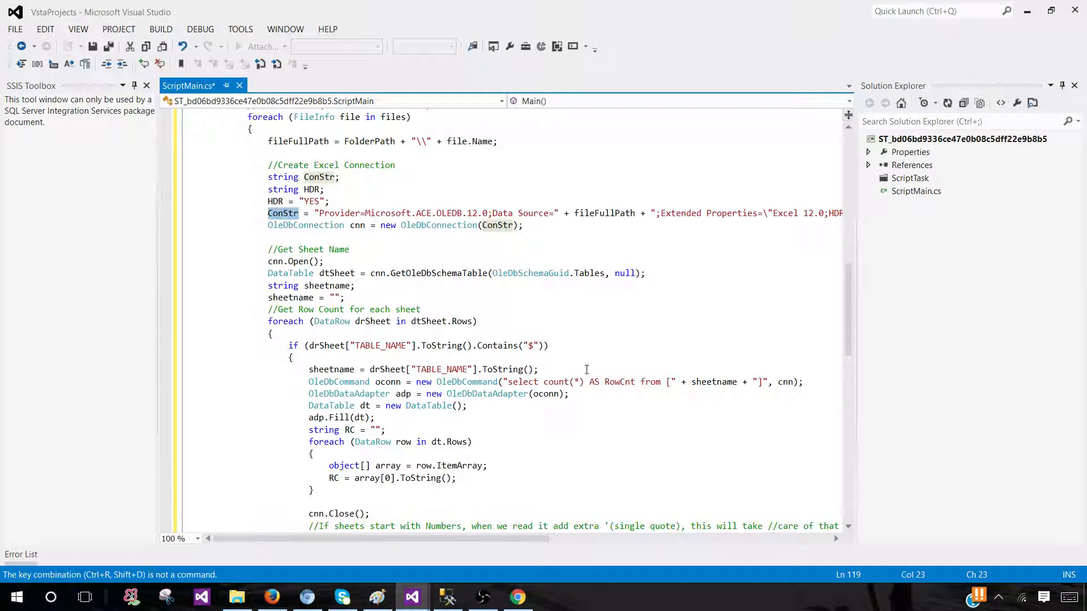
mouse_move(482, 361)
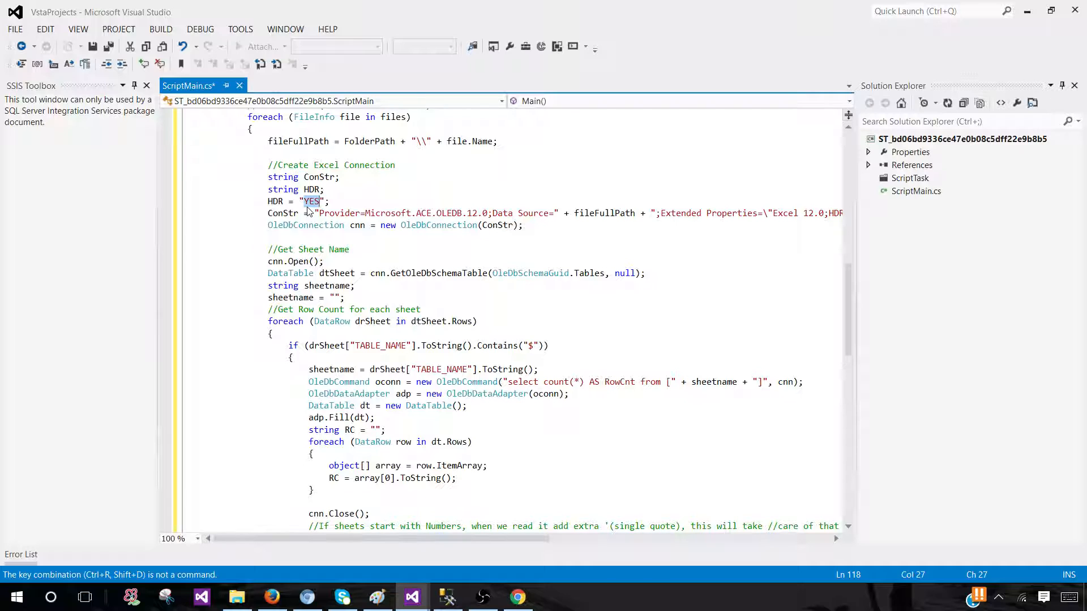
mouse_move(311, 213)
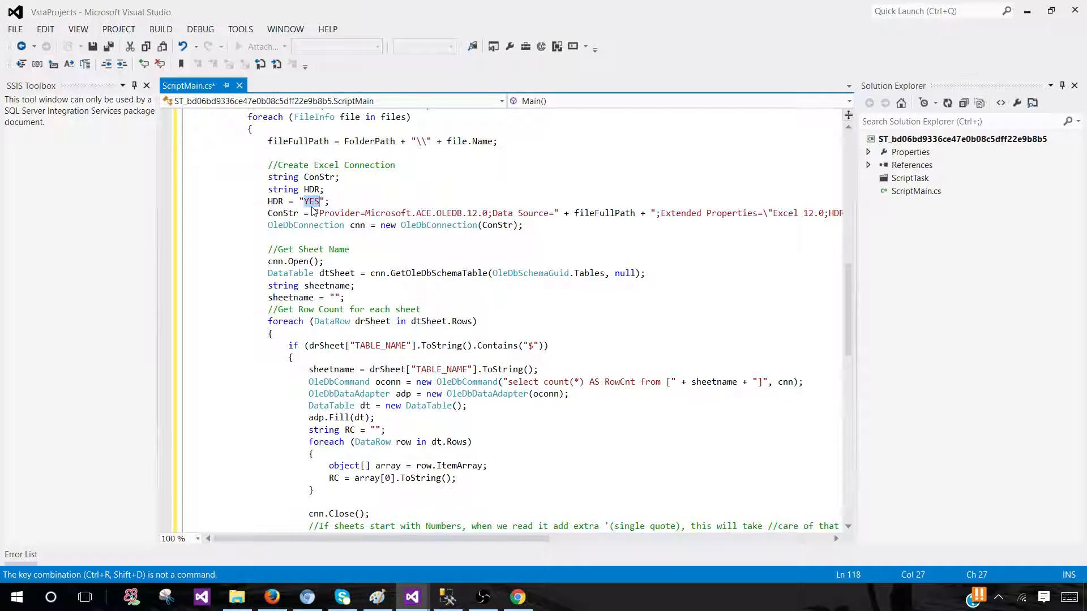
mouse_move(286, 213)
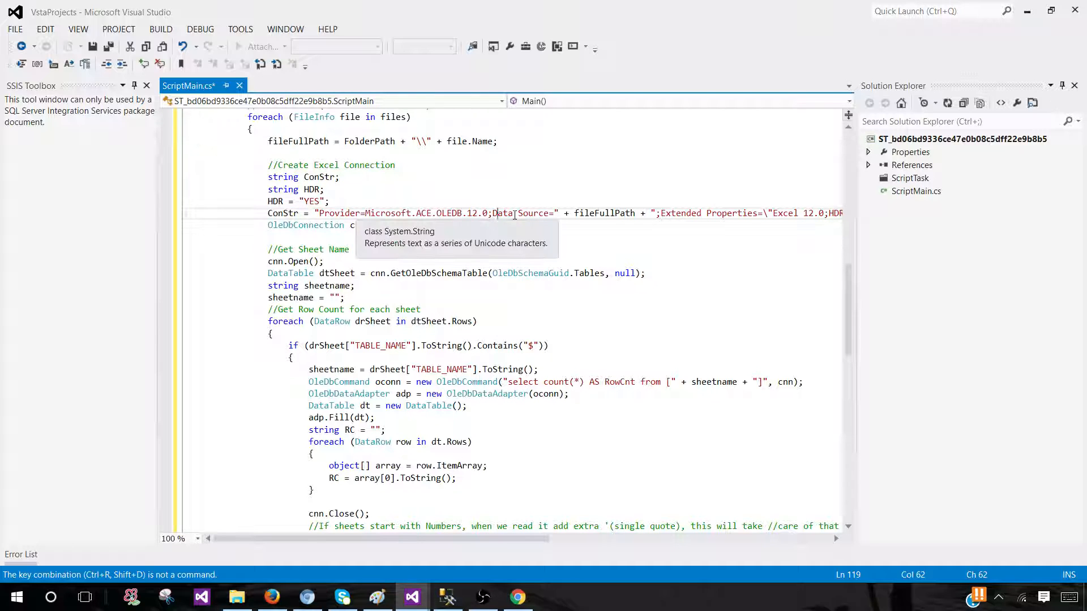
double_click(604, 213)
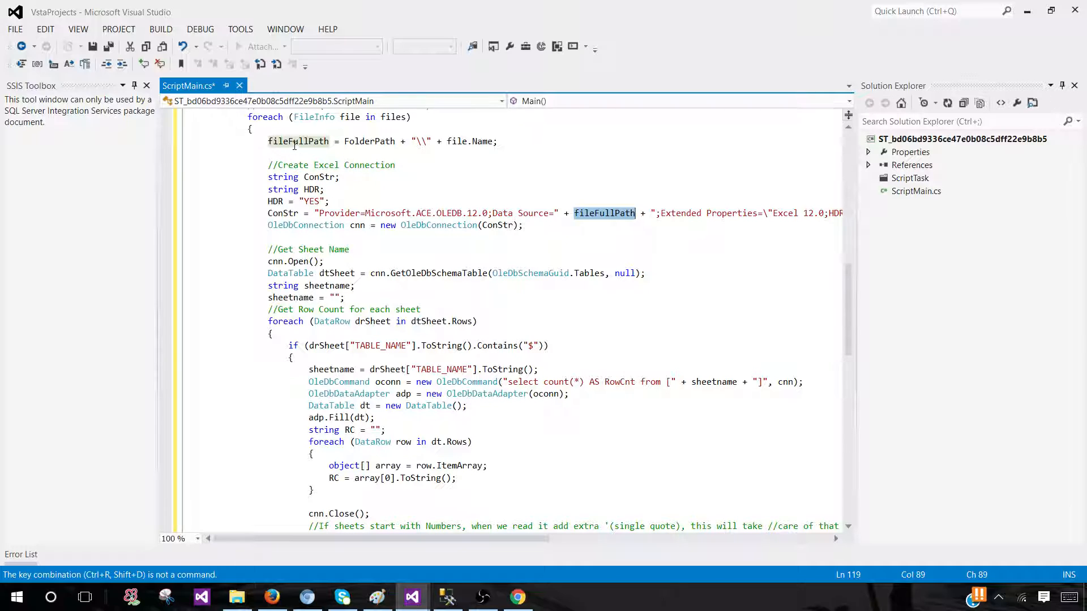
left_click(561, 212)
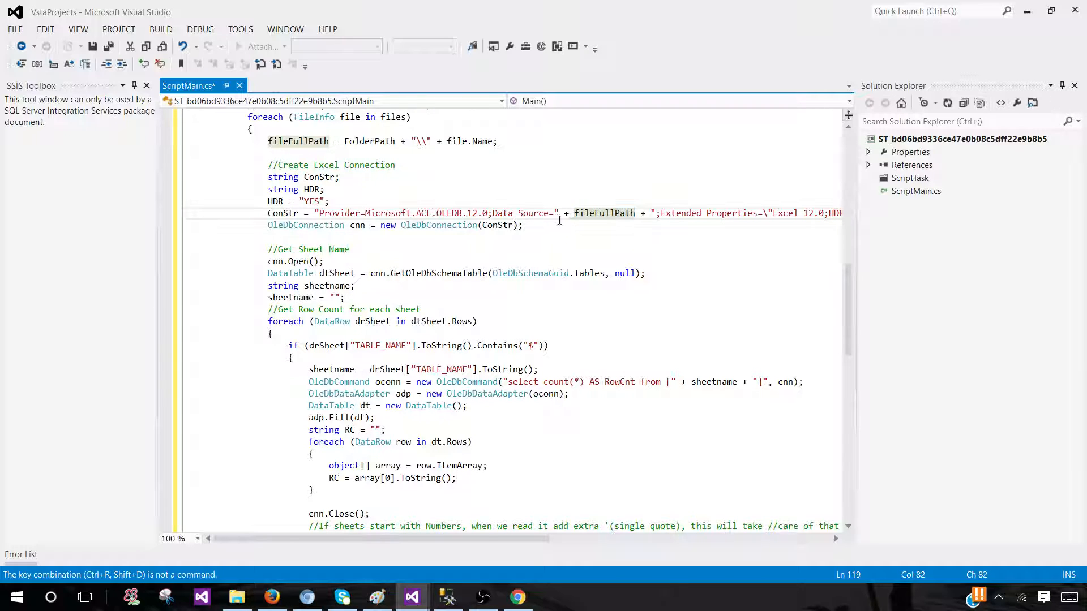
scroll("down", 3)
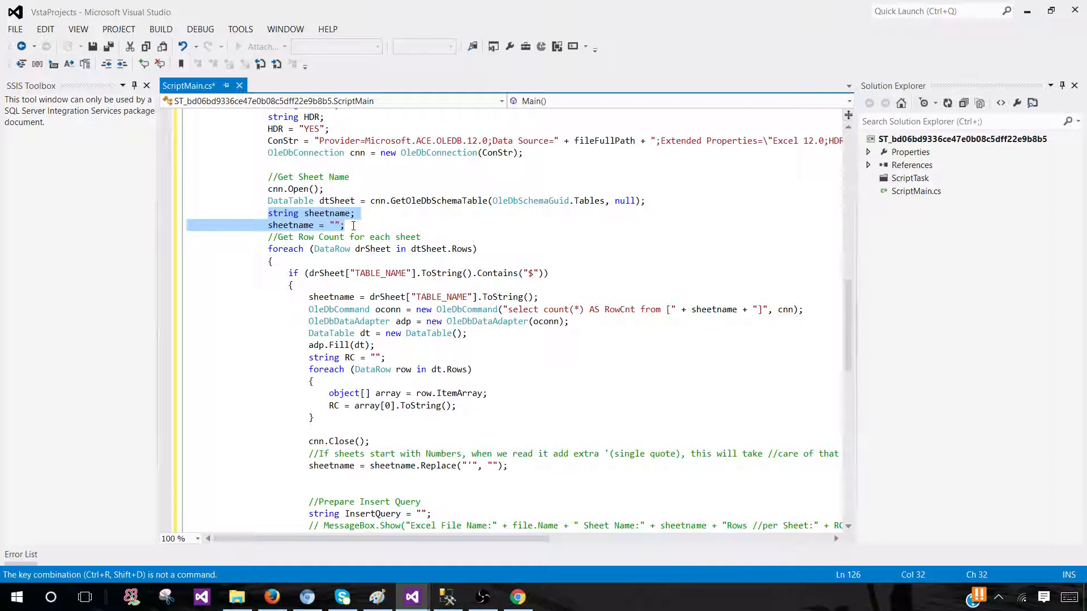
double_click(291, 225)
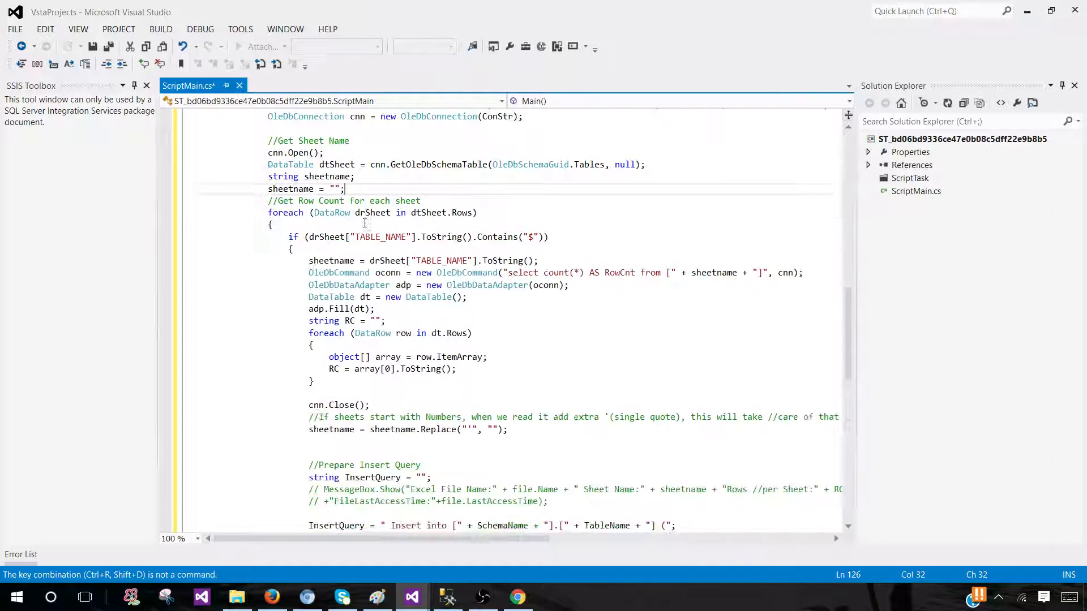
scroll("down", 3)
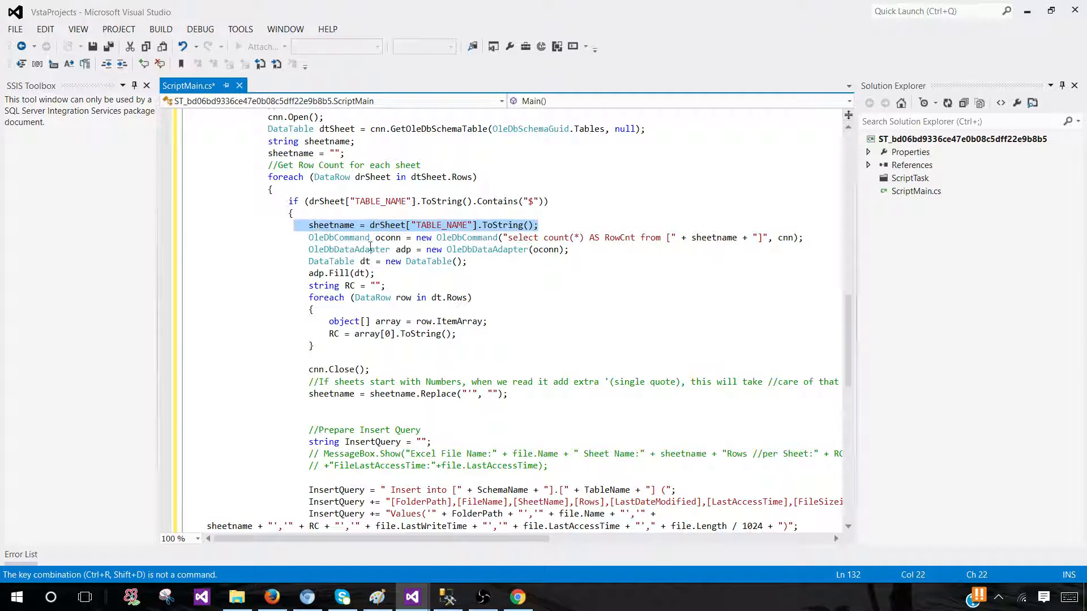
mouse_move(533, 238)
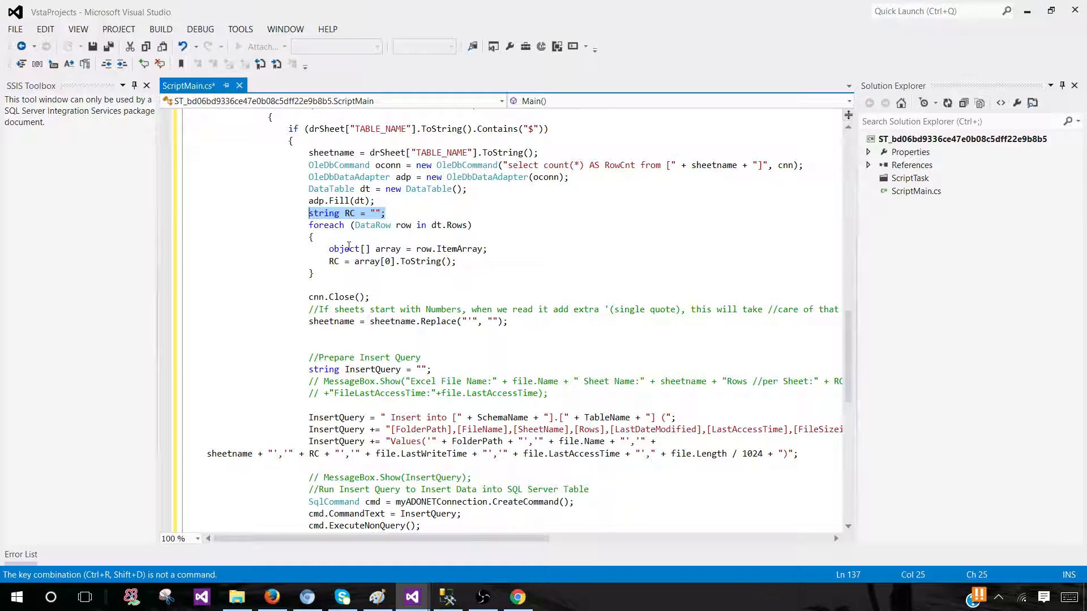
mouse_move(373, 225)
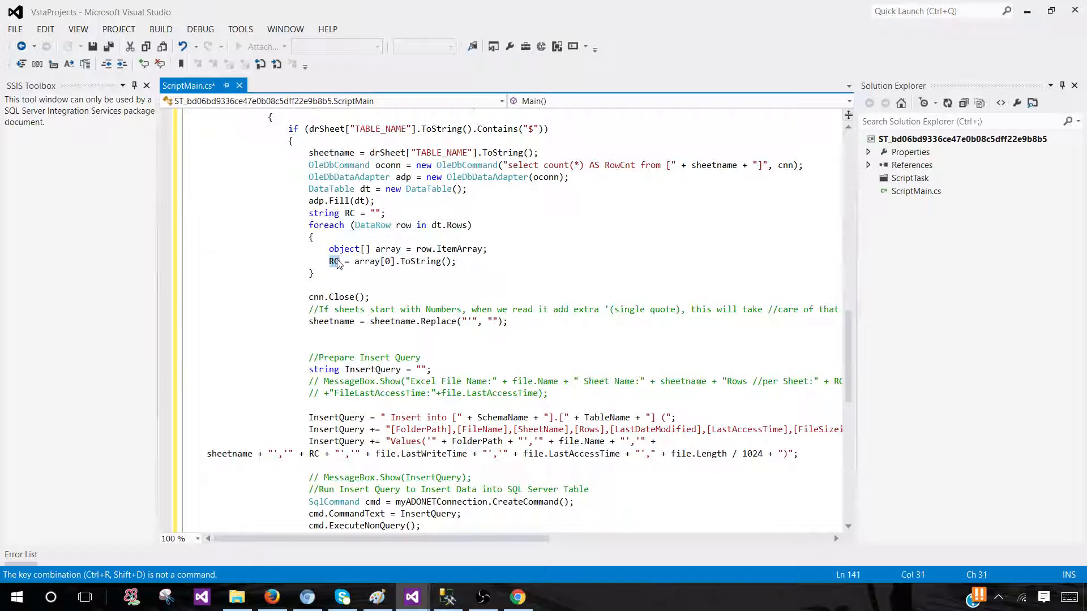
double_click(334, 261)
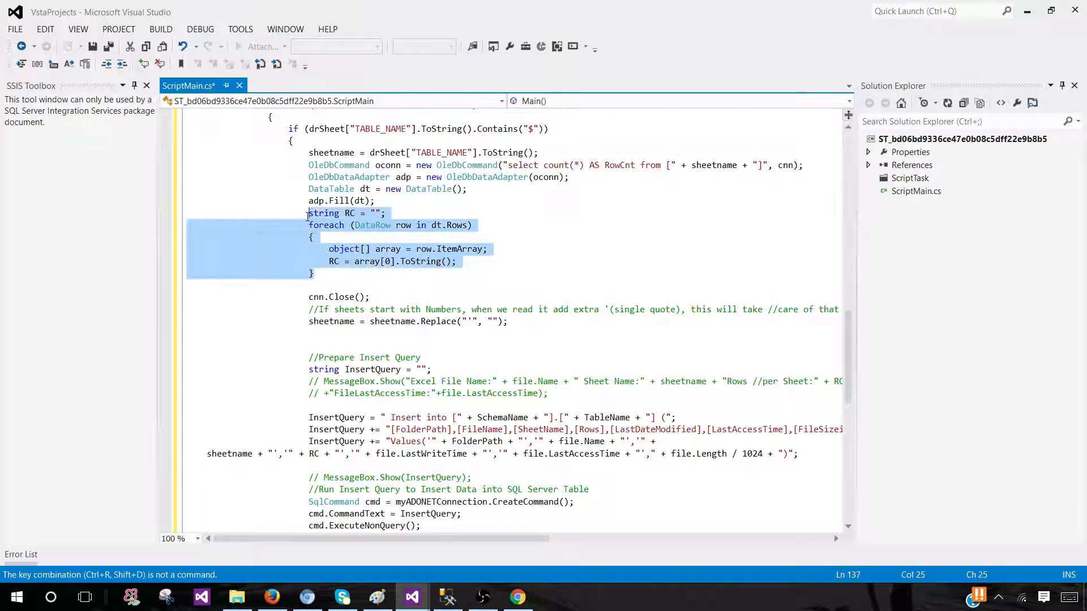
left_click(517, 165)
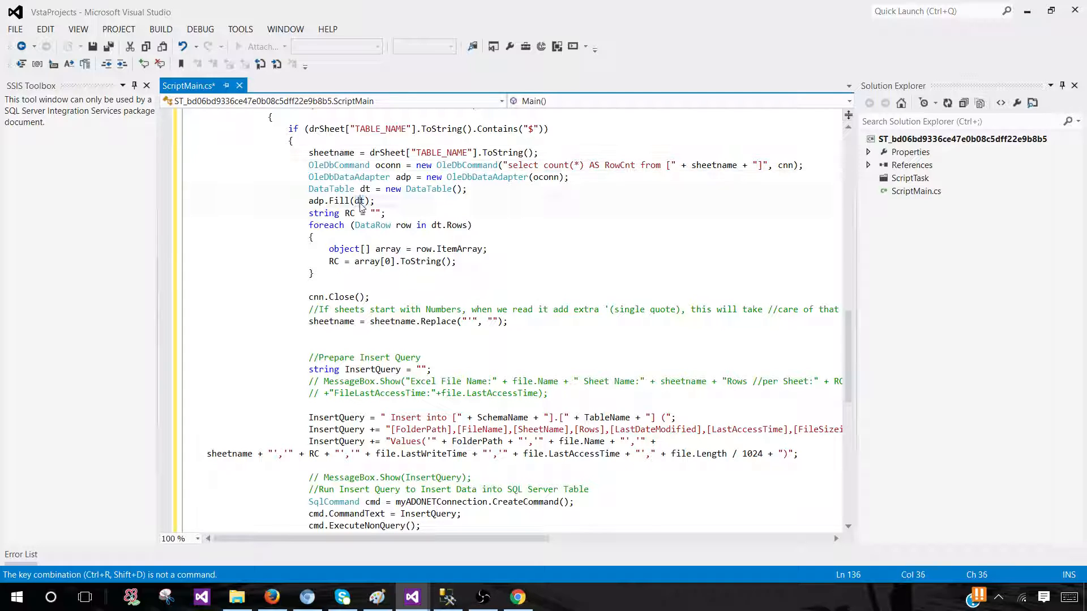
left_click_drag(361, 204, 316, 273)
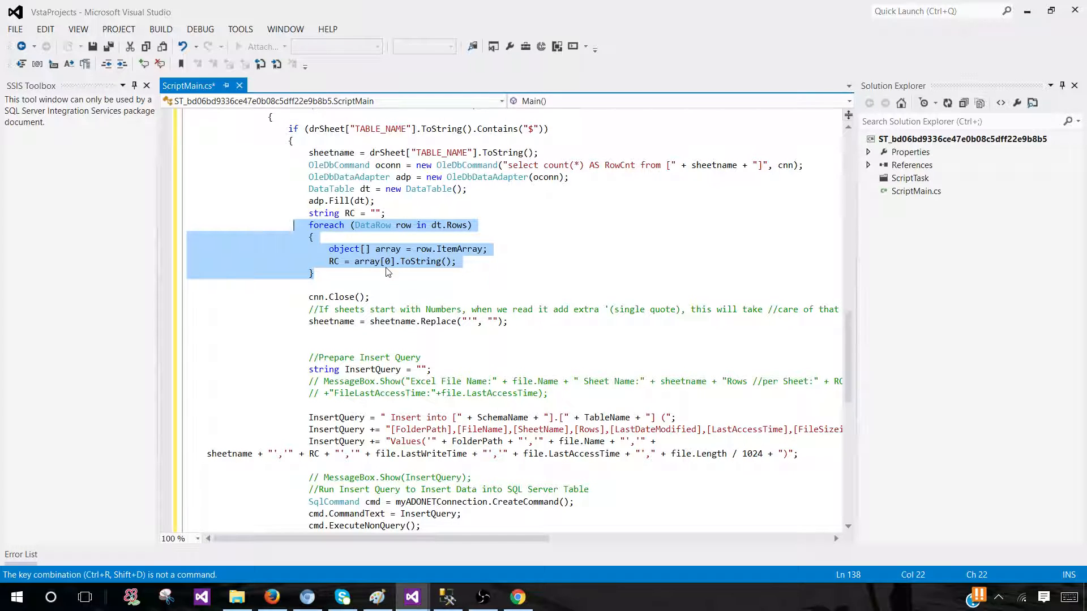
mouse_move(337, 263)
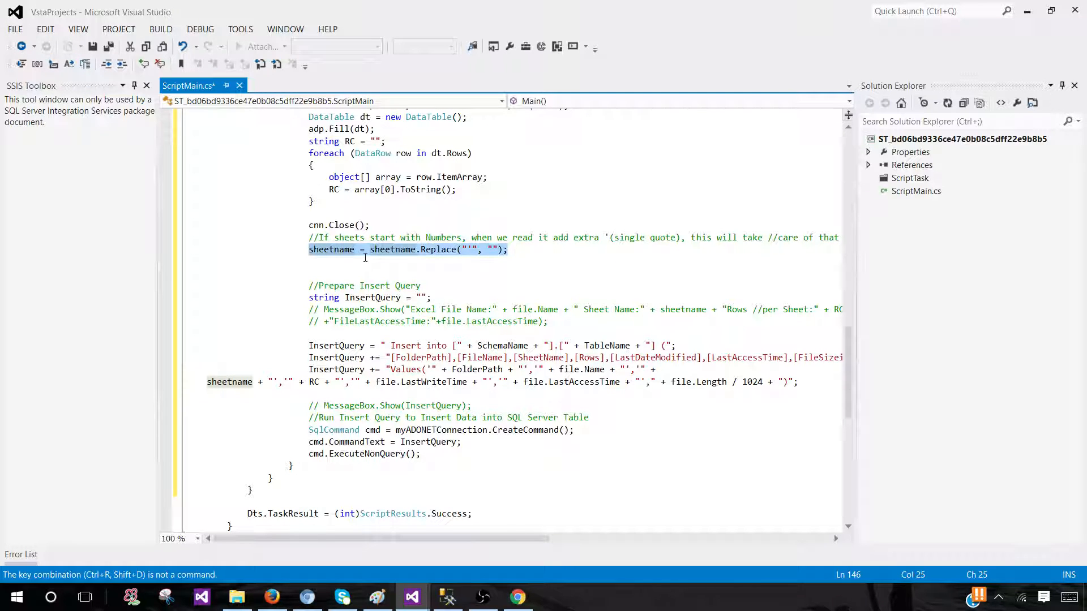
mouse_move(435, 262)
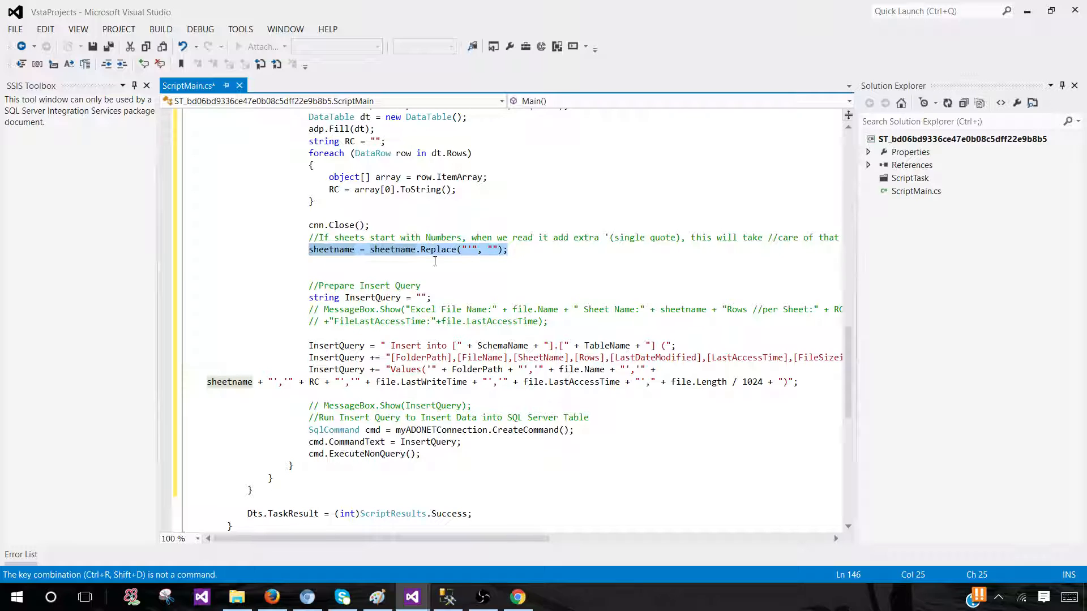
left_click(472, 249)
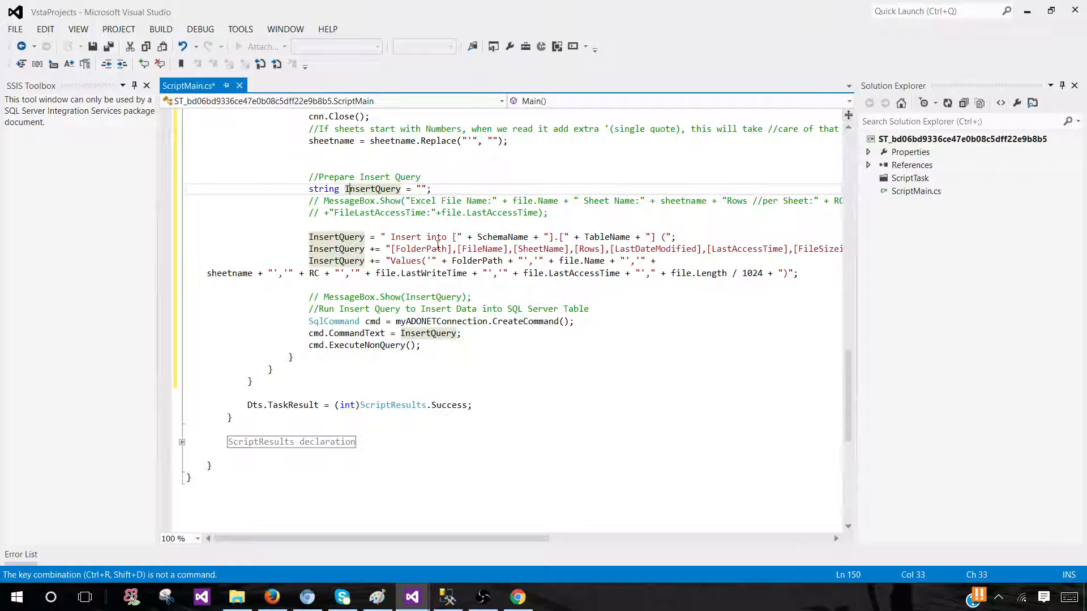
mouse_move(435, 237)
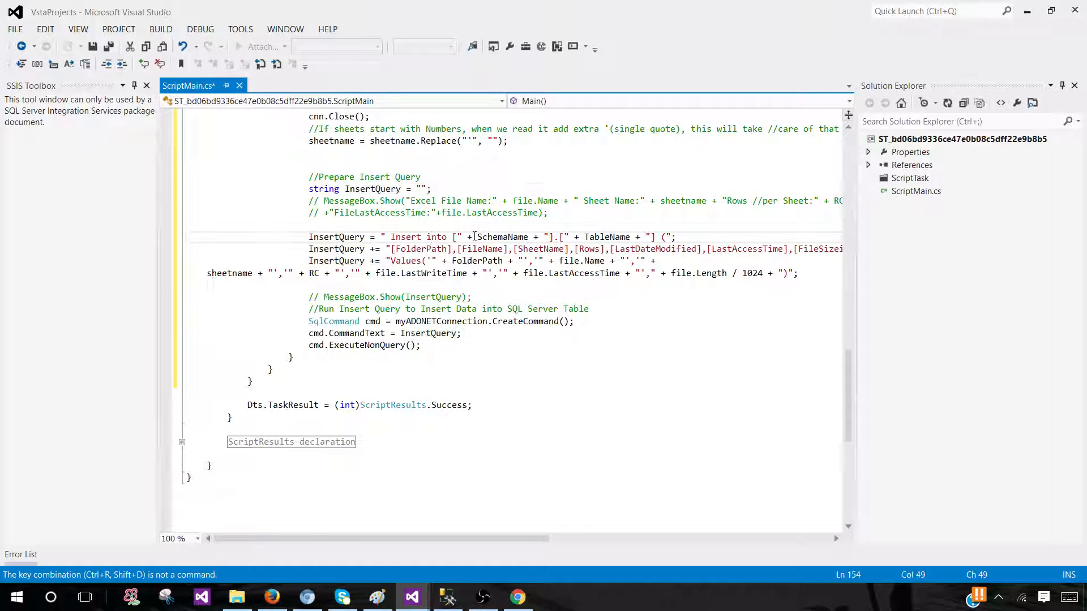
double_click(606, 237)
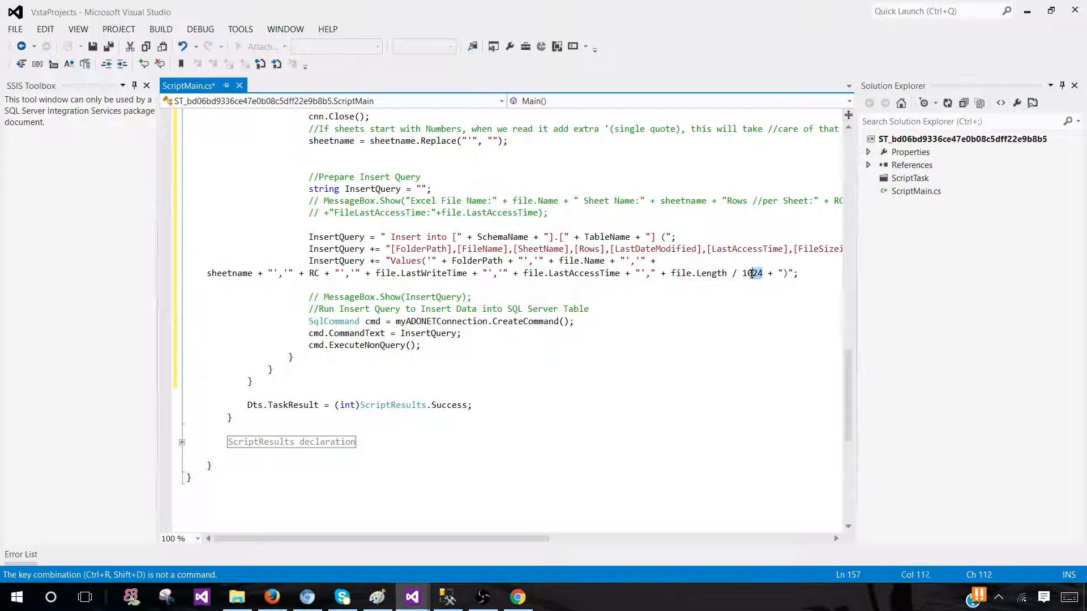
double_click(752, 272)
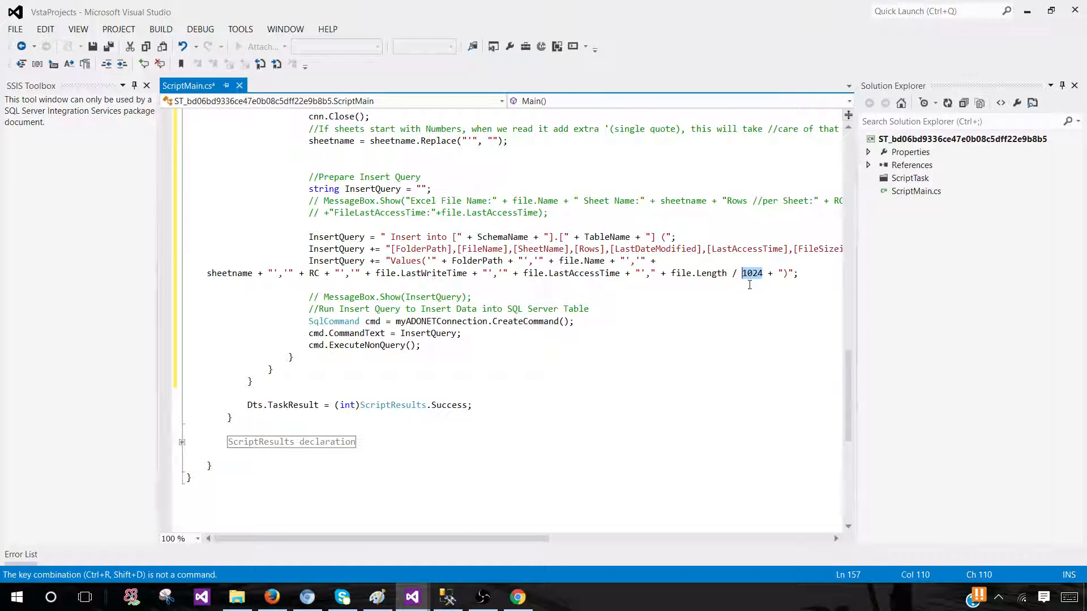
mouse_move(735, 273)
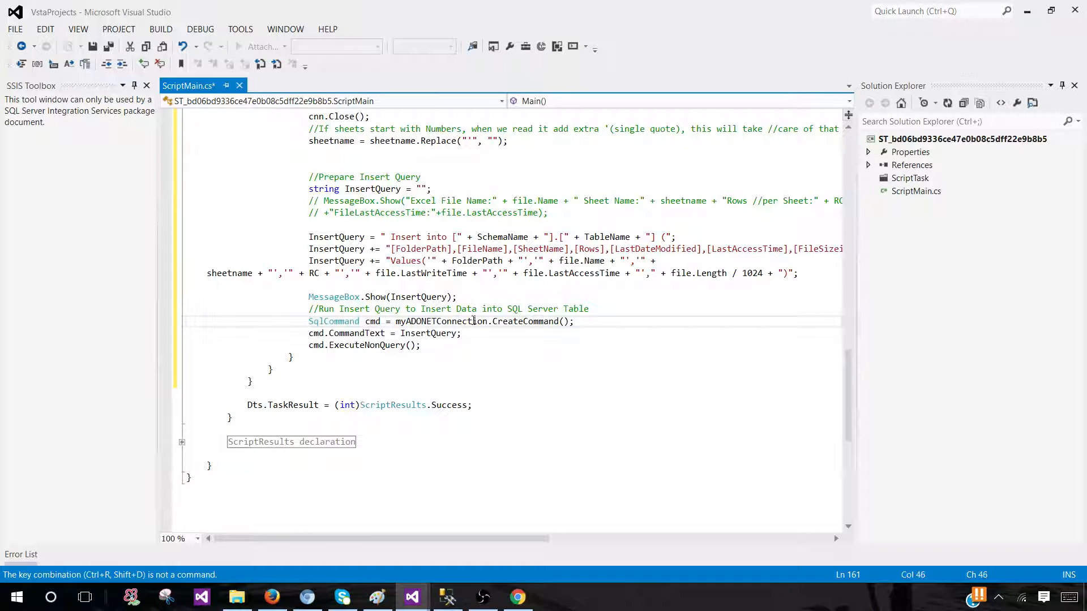
- Highlight the ADO.NET connection, the CreateCommand() call and the InsertQuery command text
double_click(441, 321)
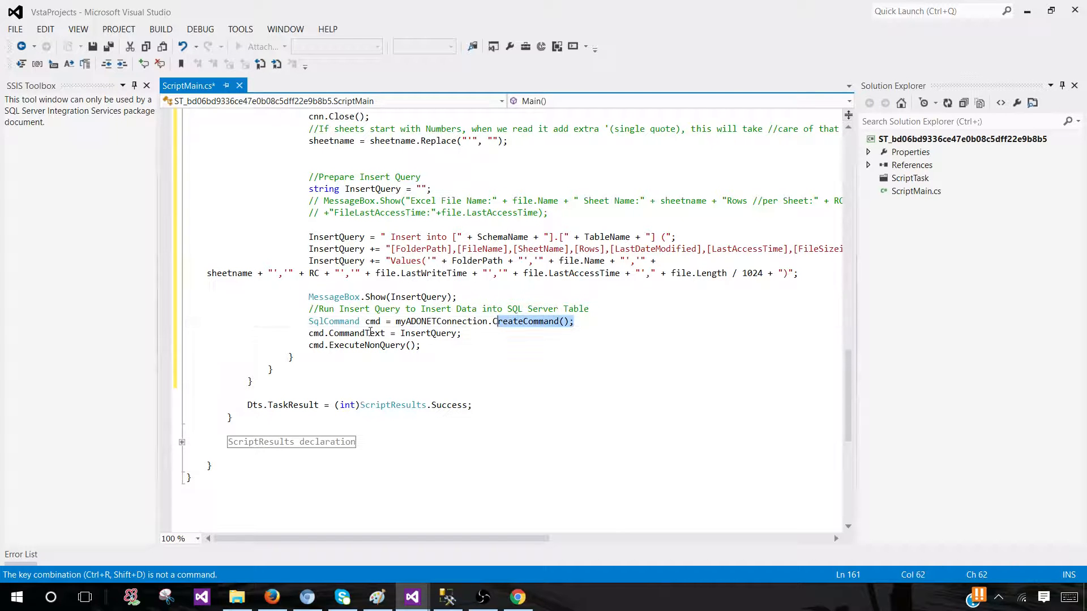
double_click(355, 333)
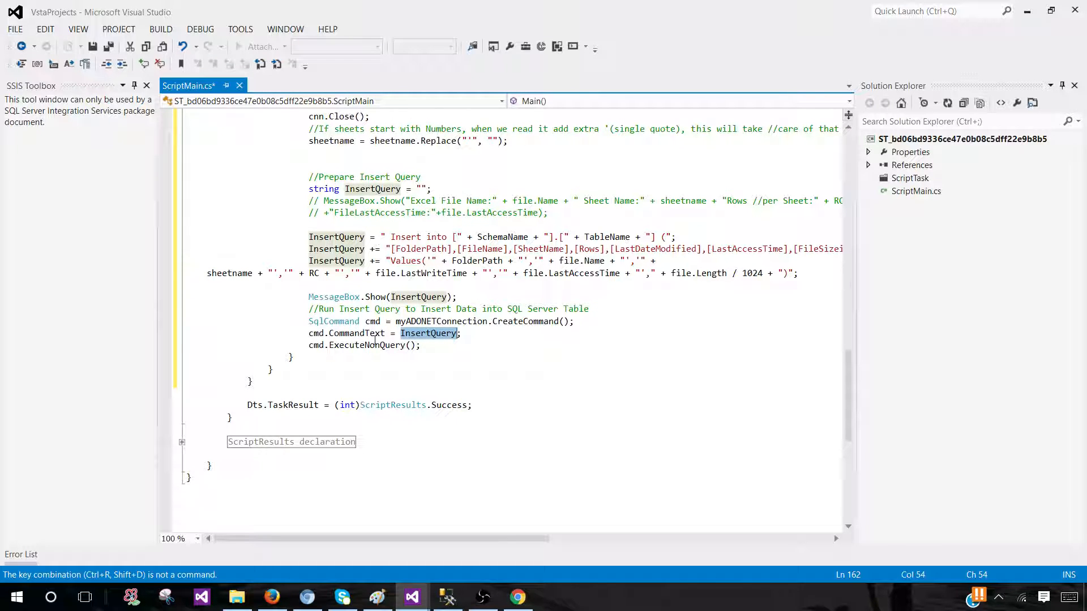
left_click(492, 321)
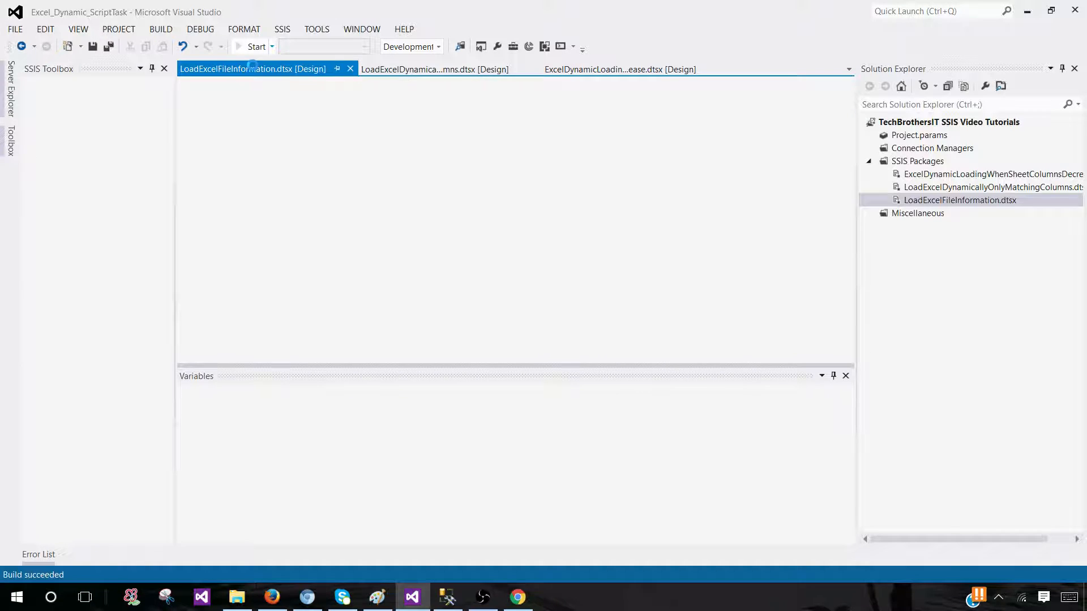
- Start the LoadExcelFileInformation.dtsx package to show the Sheet1$ insert query
left_click(256, 46)
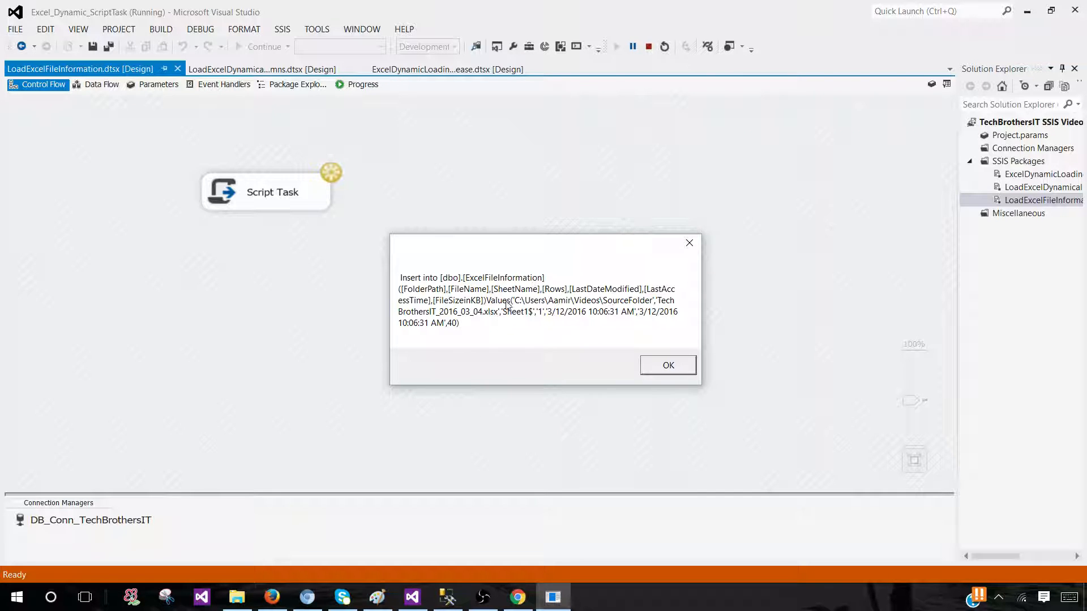
mouse_move(549, 318)
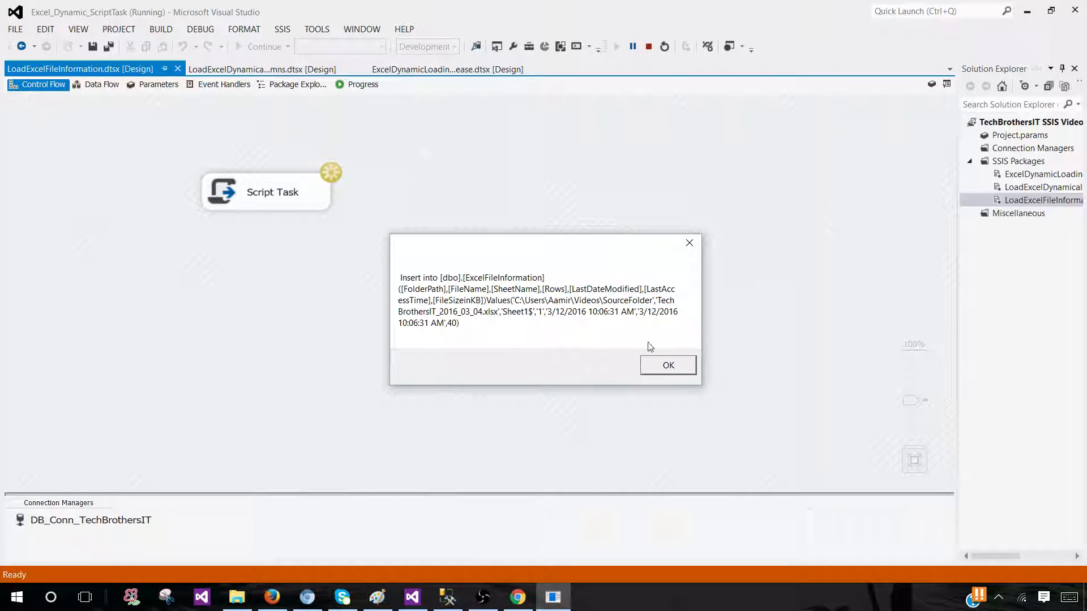
mouse_move(547, 312)
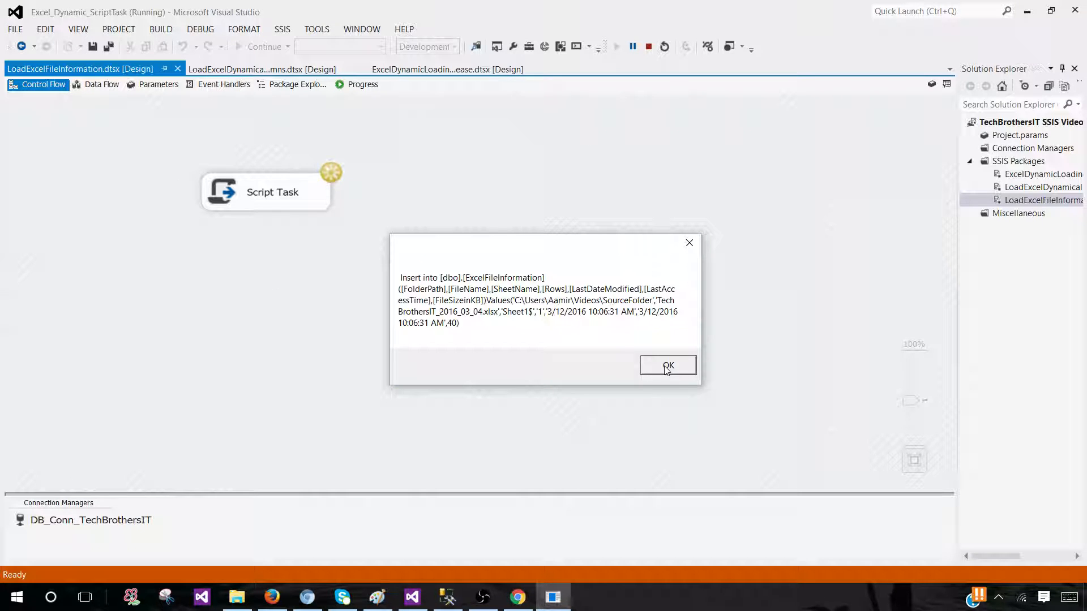
mouse_move(633, 354)
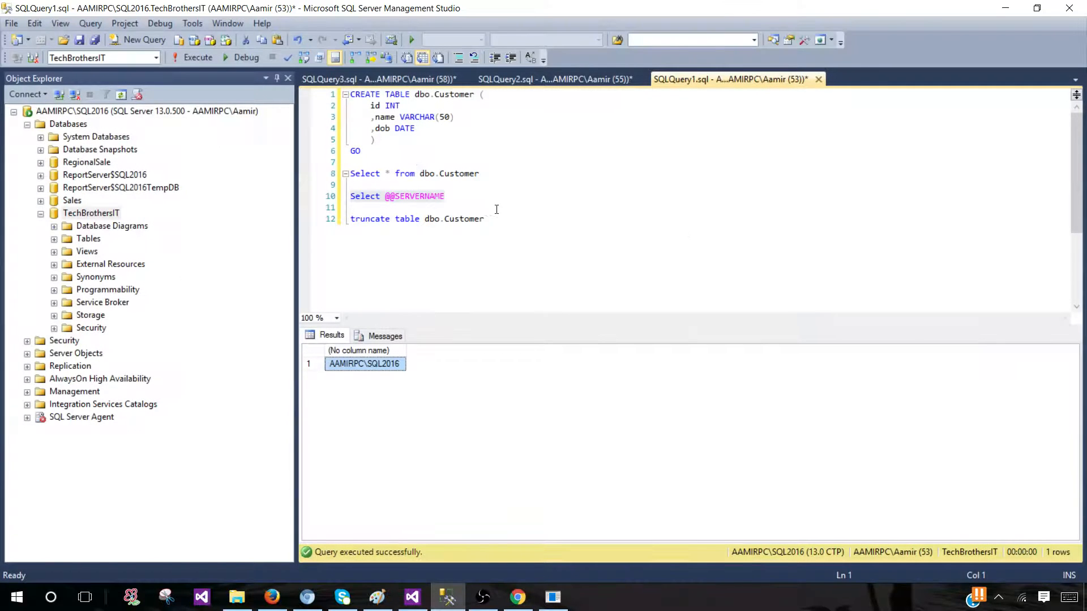
- Inspect the Sheet1$ row's sheet name, dates and 40 KB size, then dismiss the insert message
left_click(380, 79)
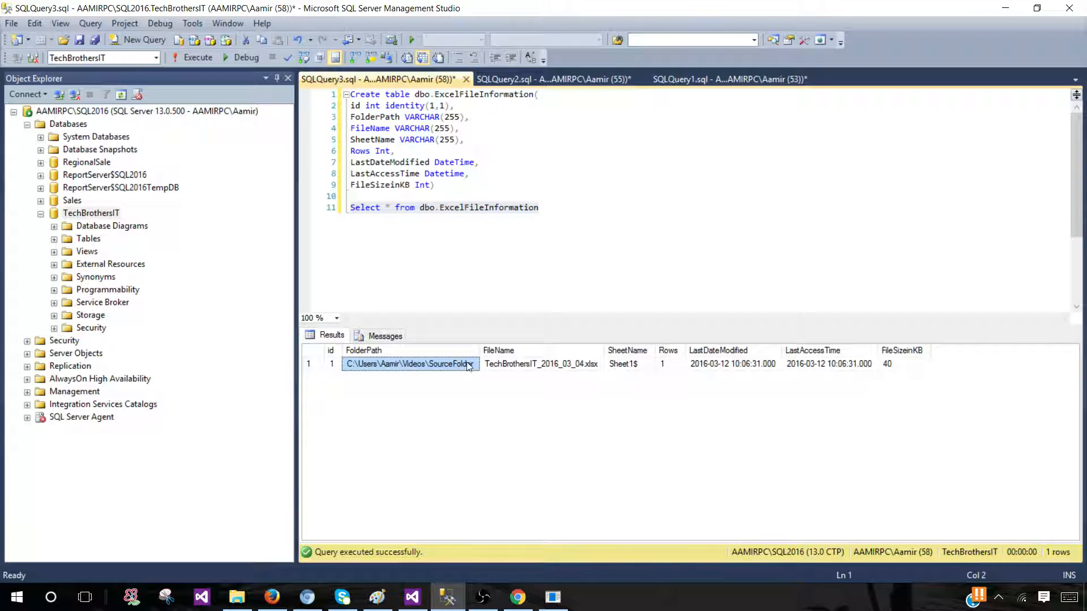
left_click(623, 364)
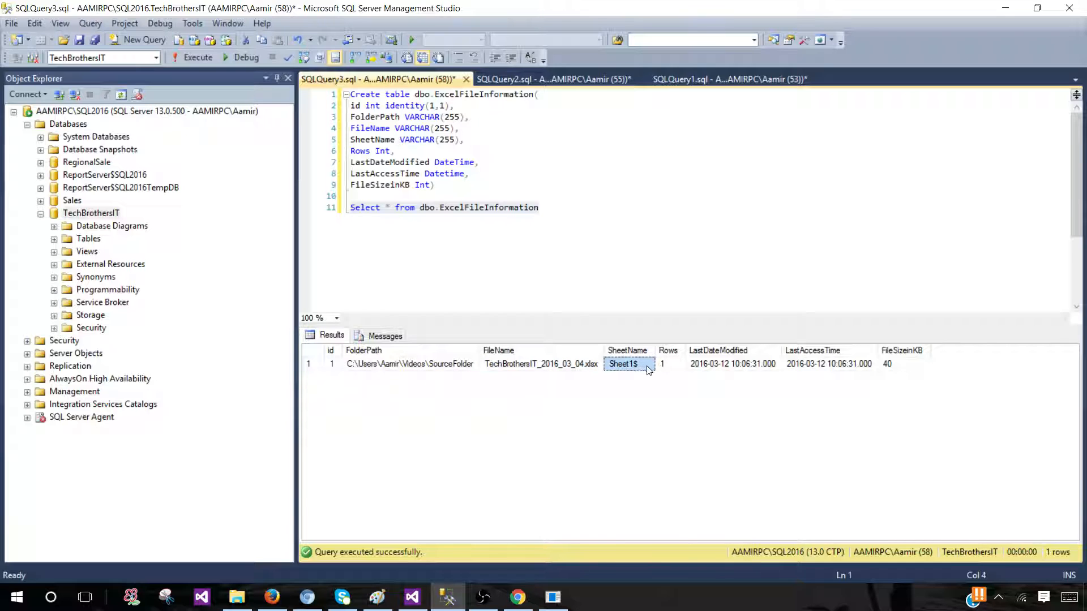
left_click(732, 364)
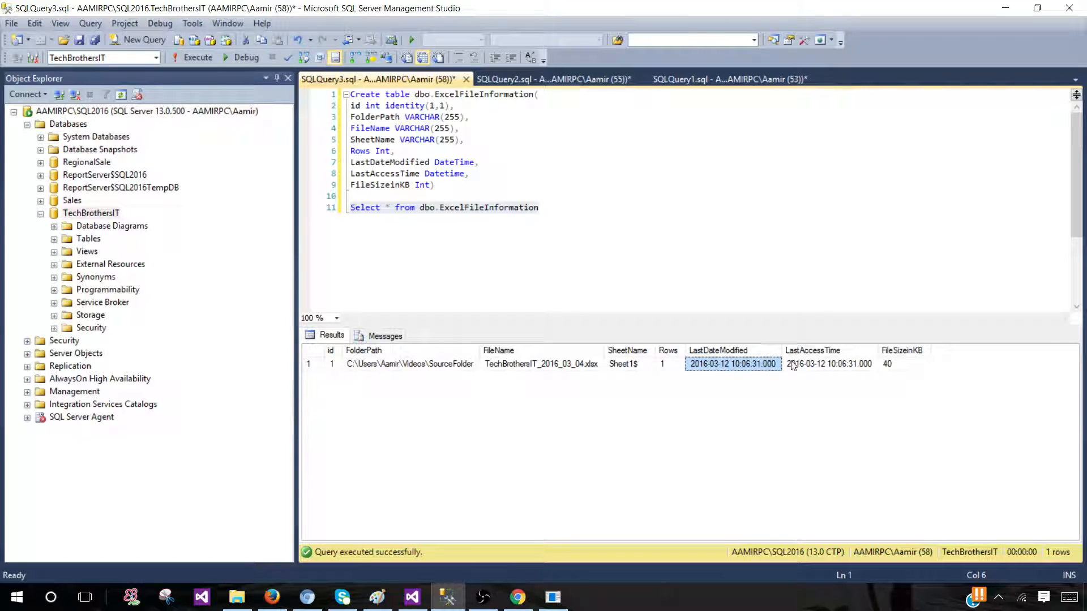
left_click(828, 363)
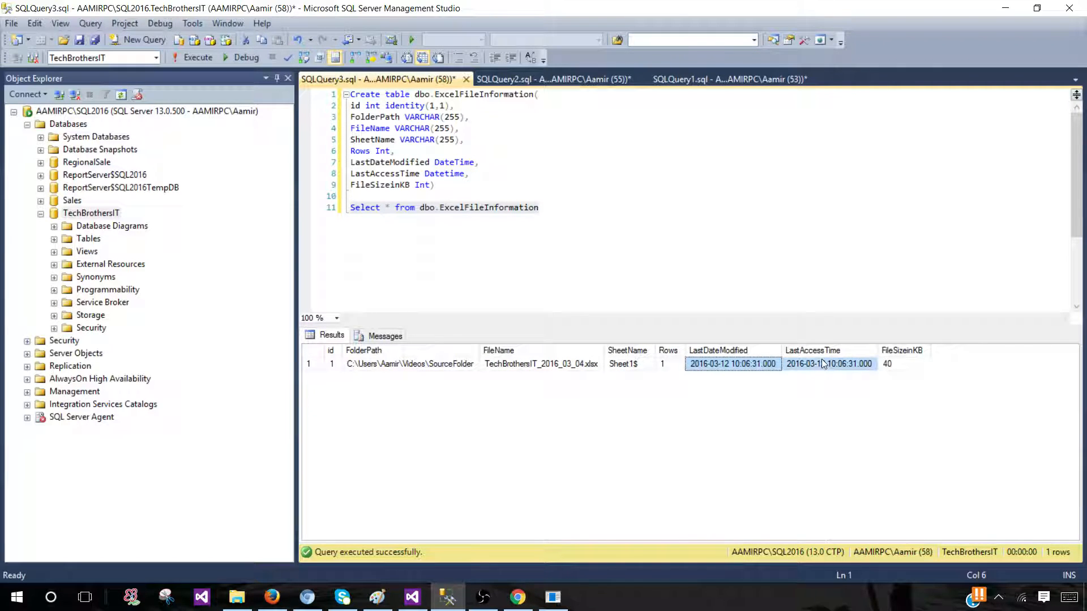
mouse_move(897, 370)
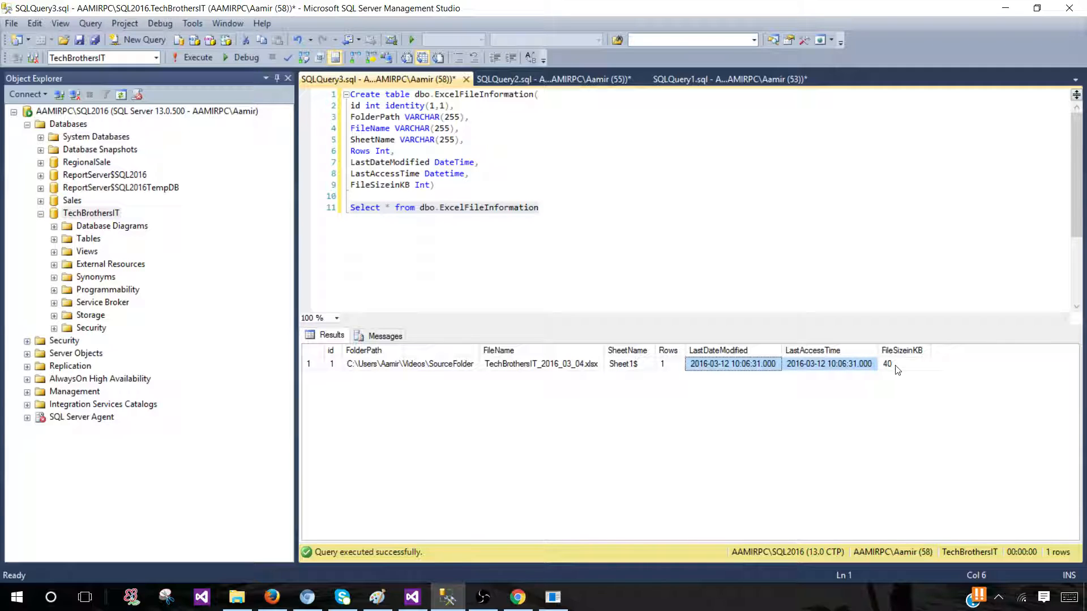
left_click(902, 363)
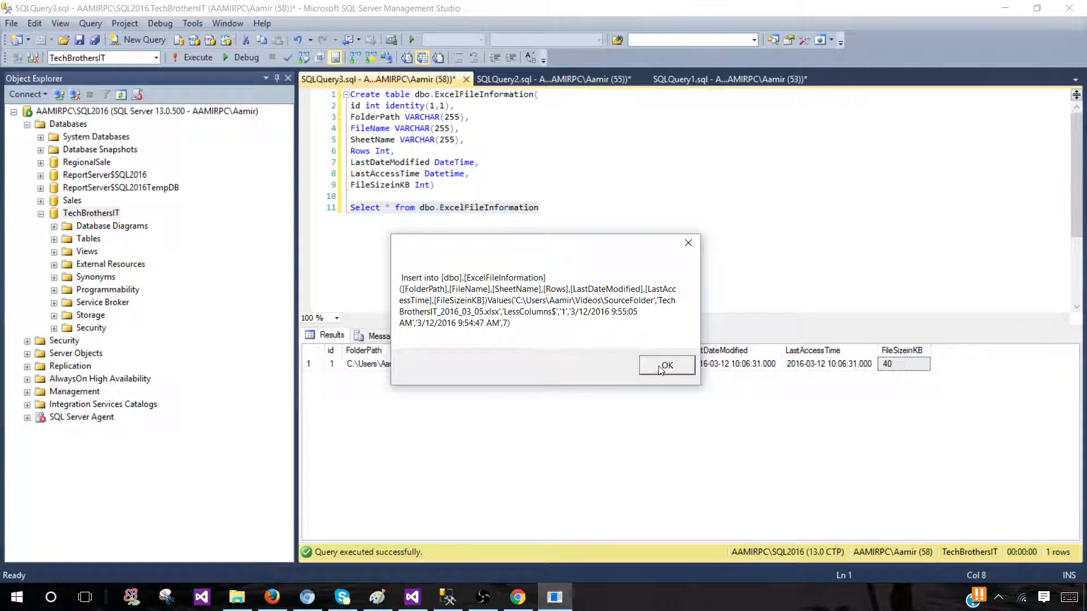
left_click(665, 365)
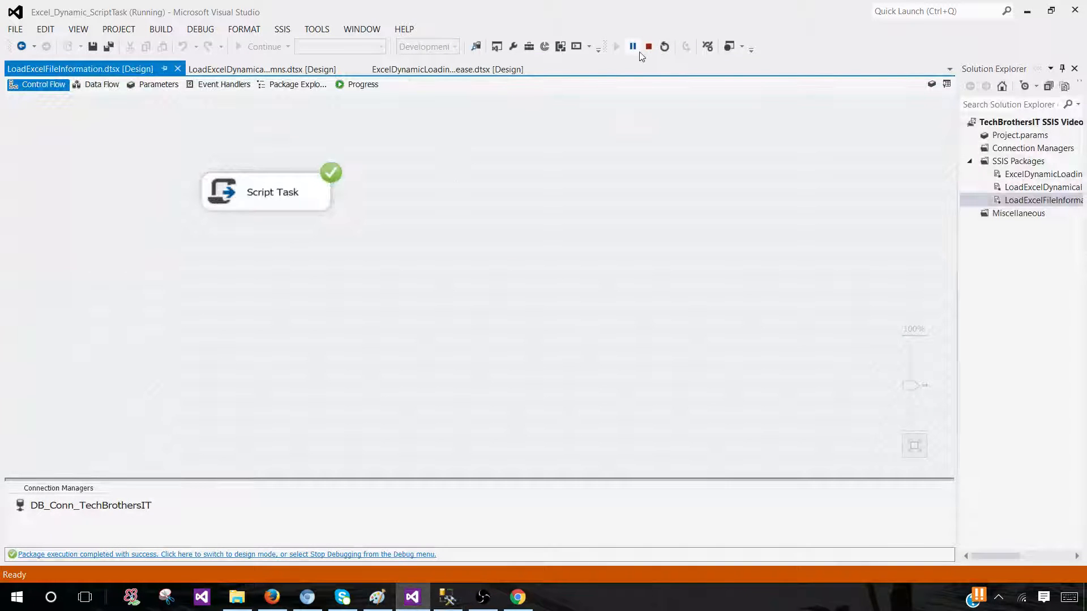
- Stop debugging the completed run and switch from the package designer to SSMS
left_click(516, 597)
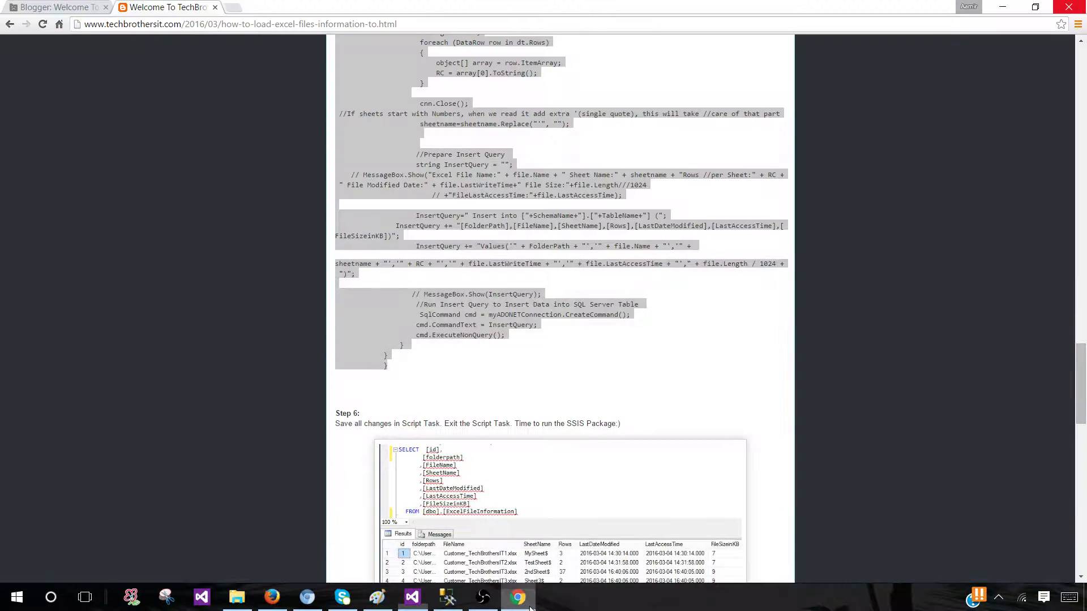
left_click(412, 596)
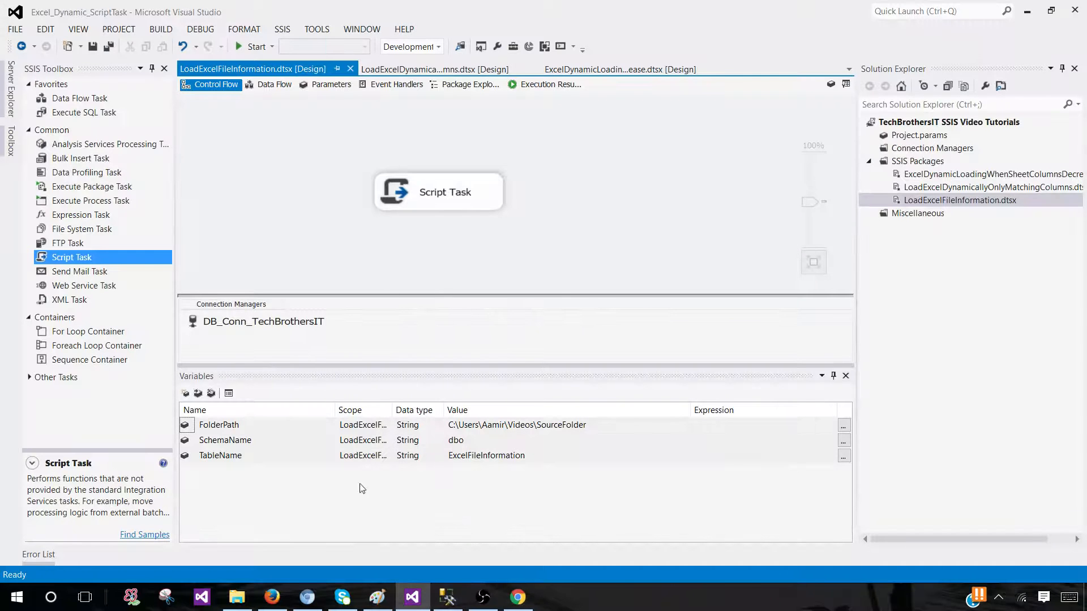
left_click(447, 597)
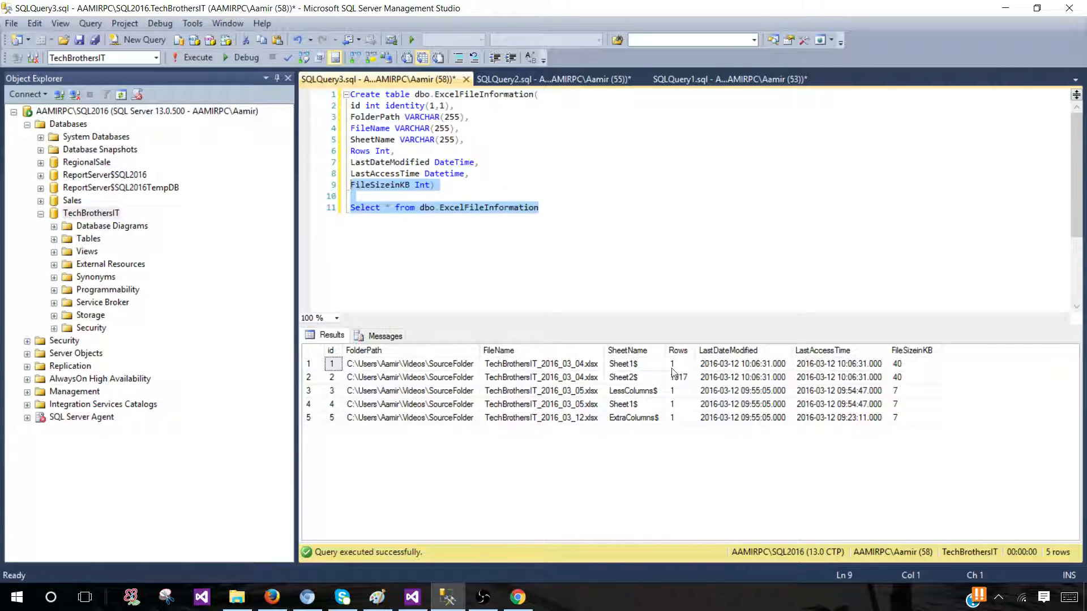
- Check the Sheet2$ 1917 row count and the LessColumns$ and ExtraColumns$ sheet rows
left_click(633, 377)
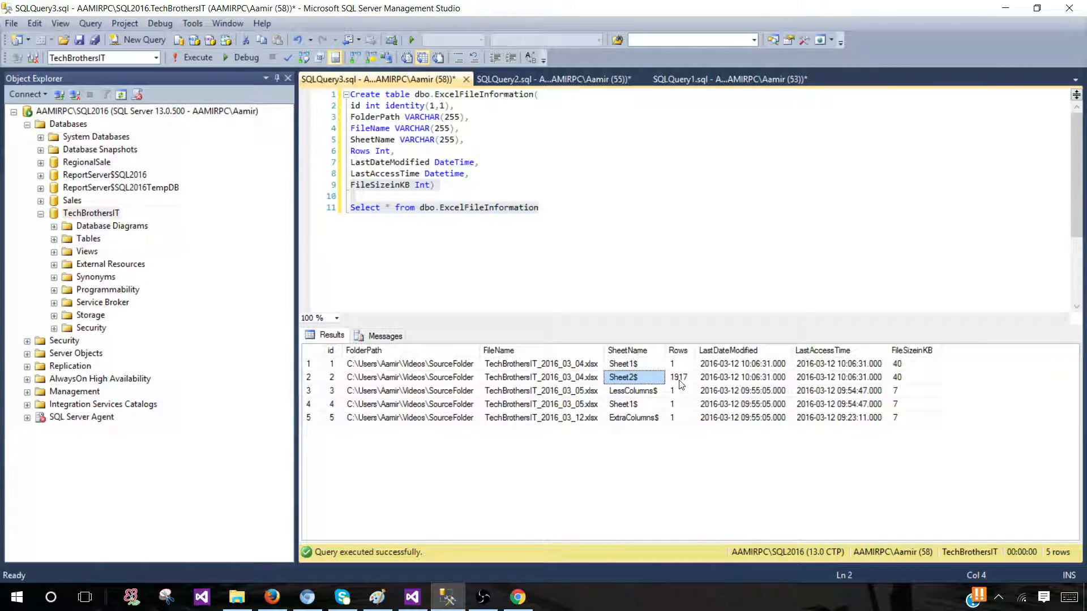
left_click(679, 378)
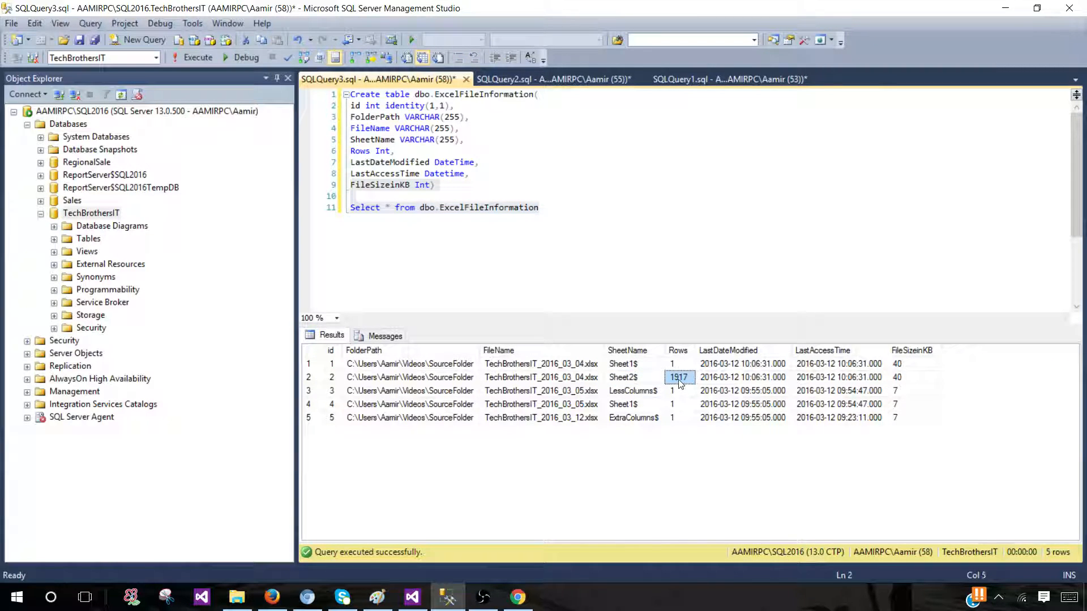
left_click(633, 390)
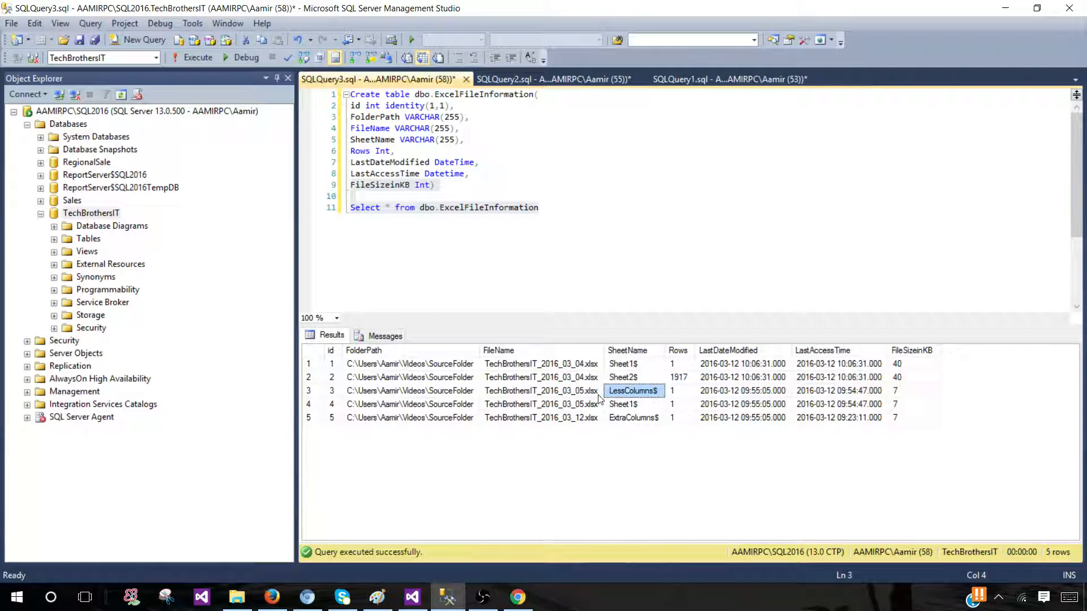
left_click(541, 390)
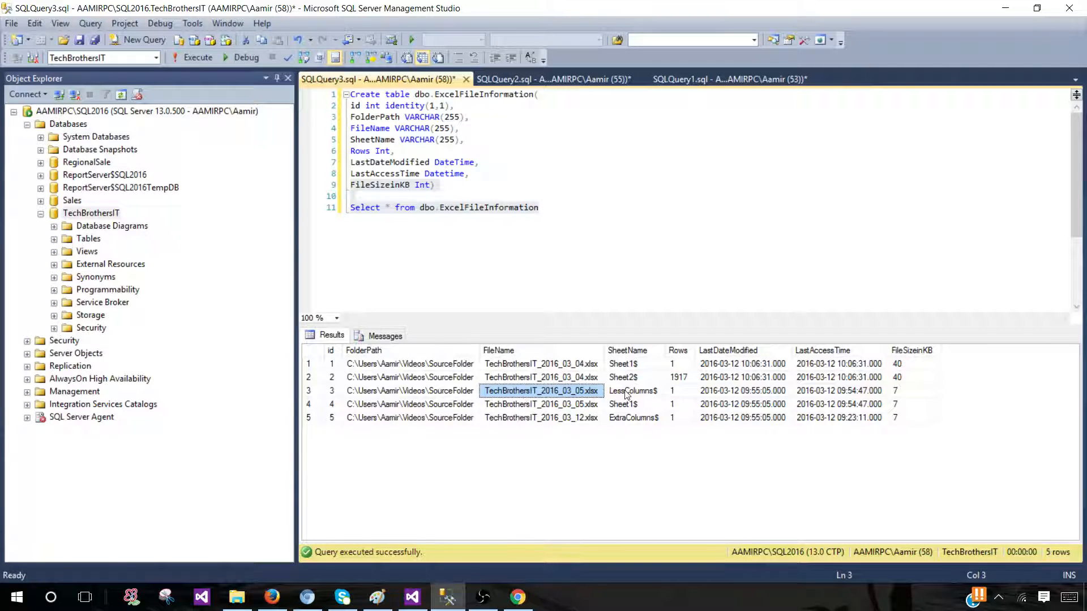
left_click(633, 390)
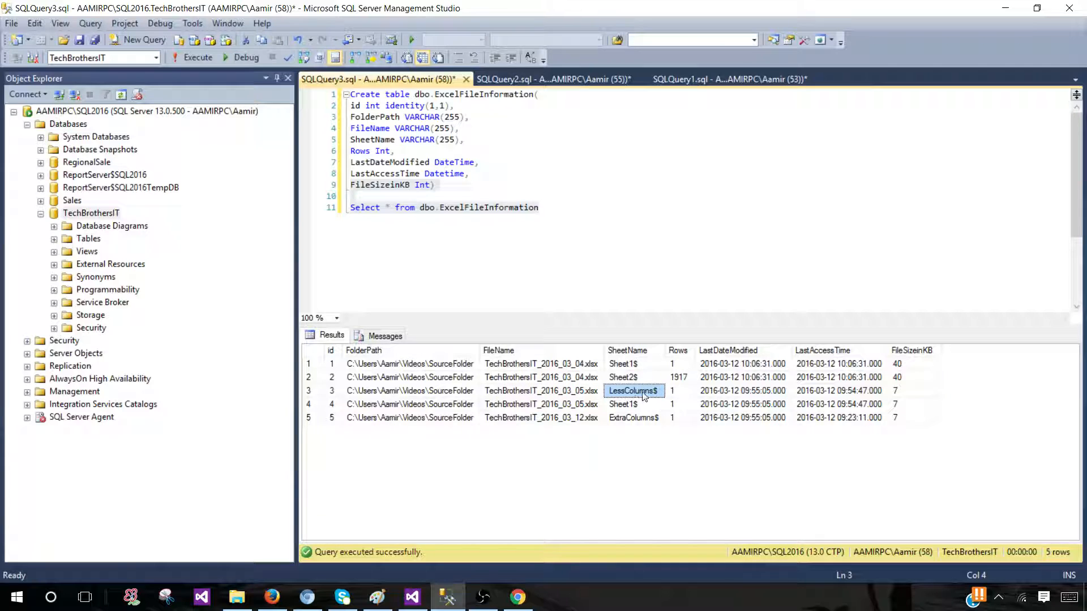
left_click(633, 417)
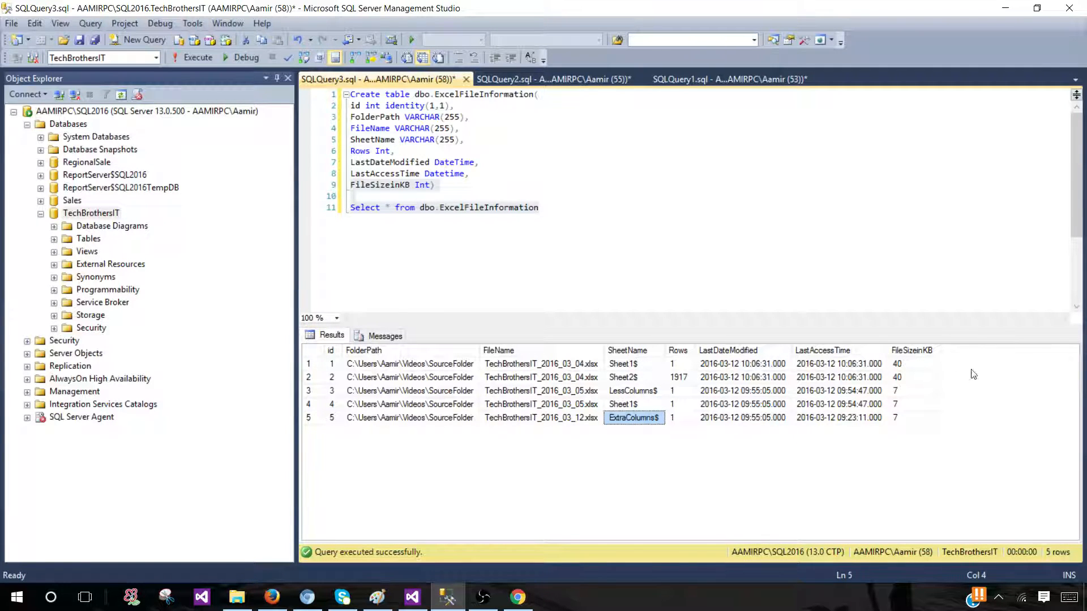
- Review the file size values and the Sheet1$ row count, including the two 40 KB sizes
left_click(912, 350)
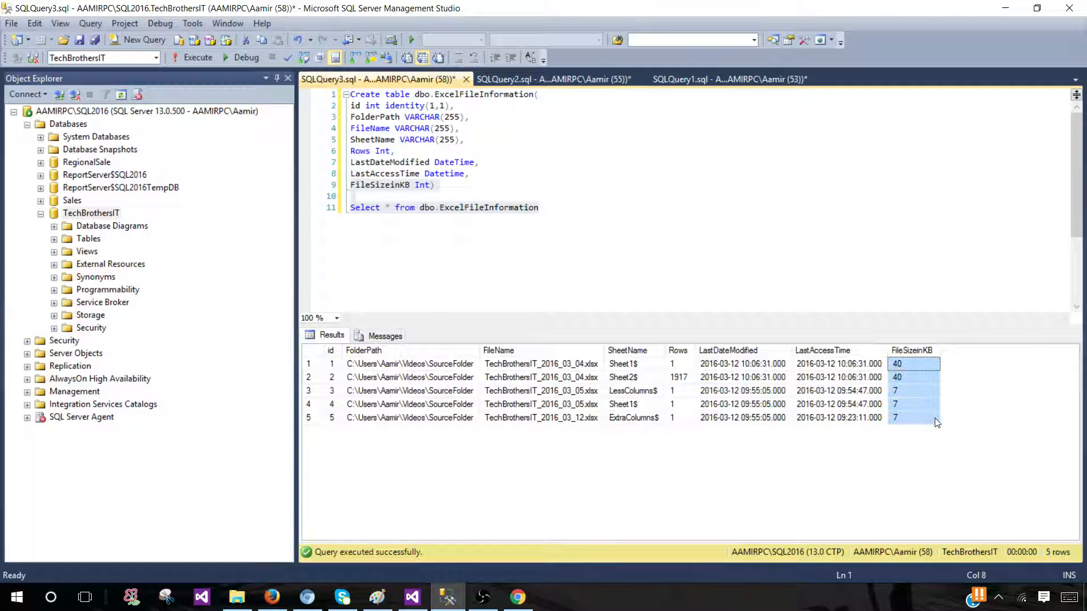
left_click(679, 363)
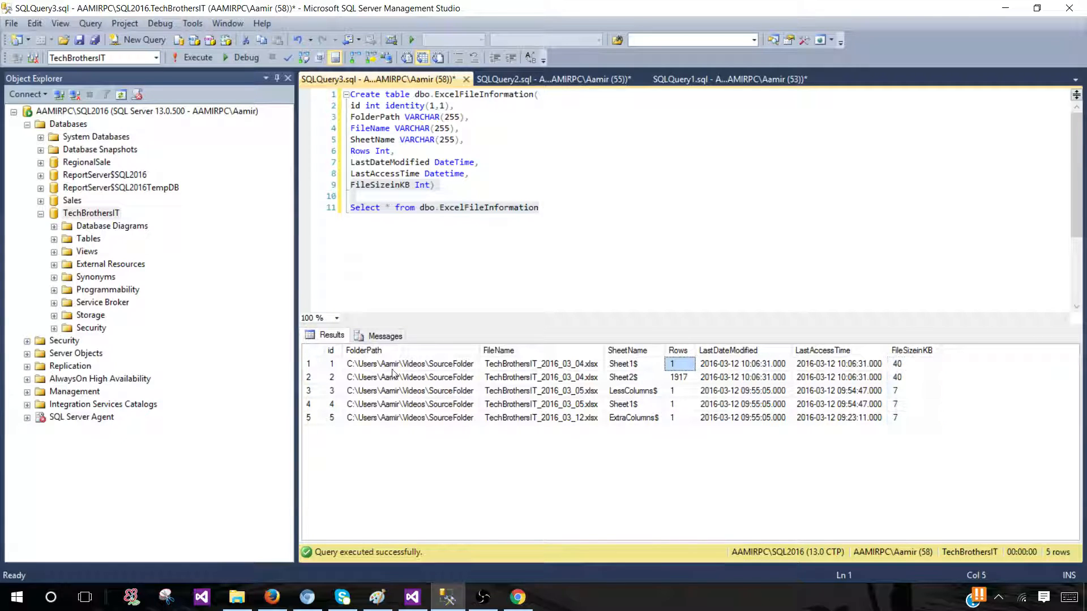
left_click(898, 364)
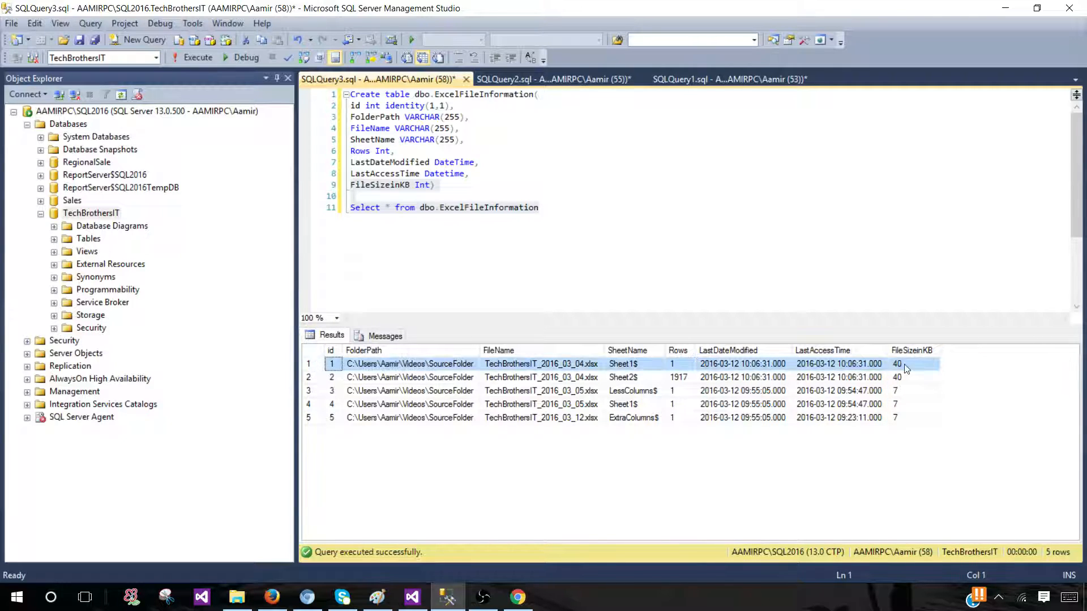
left_click(914, 377)
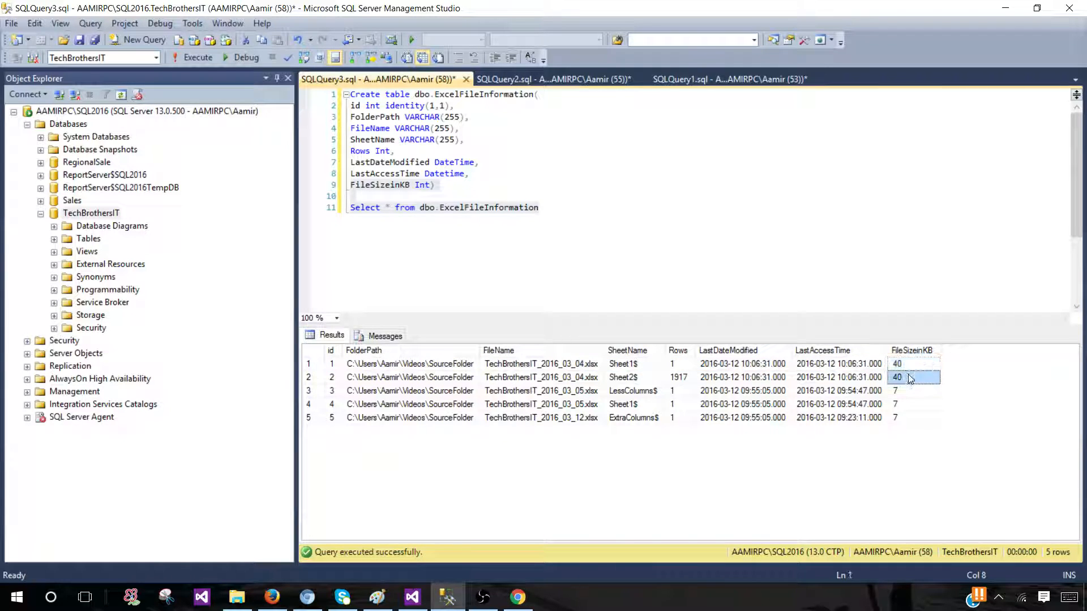
left_click(913, 363)
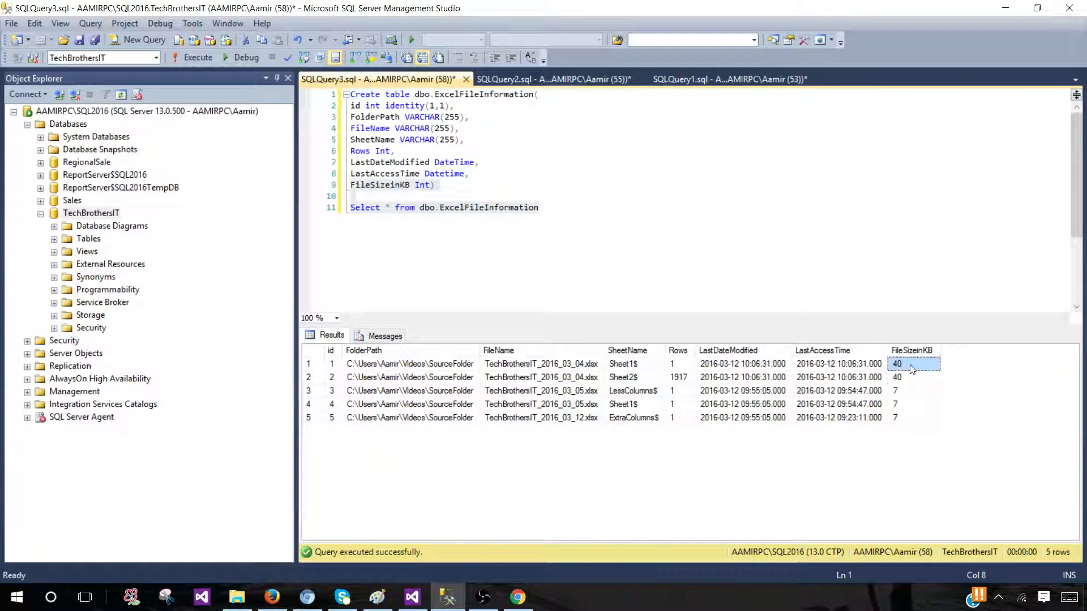
left_click(914, 377)
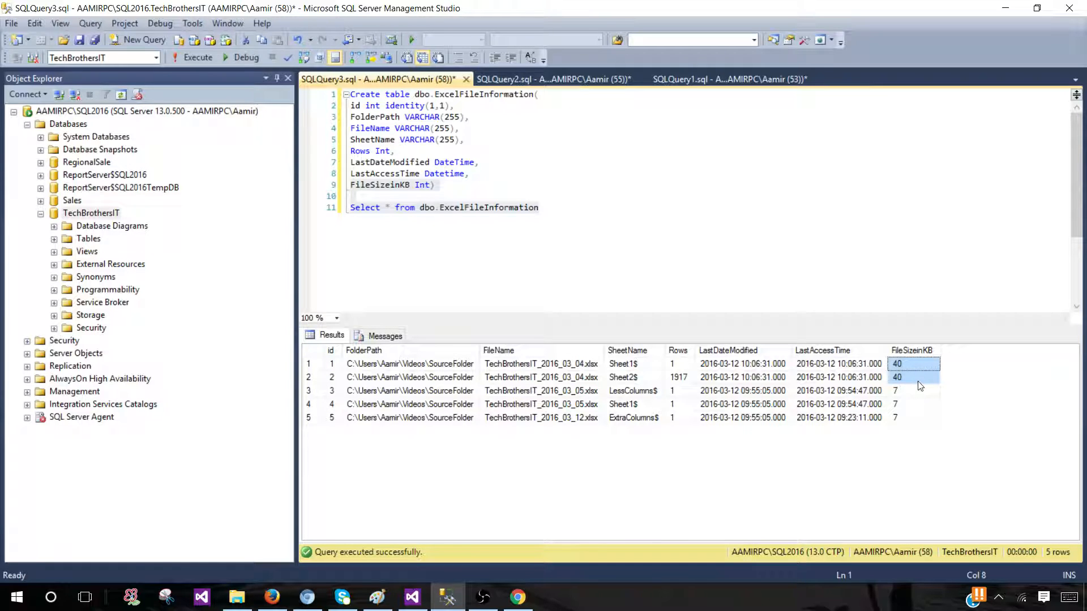
mouse_move(858, 402)
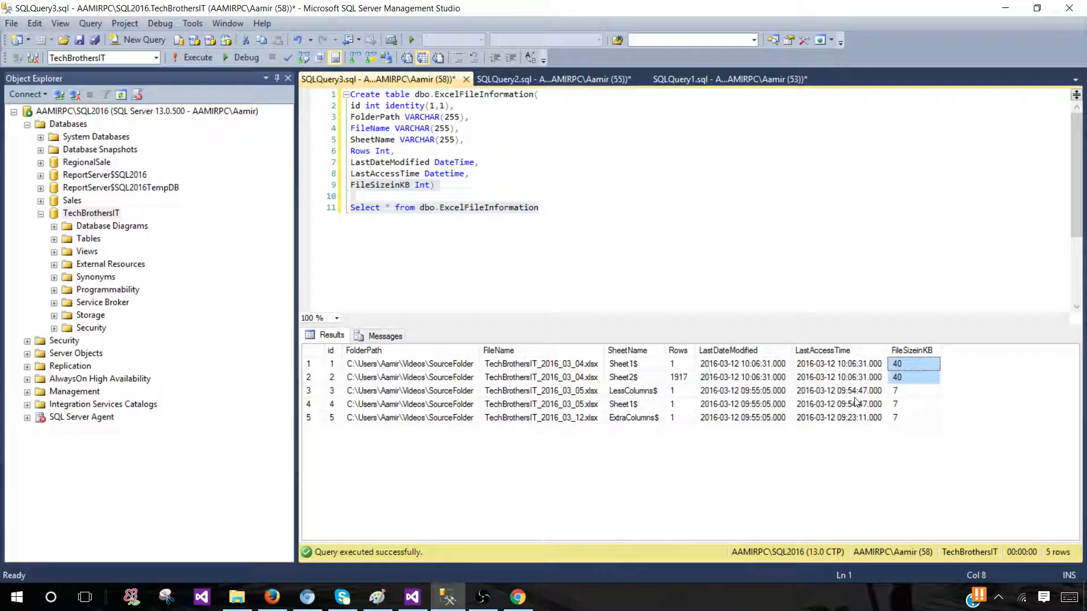
mouse_move(756, 385)
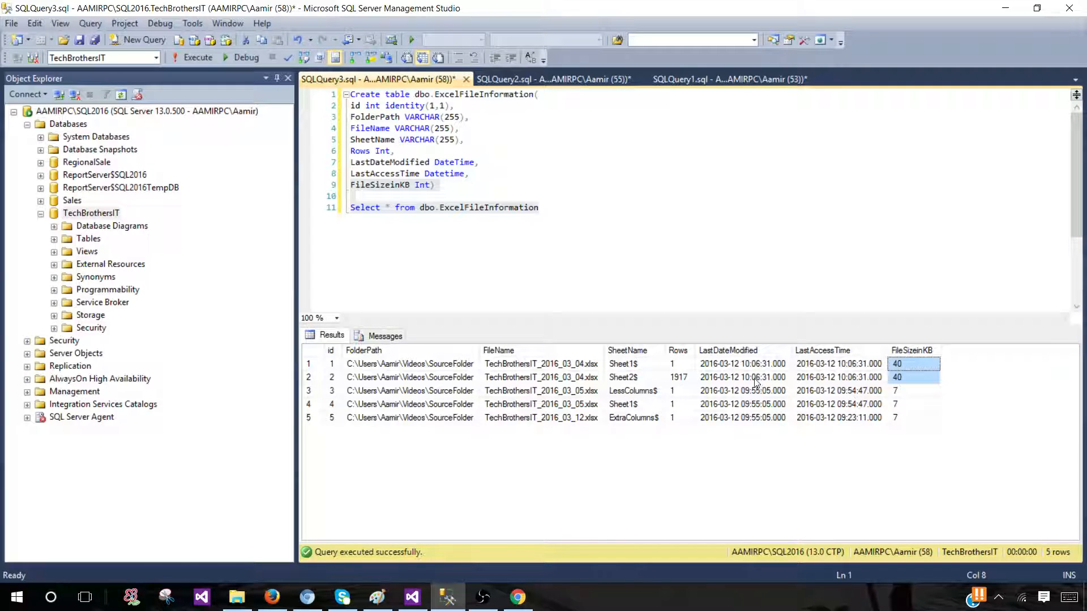
mouse_move(763, 408)
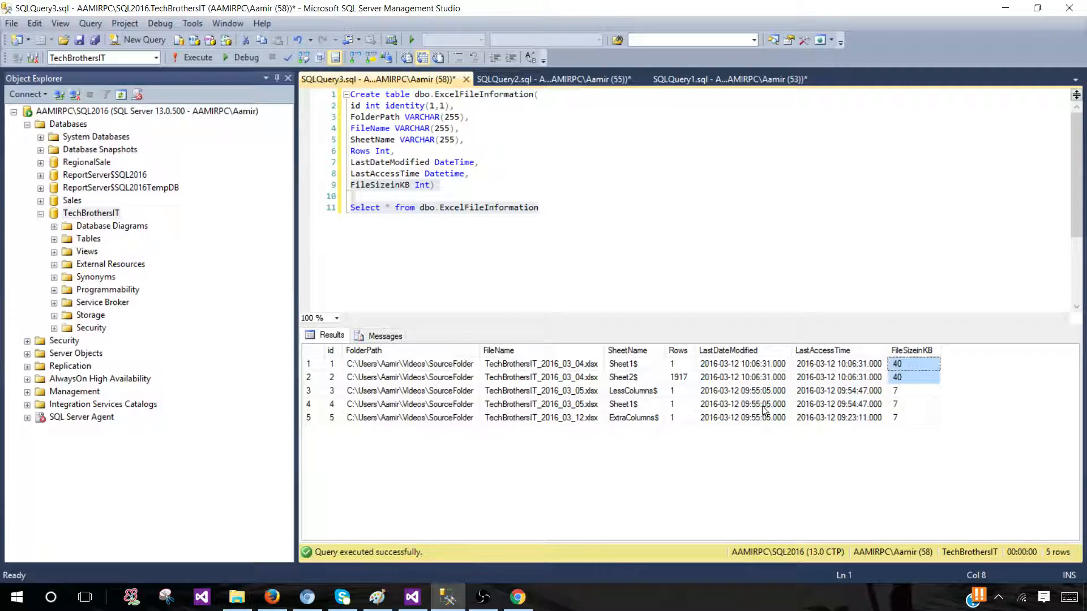